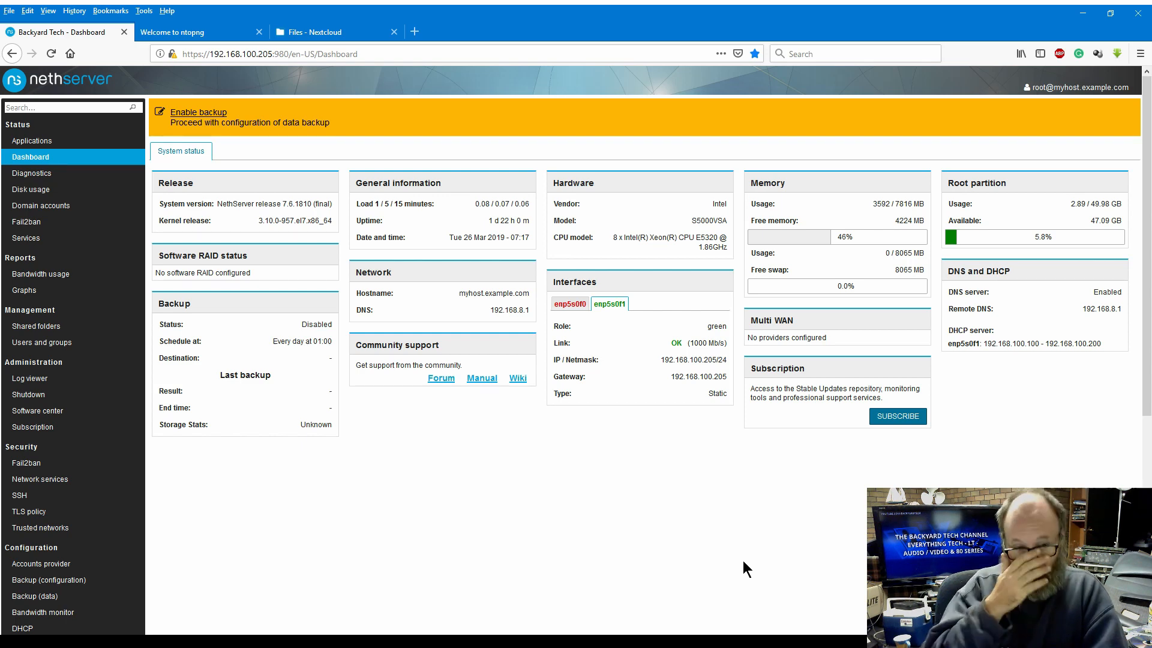
{"action": "mouse_move", "coordinate": [768, 565]}
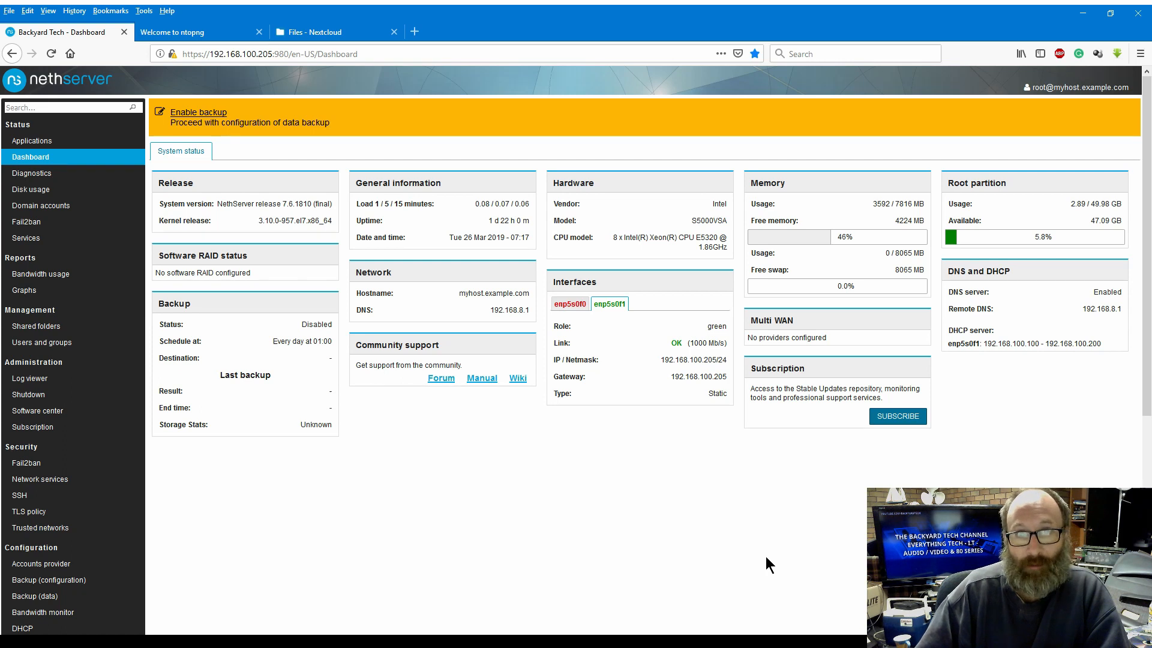
{"action": "mouse_move", "coordinate": [374, 542]}
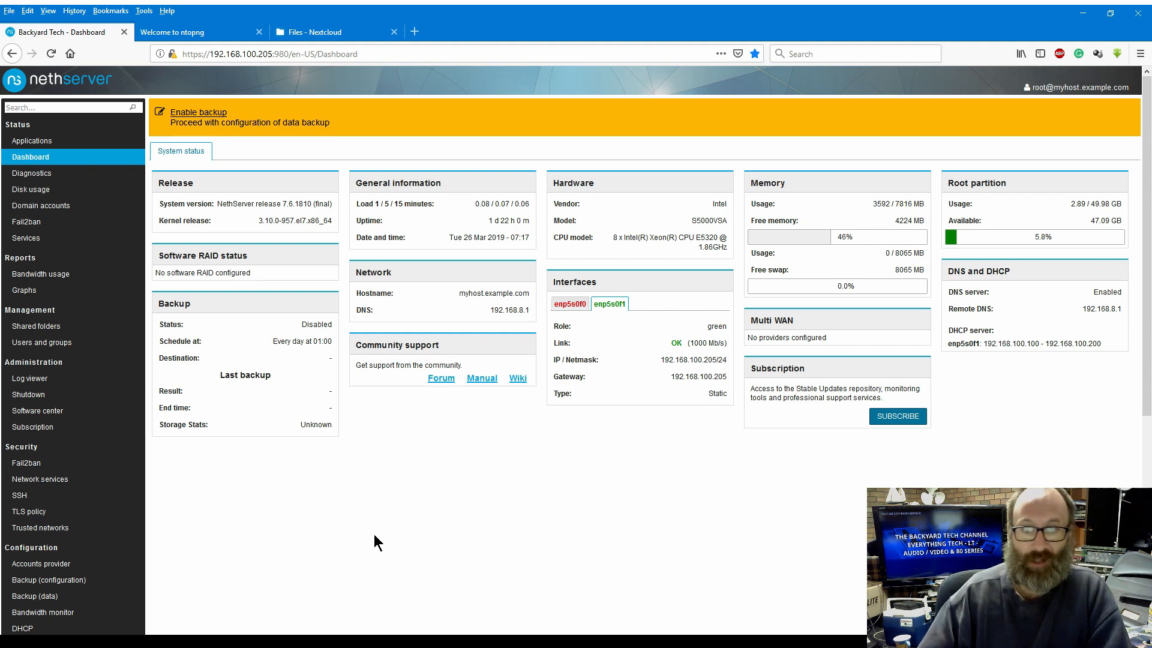
{"action": "mouse_move", "coordinate": [432, 352]}
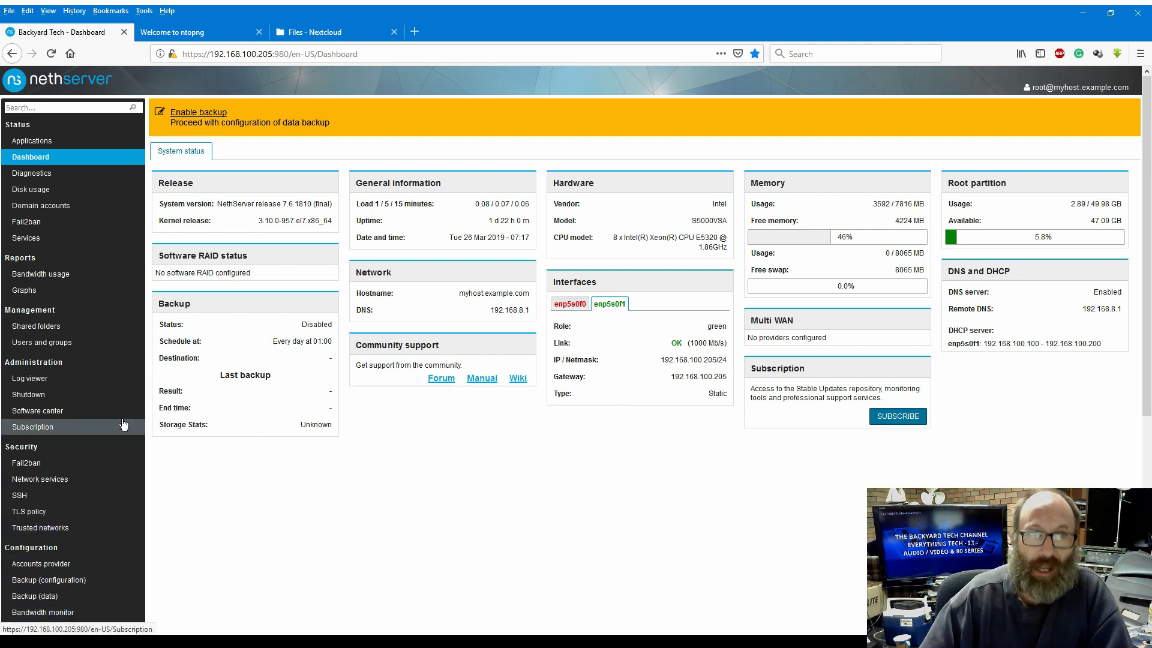
{"action": "mouse_move", "coordinate": [201, 18]}
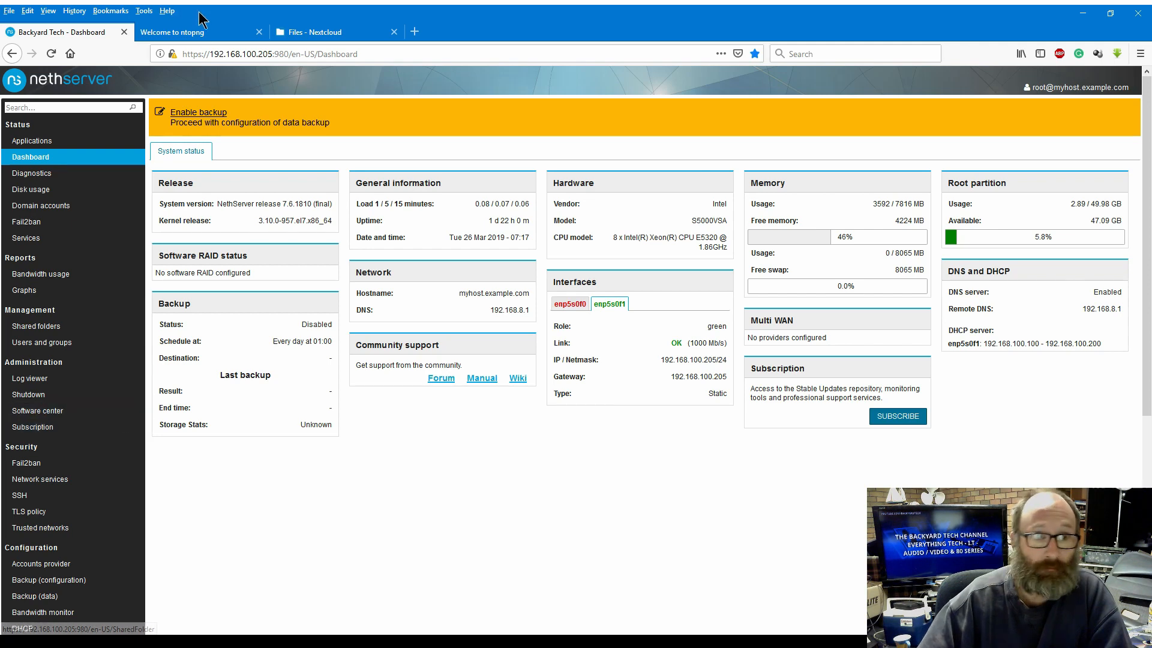
Step: Switch to ntopng and show the Top Hosts send-and-receive traffic chart
{"action": "left_click", "coordinate": [176, 32]}
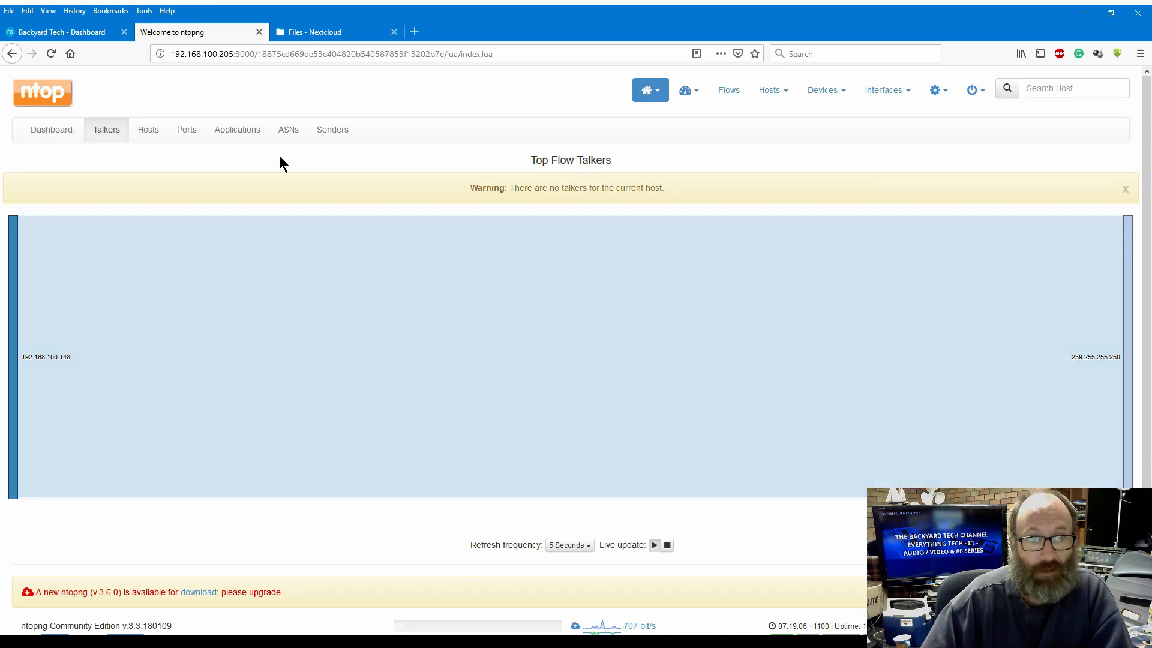
{"action": "left_click", "coordinate": [147, 130]}
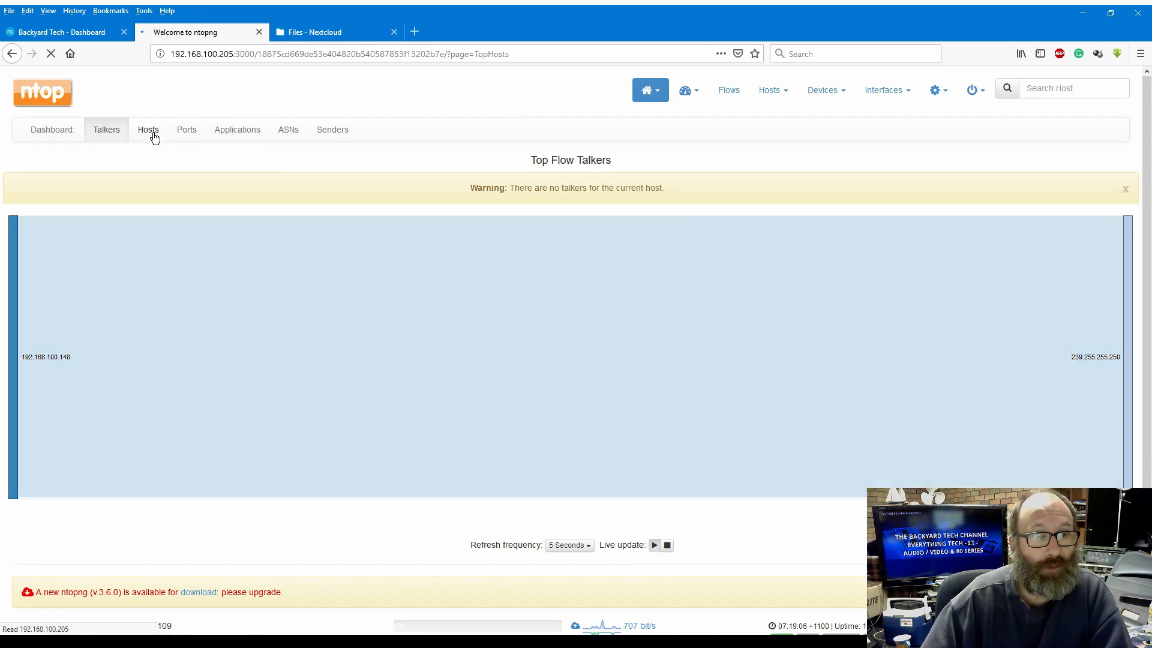
{"action": "left_click", "coordinate": [148, 129]}
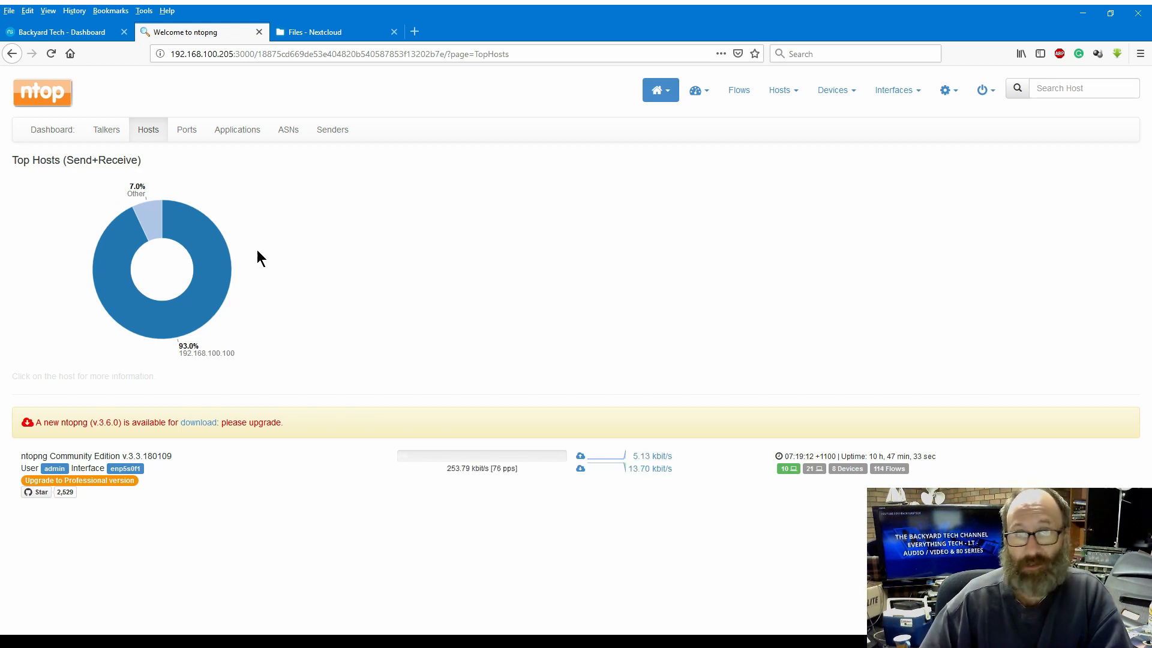
{"action": "mouse_move", "coordinate": [591, 359]}
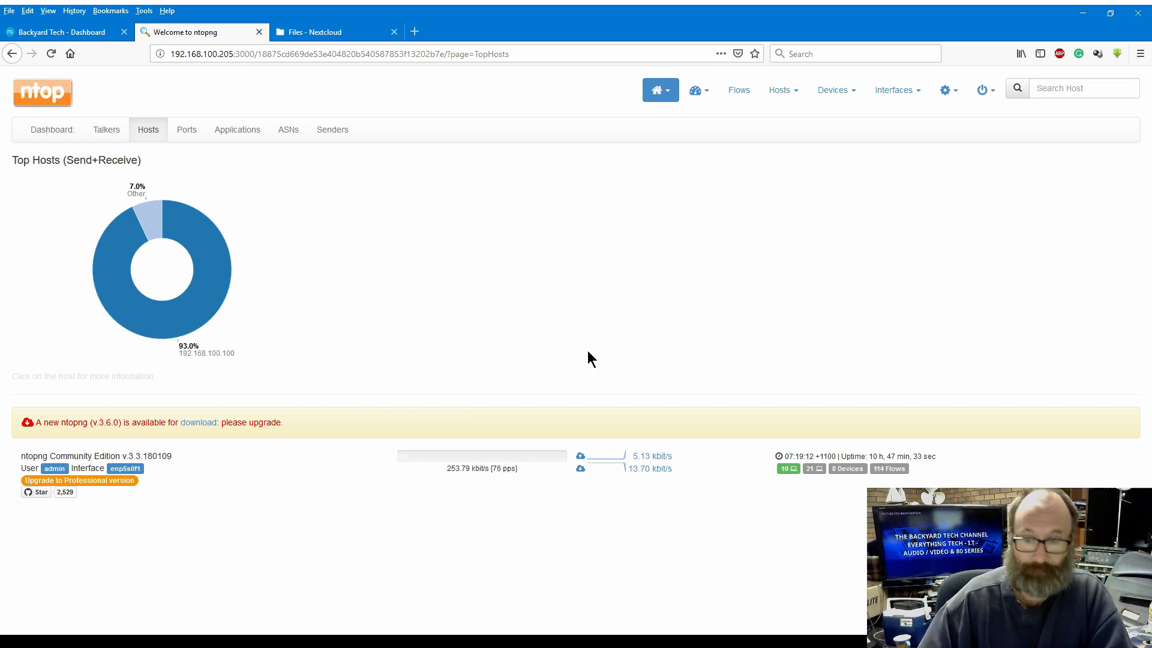
{"action": "mouse_move", "coordinate": [360, 349]}
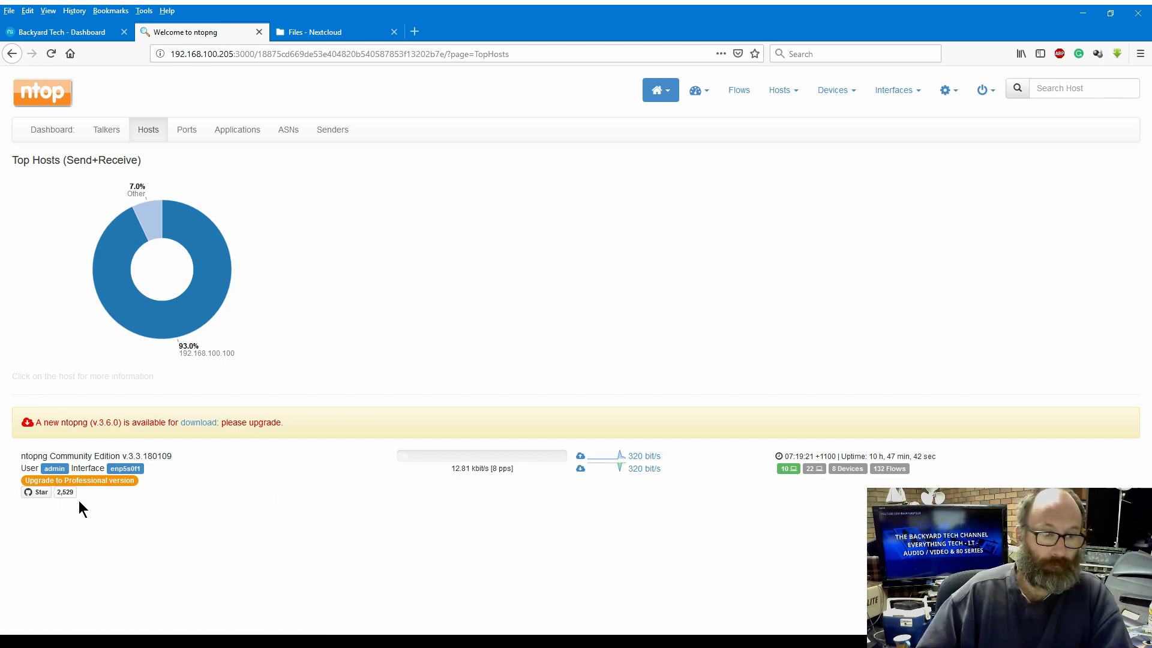
Step: Switch to the Nextcloud Files tab listing Documents, Photos and Storage1
{"action": "left_click", "coordinate": [326, 31]}
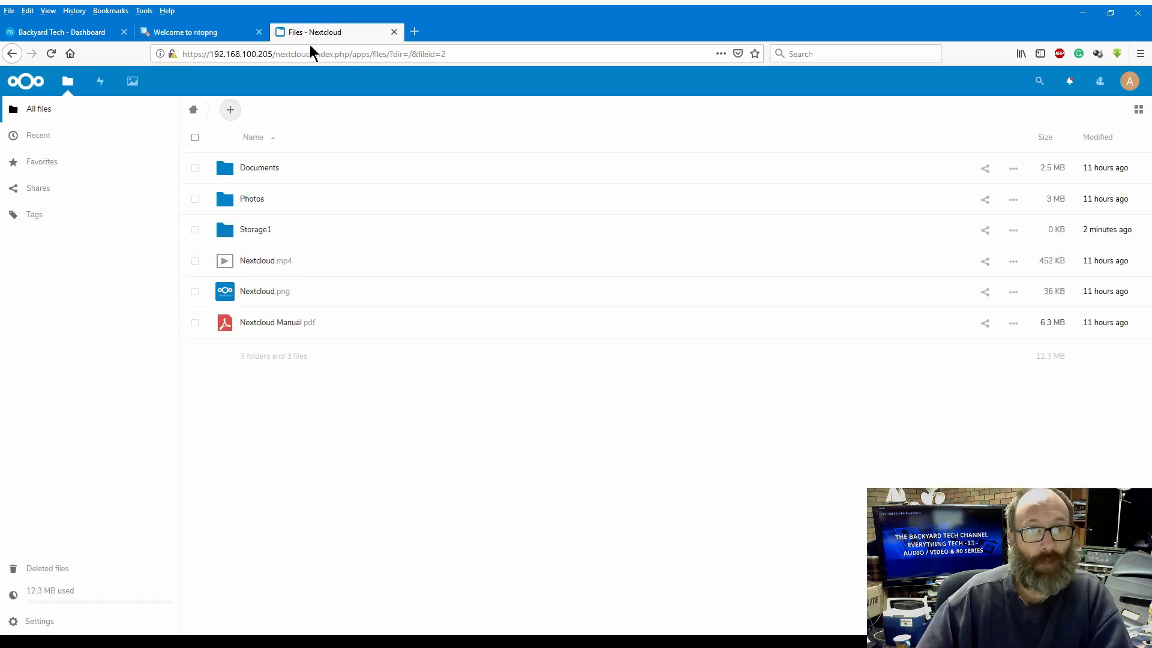
{"action": "mouse_move", "coordinate": [470, 241]}
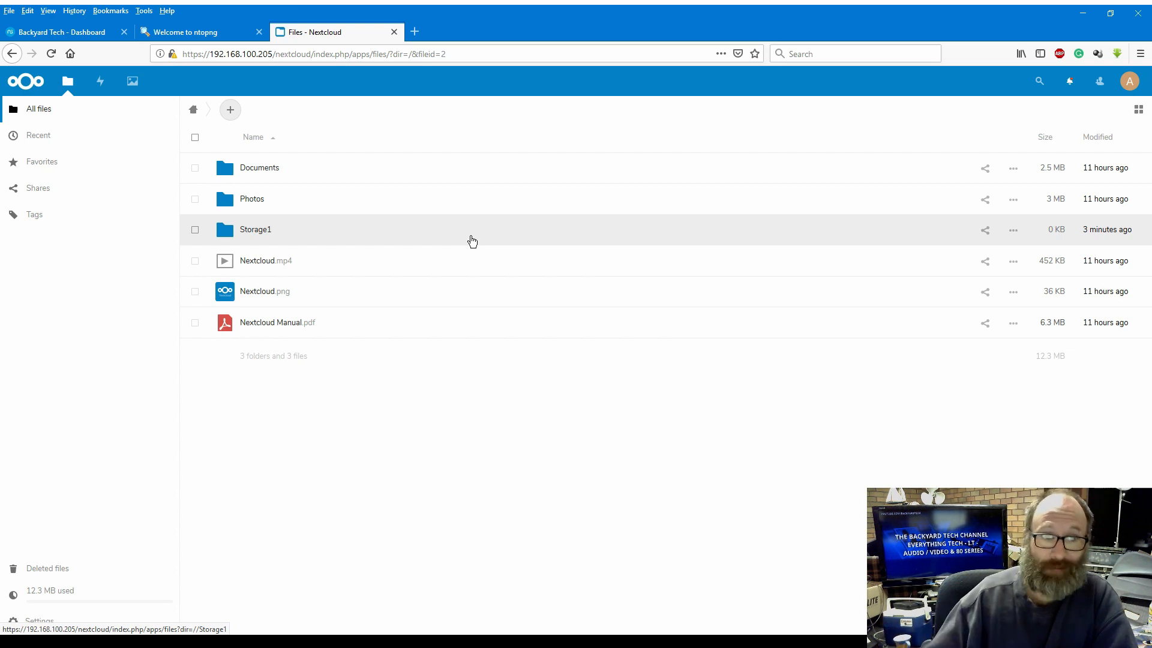
{"action": "mouse_move", "coordinate": [670, 237]}
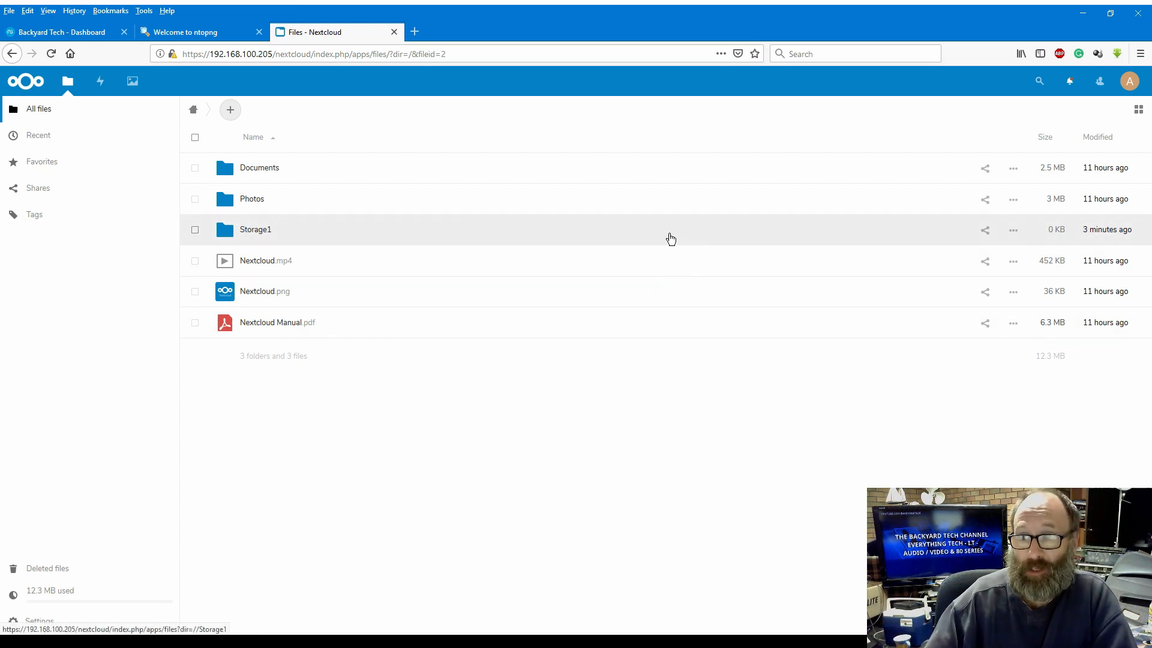
{"action": "mouse_move", "coordinate": [984, 230]}
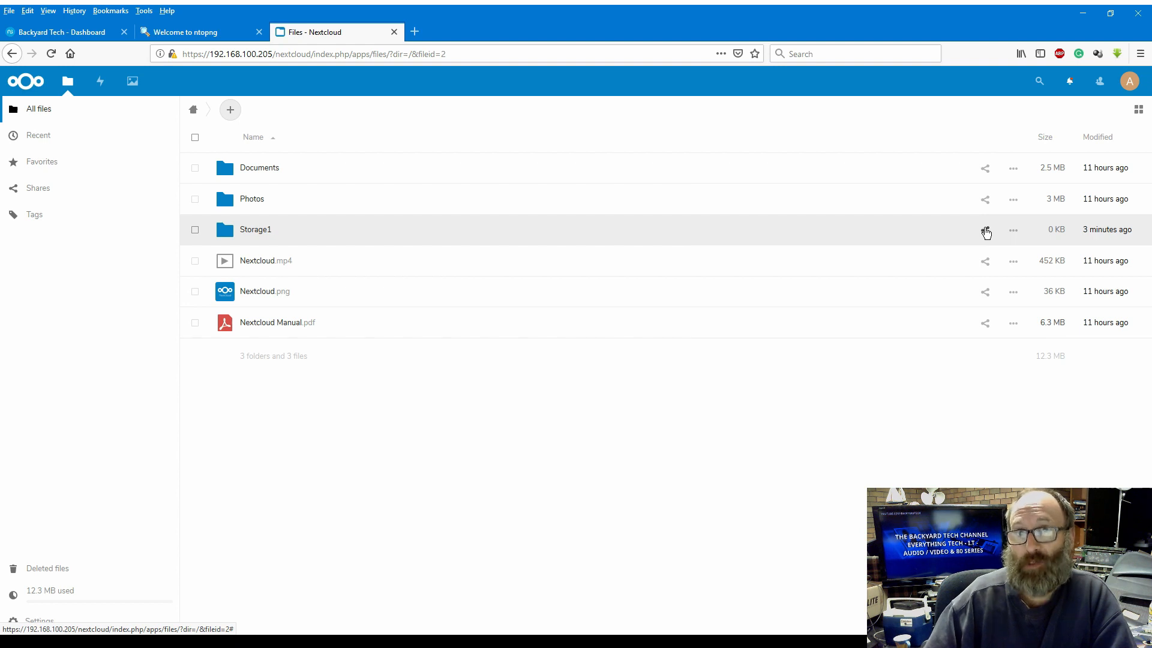
{"action": "mouse_move", "coordinate": [390, 492]}
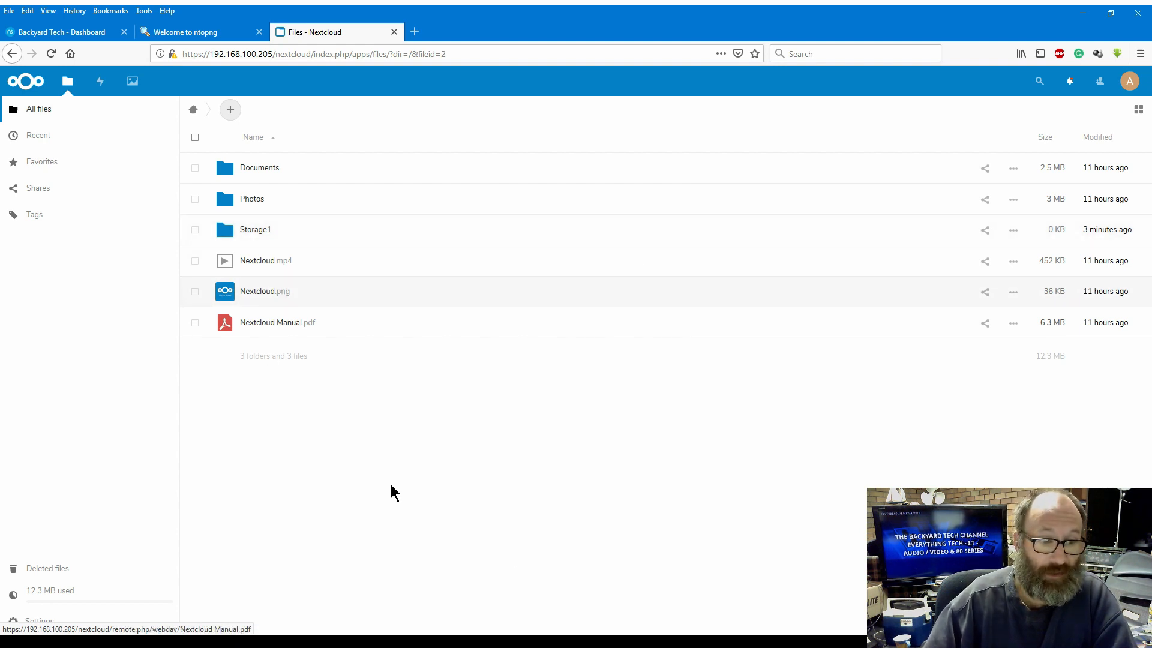
{"action": "mouse_move", "coordinate": [335, 73]}
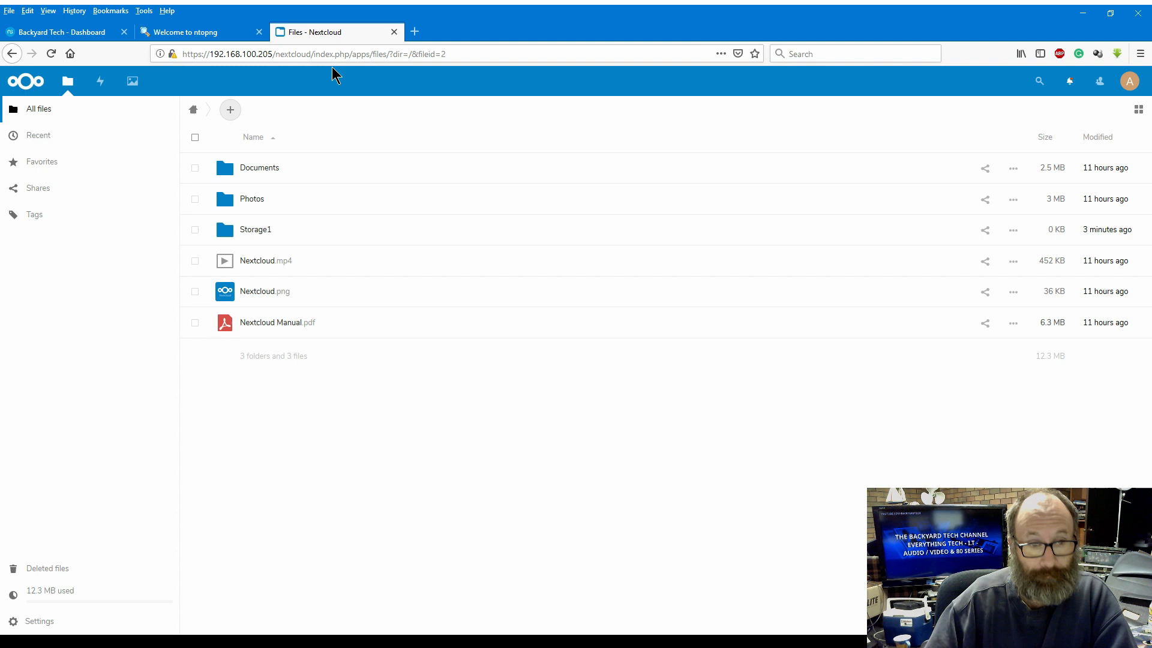
{"action": "mouse_move", "coordinate": [384, 242]}
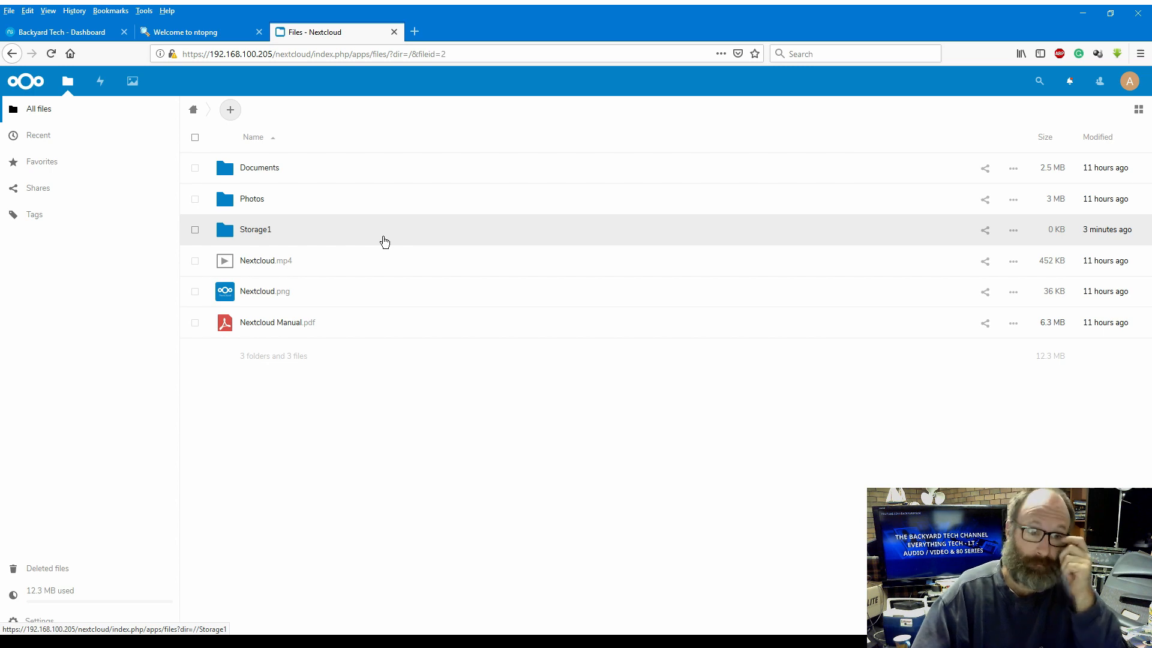
{"action": "mouse_move", "coordinate": [171, 72]}
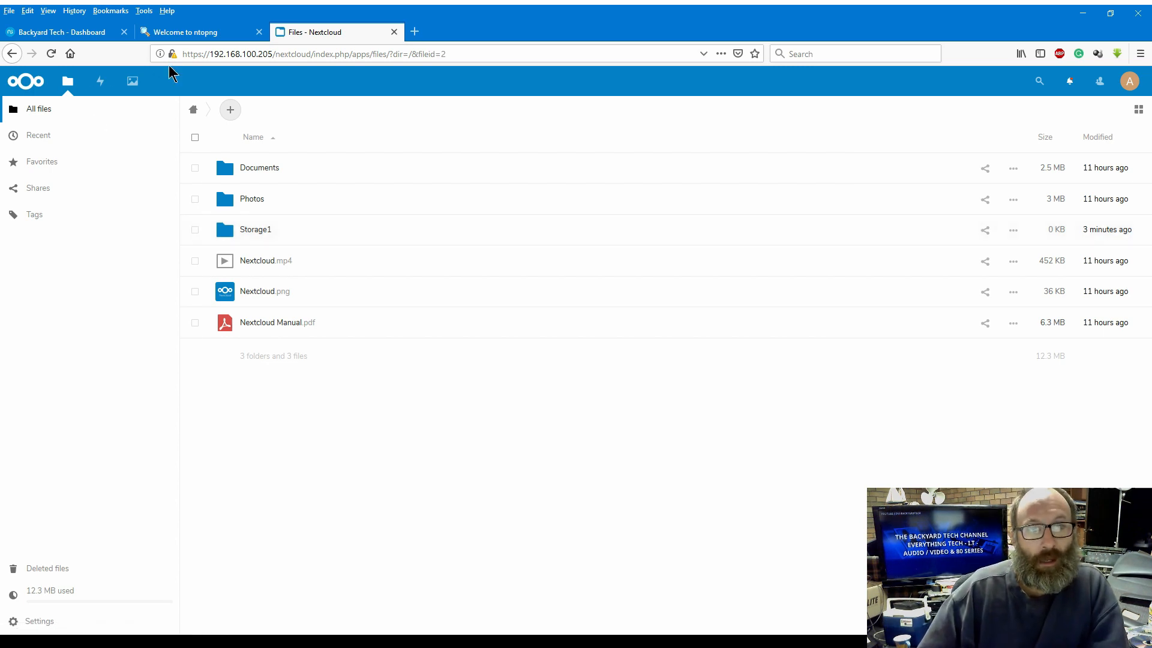
Step: Open Gateway > IPS and review the Suricata rule categories set to Block, Alert or Disable
{"action": "left_click", "coordinate": [62, 31]}
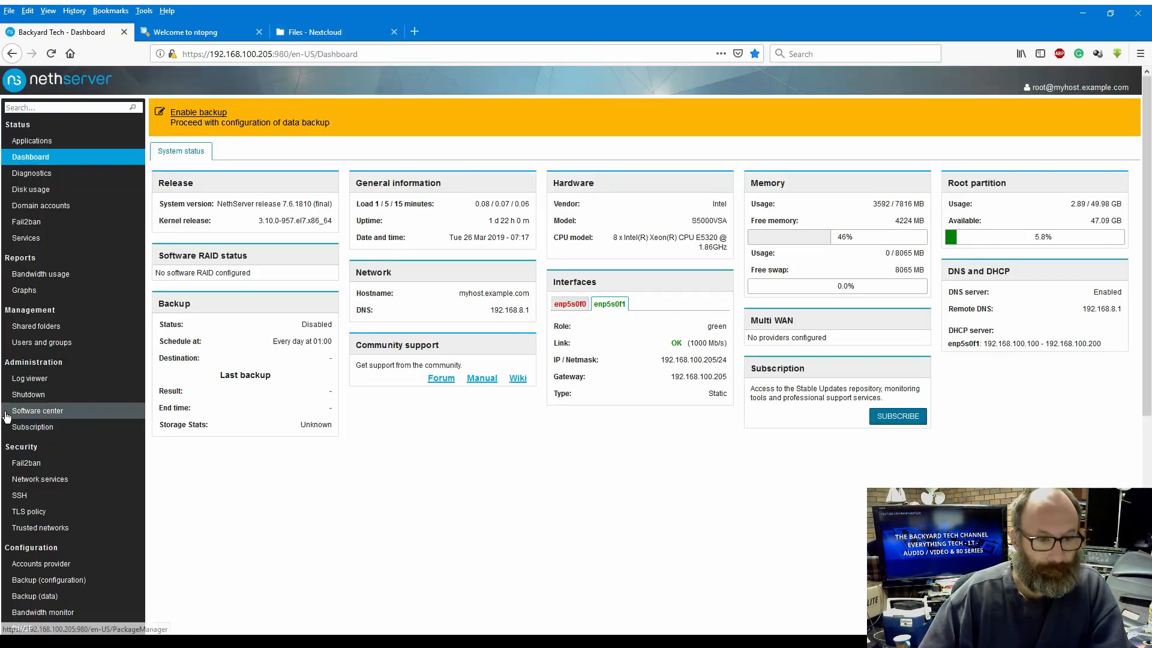
{"action": "scroll", "scroll_direction": "down", "scroll_amount": 3}
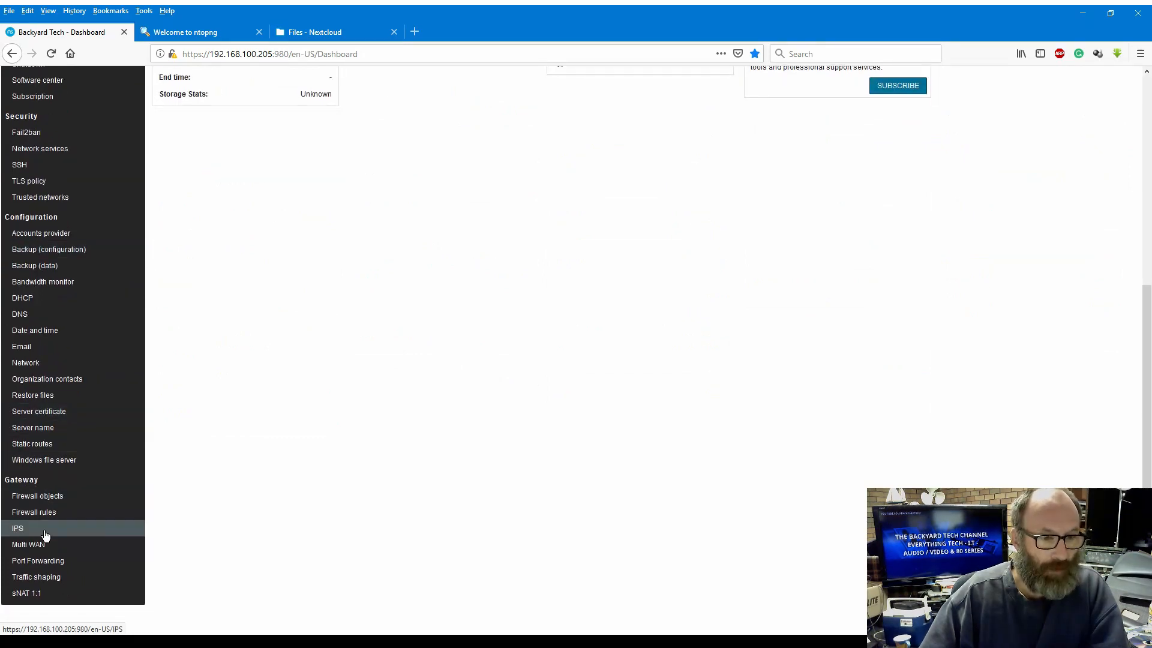
{"action": "left_click", "coordinate": [18, 528]}
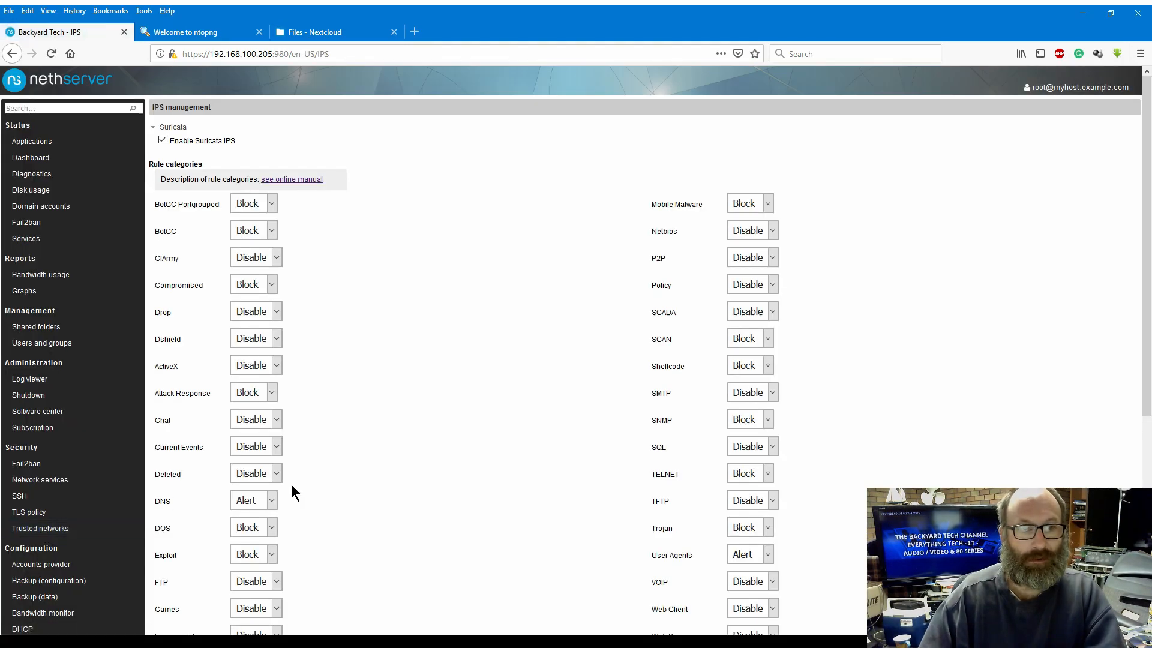
{"action": "scroll", "scroll_direction": "down", "scroll_amount": 3}
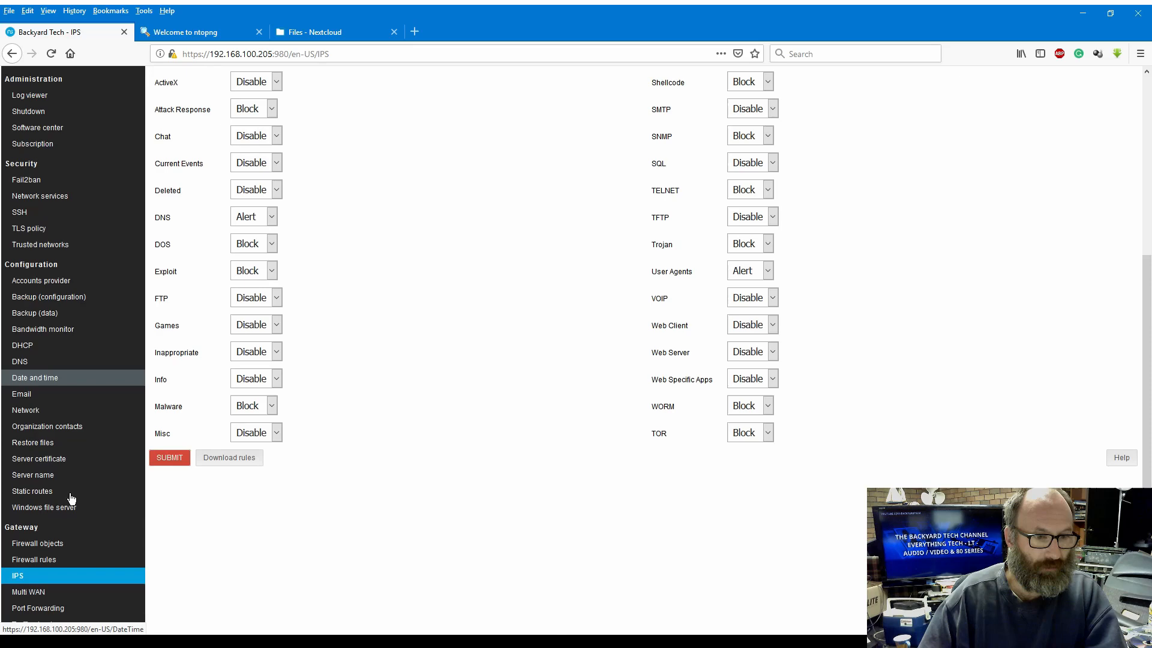
{"action": "scroll", "scroll_direction": "down", "scroll_amount": 3}
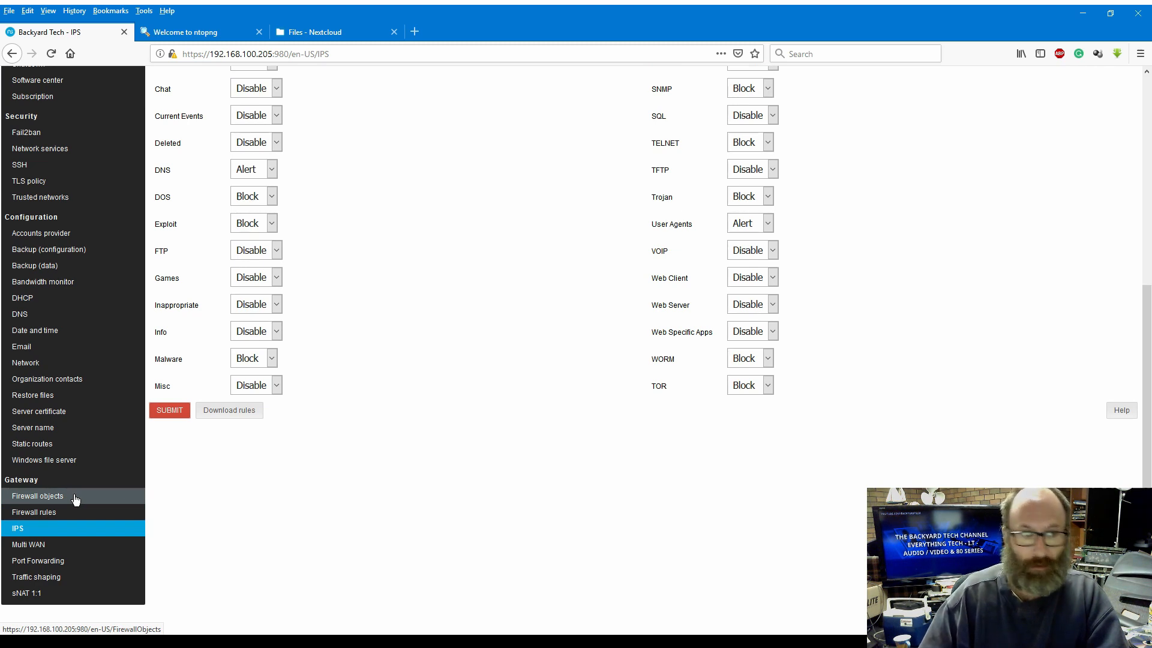
{"action": "scroll", "scroll_direction": "up", "scroll_amount": 3}
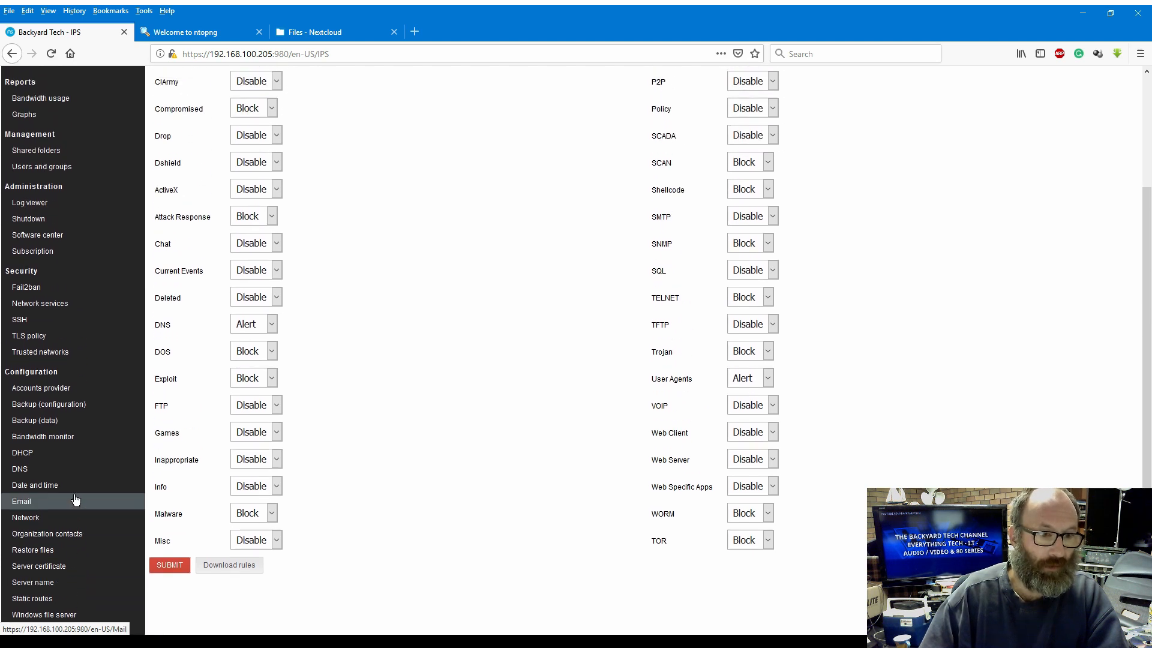
{"action": "scroll", "scroll_direction": "up", "scroll_amount": 3}
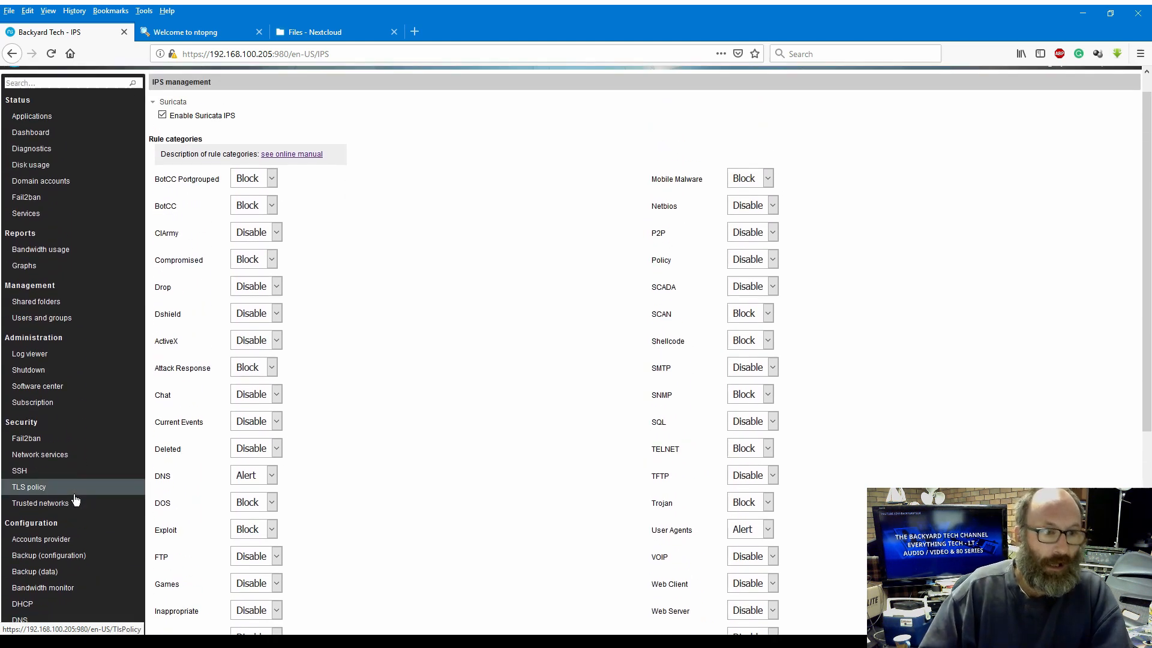
Step: Browse the Software center's Available modules list, then move on to the Log viewer
{"action": "left_click", "coordinate": [37, 385]}
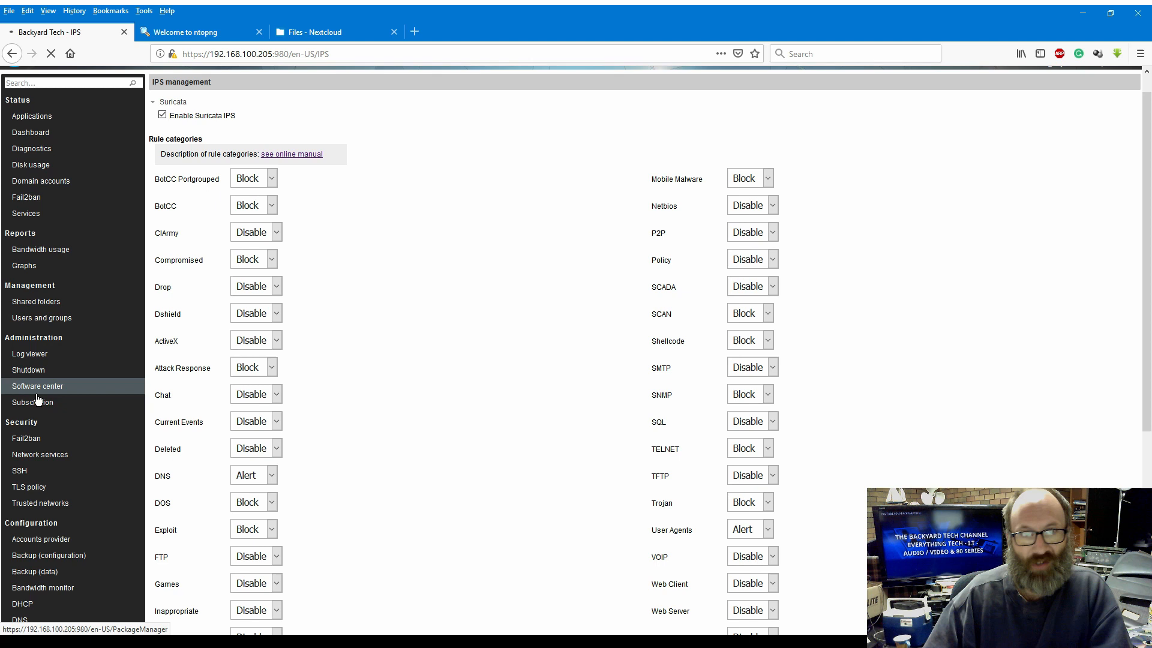
{"action": "left_click", "coordinate": [37, 386]}
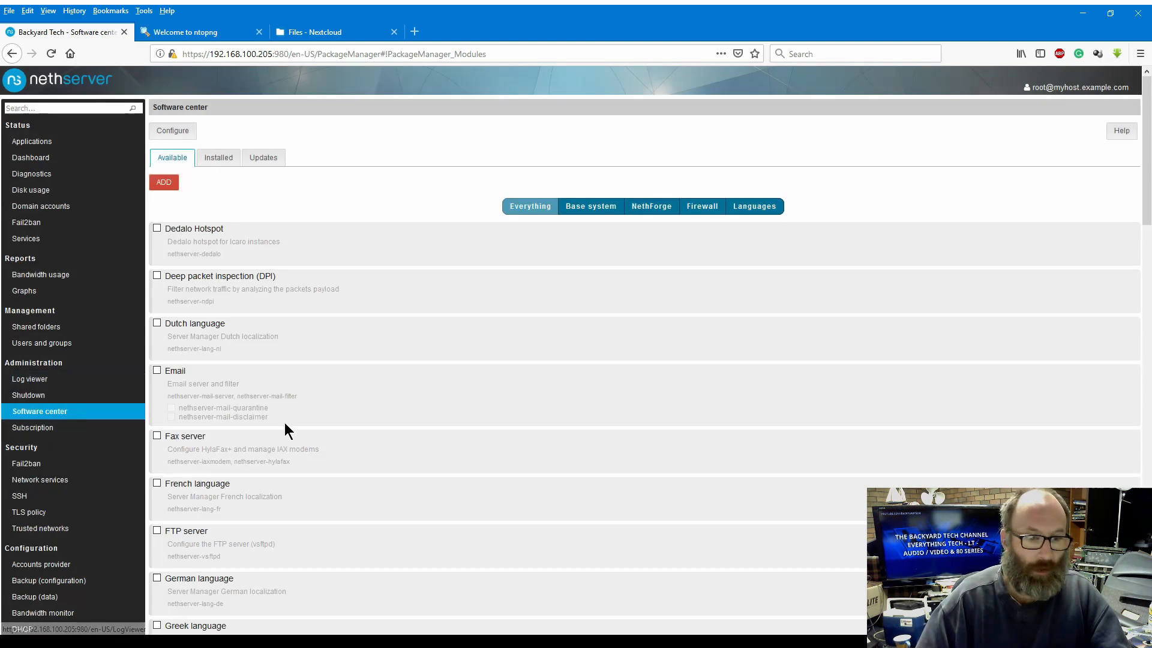
{"action": "scroll", "scroll_direction": "down", "scroll_amount": 3}
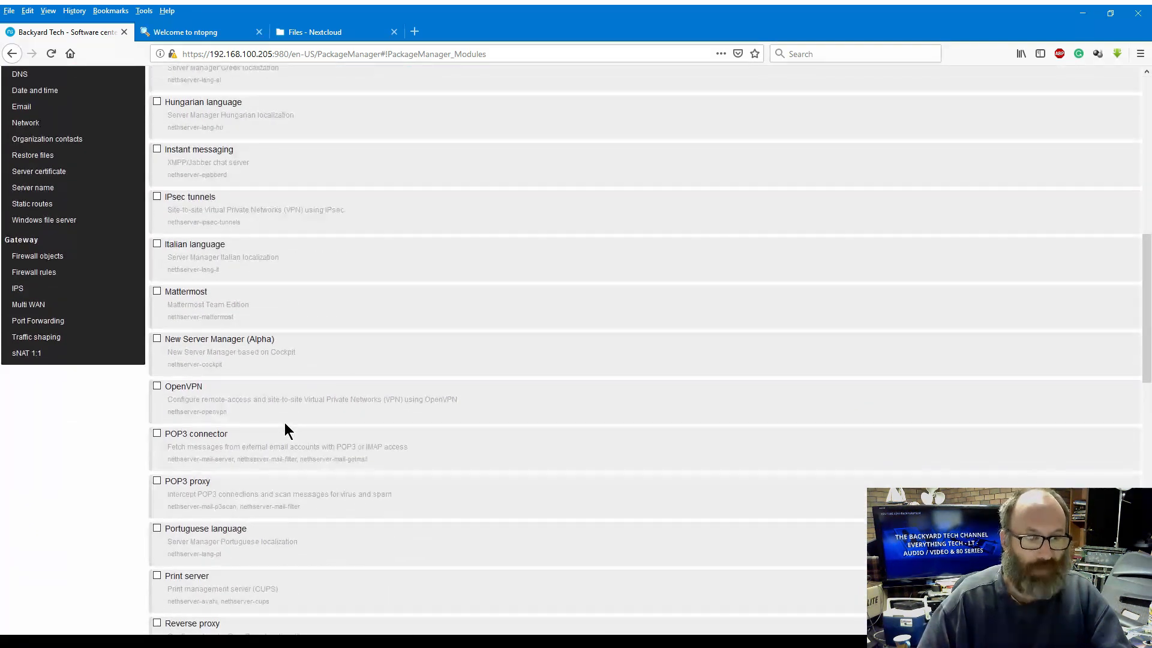
{"action": "scroll", "scroll_direction": "down", "scroll_amount": 3}
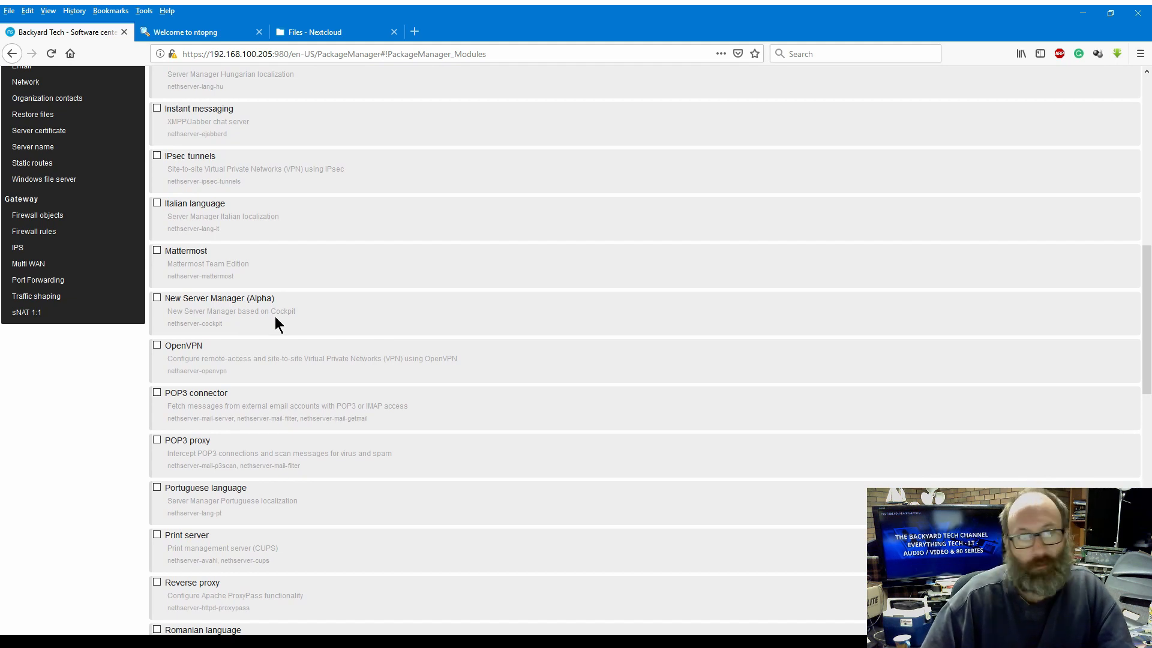
{"action": "mouse_move", "coordinate": [262, 324]}
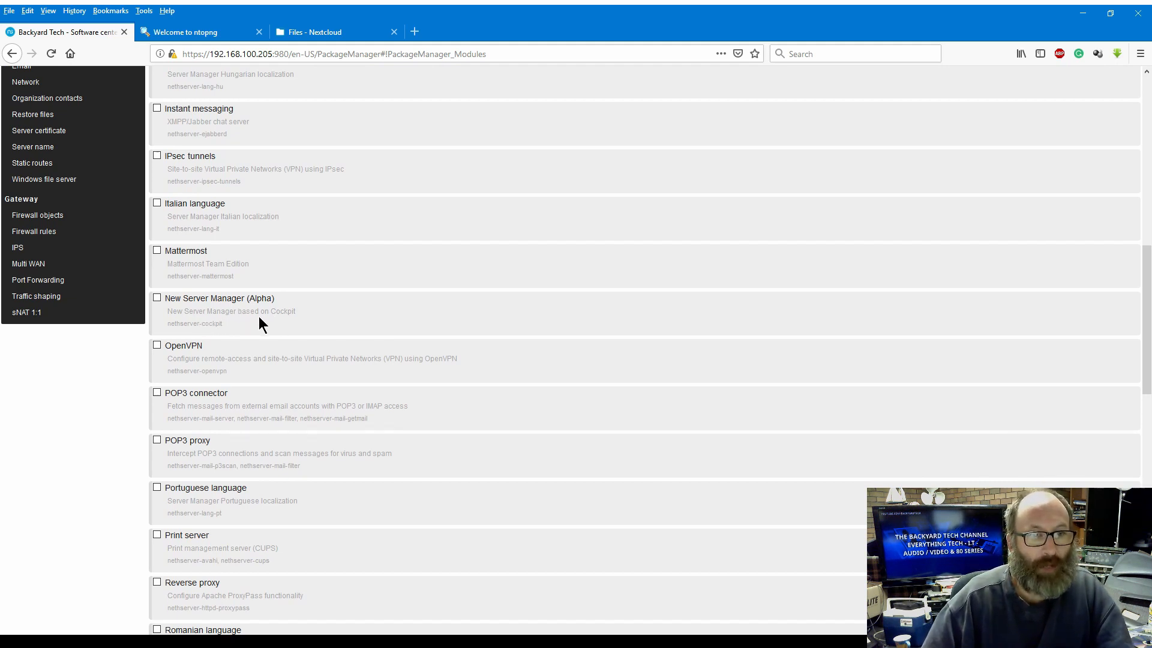
{"action": "mouse_move", "coordinate": [225, 327]}
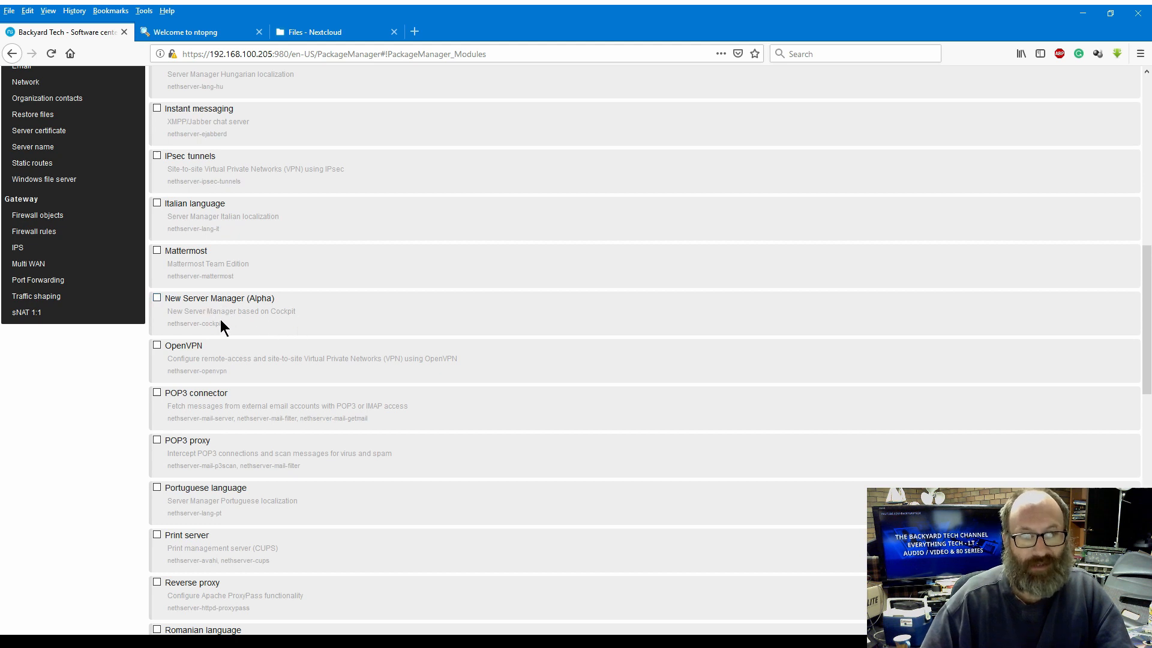
{"action": "mouse_move", "coordinate": [259, 309]}
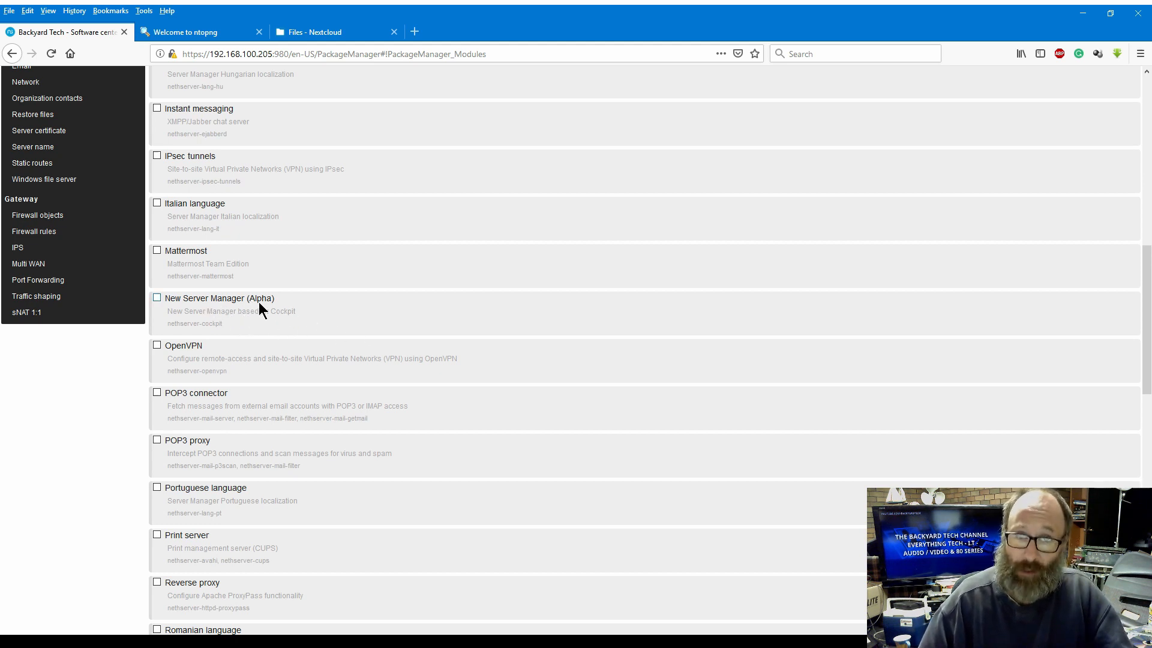
{"action": "scroll", "scroll_direction": "up", "scroll_amount": 3}
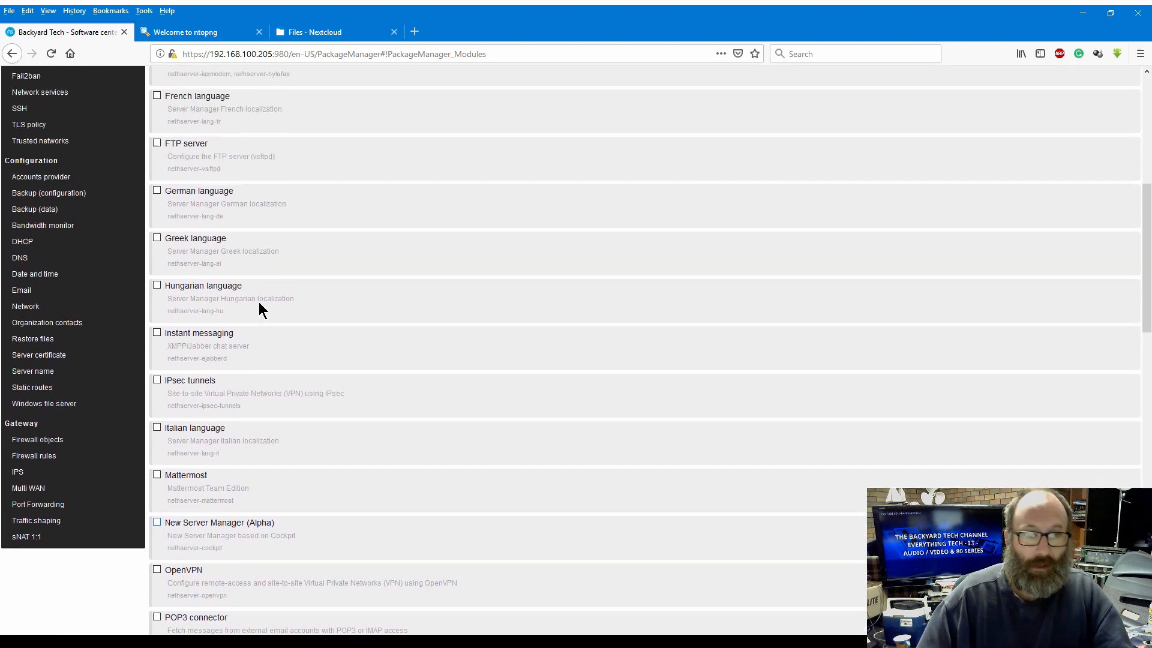
{"action": "scroll", "scroll_direction": "up", "scroll_amount": 3}
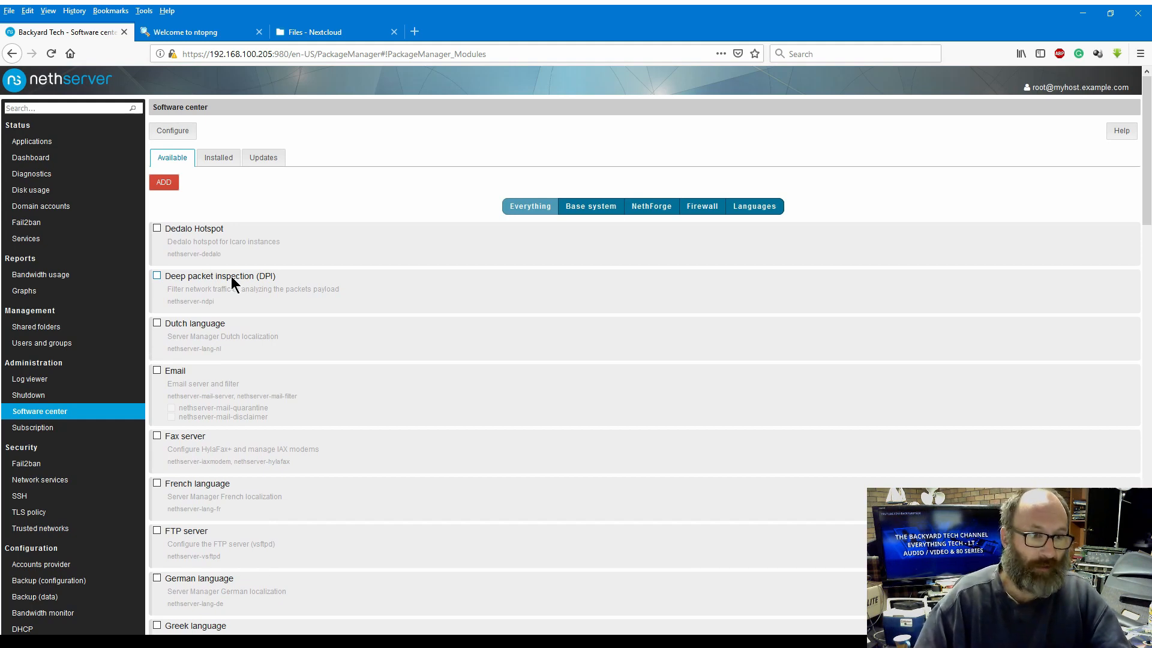
{"action": "mouse_move", "coordinate": [28, 378]}
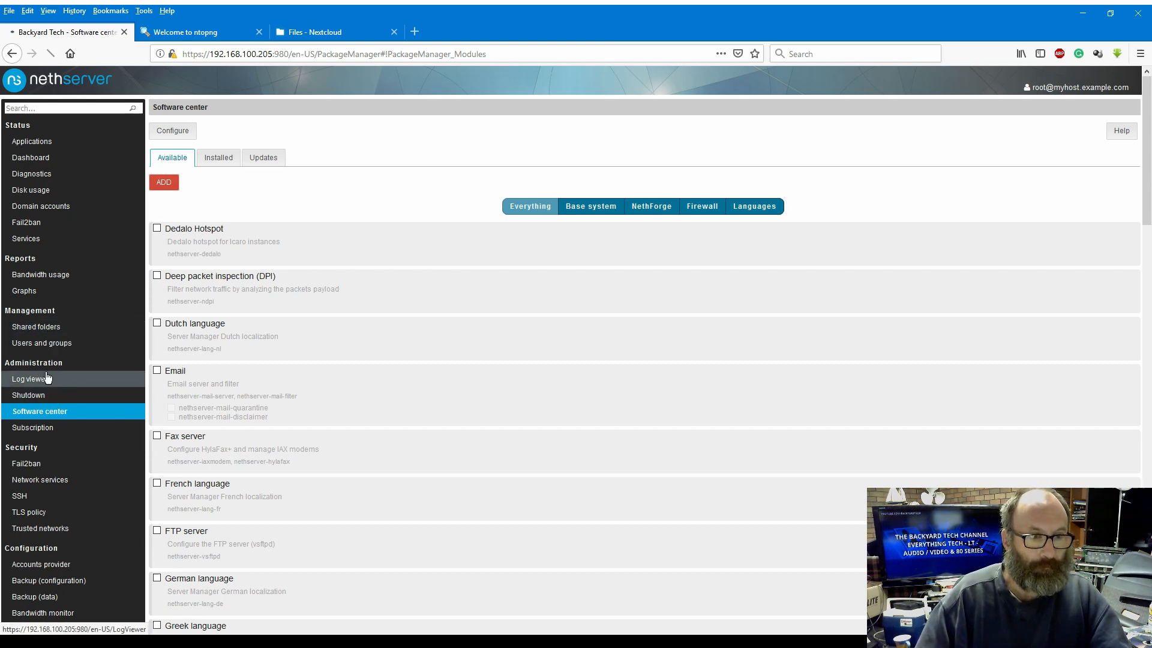
{"action": "left_click", "coordinate": [32, 378]}
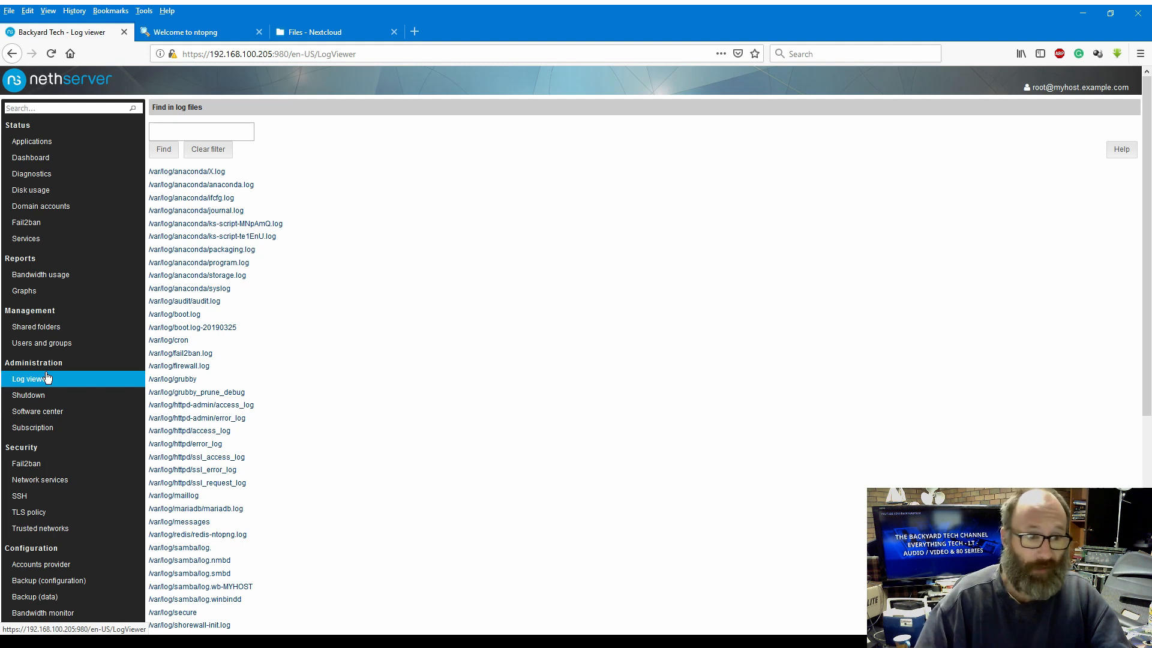
{"action": "mouse_move", "coordinate": [69, 371]}
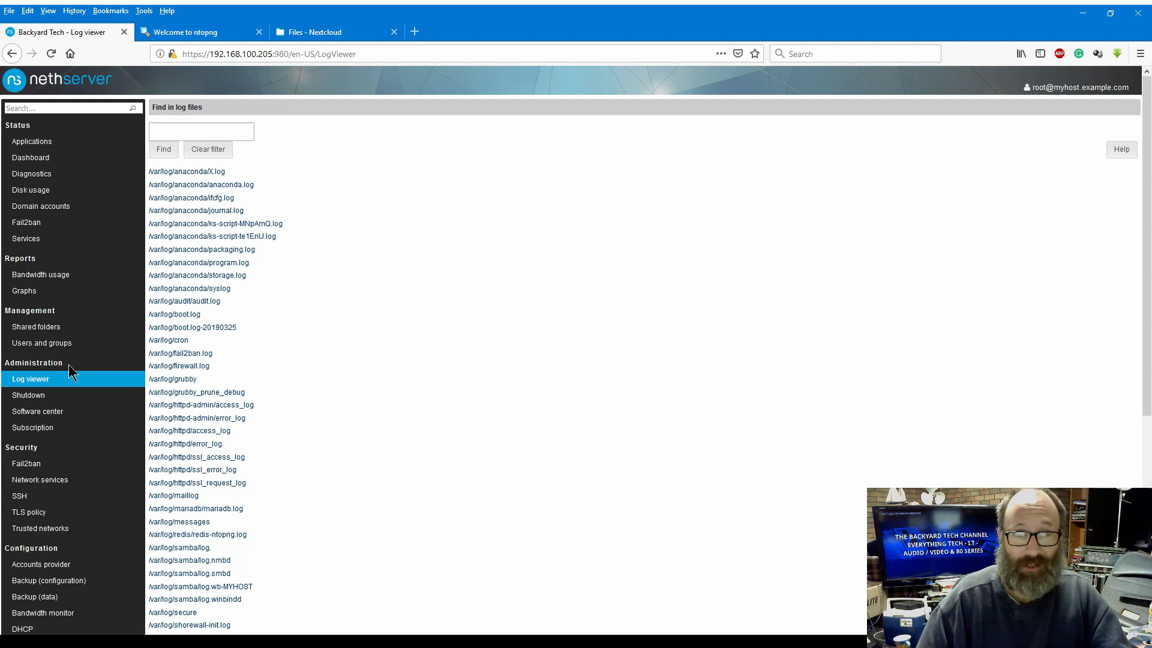
Step: Scroll through the server log file list and go on to the Fail2ban status page
{"action": "scroll", "scroll_direction": "down", "scroll_amount": 3}
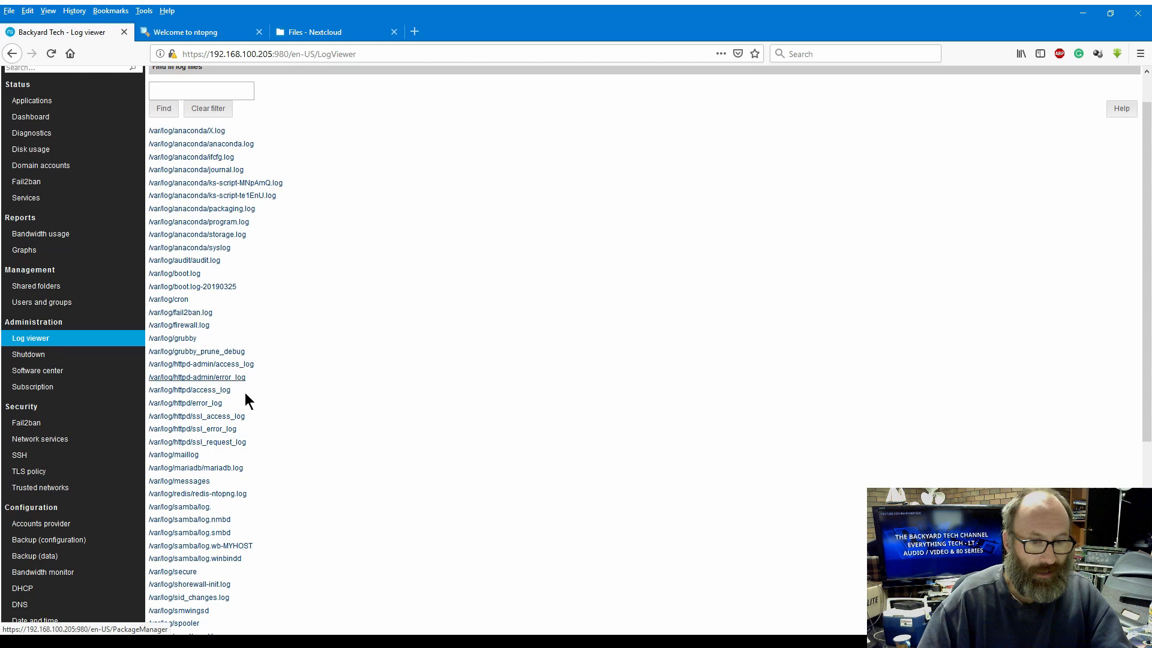
{"action": "scroll", "scroll_direction": "down", "scroll_amount": 3}
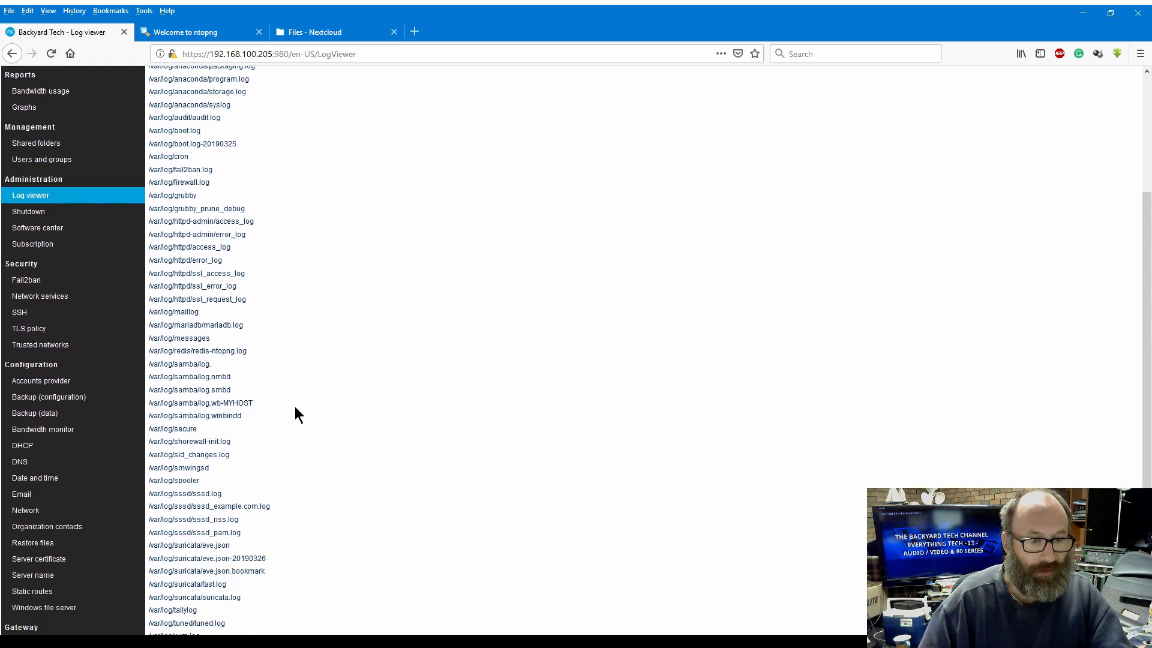
{"action": "scroll", "scroll_direction": "down", "scroll_amount": 3}
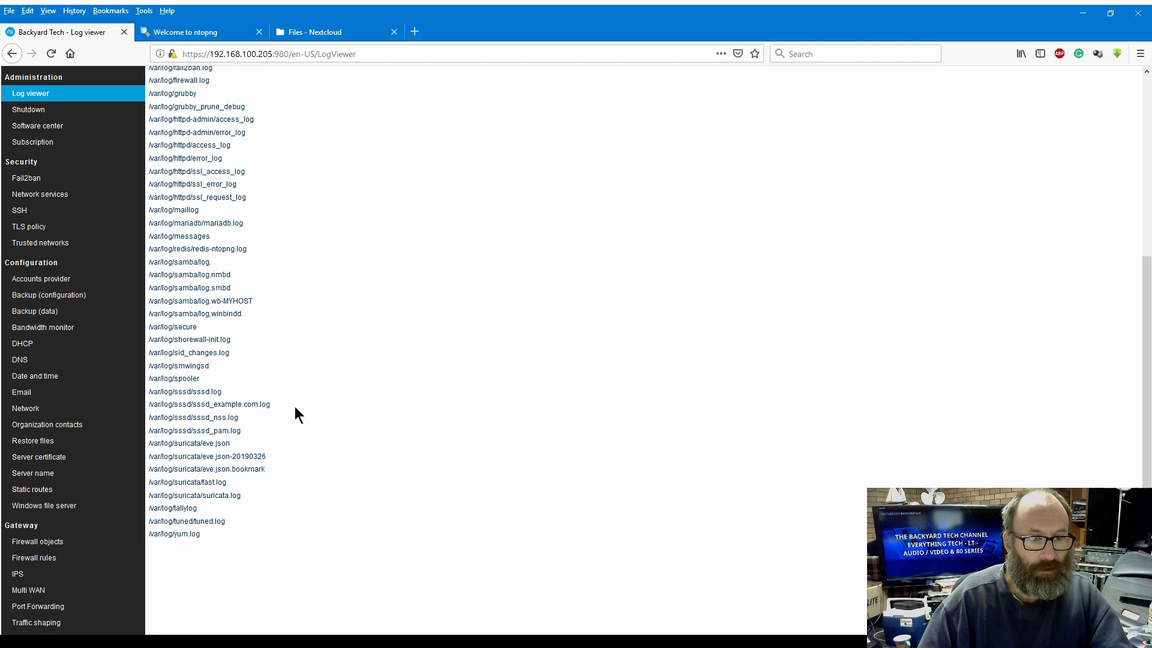
{"action": "scroll", "scroll_direction": "up", "scroll_amount": 3}
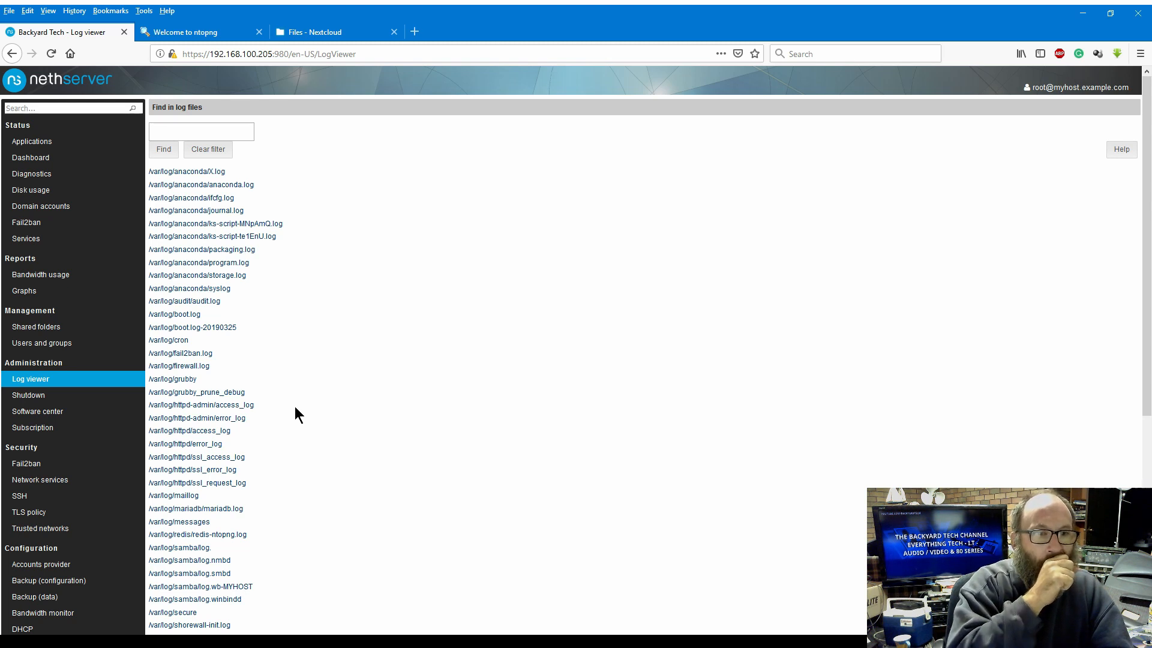
{"action": "mouse_move", "coordinate": [292, 283]}
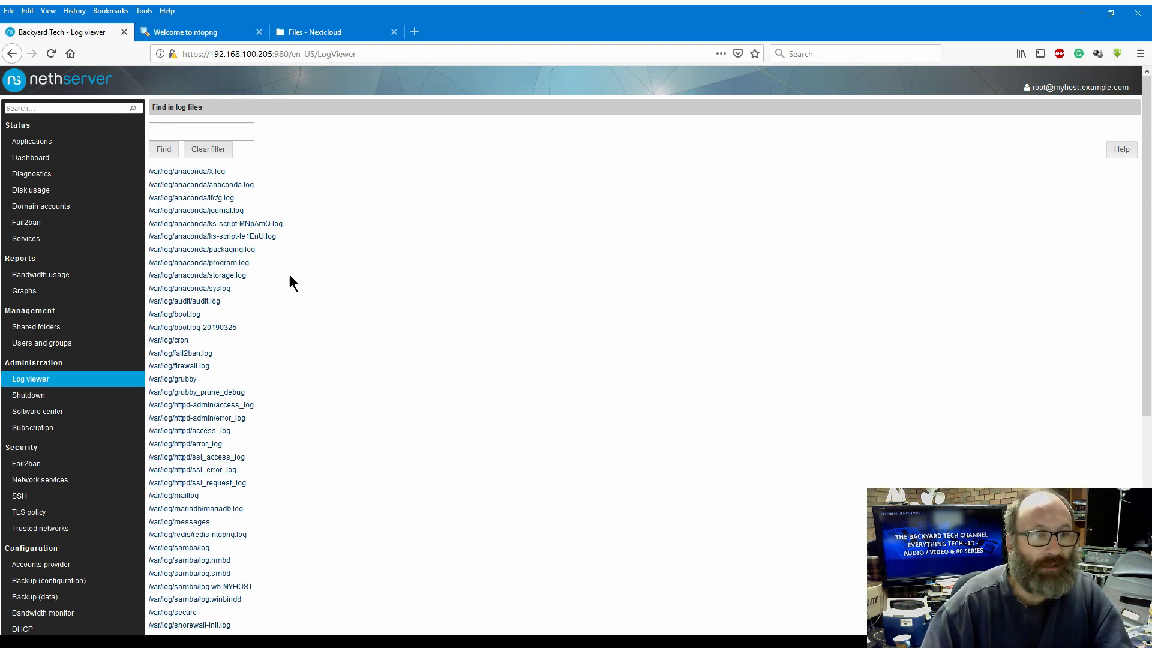
{"action": "mouse_move", "coordinate": [277, 437]}
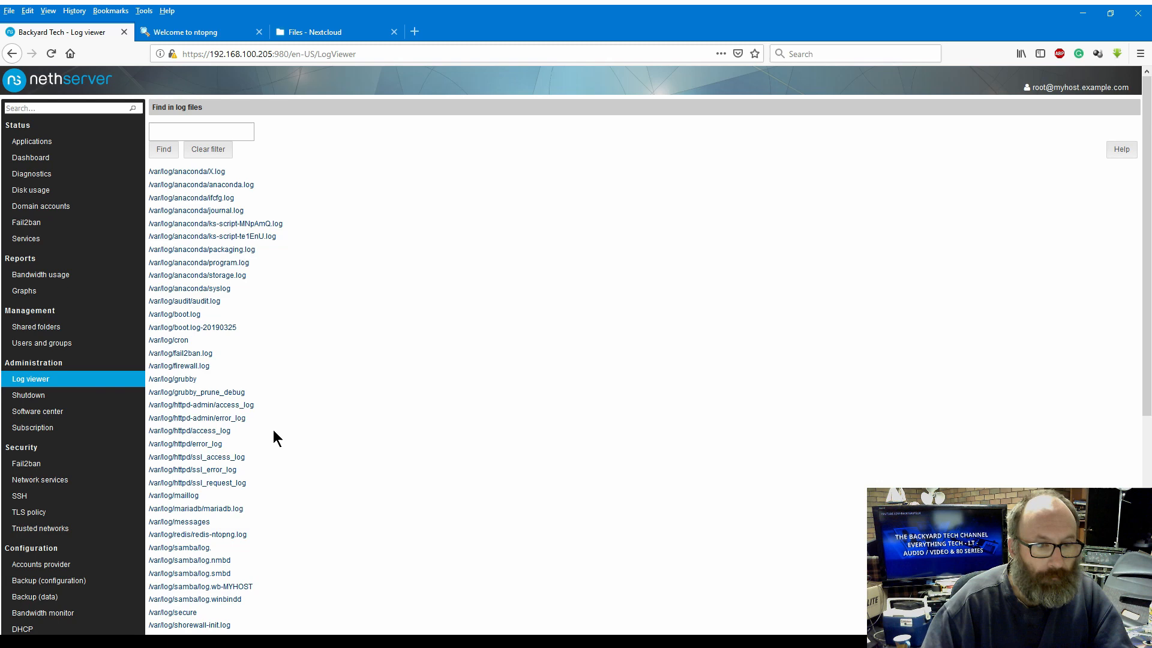
{"action": "mouse_move", "coordinate": [185, 444]}
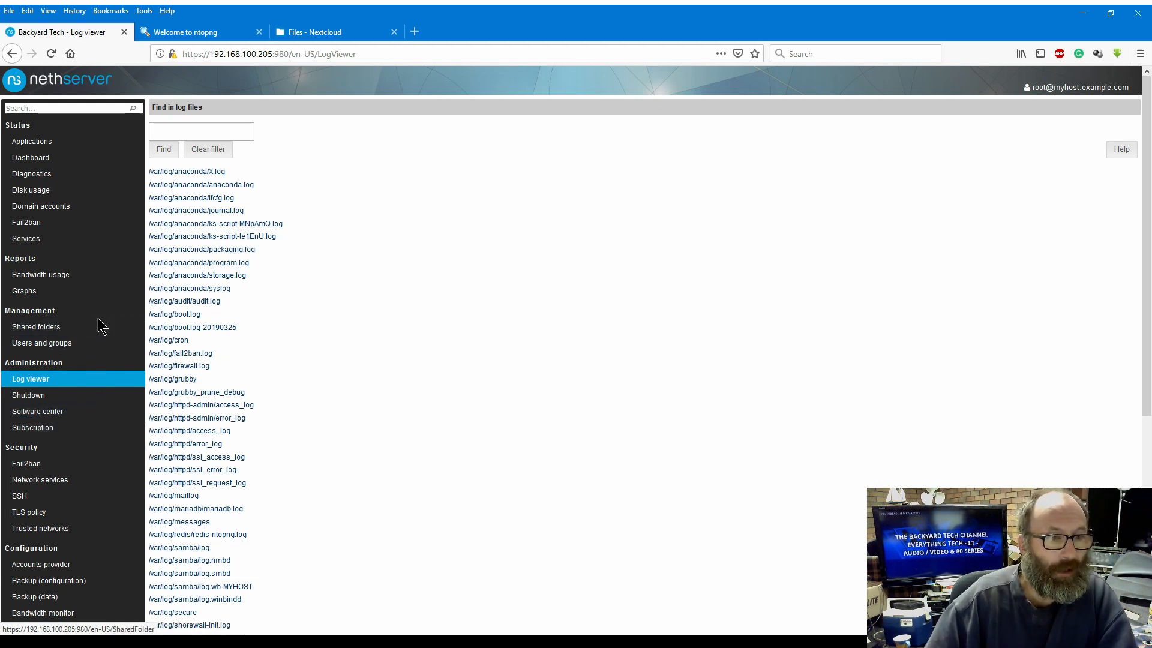
{"action": "mouse_move", "coordinate": [66, 208]}
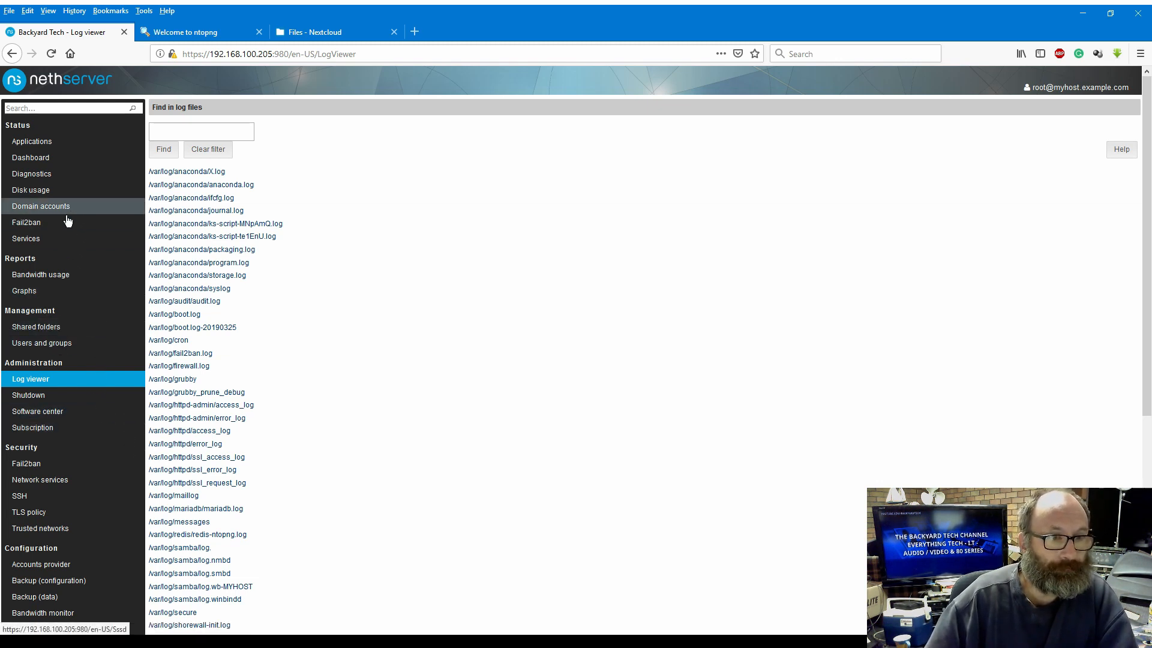
{"action": "left_click", "coordinate": [25, 222]}
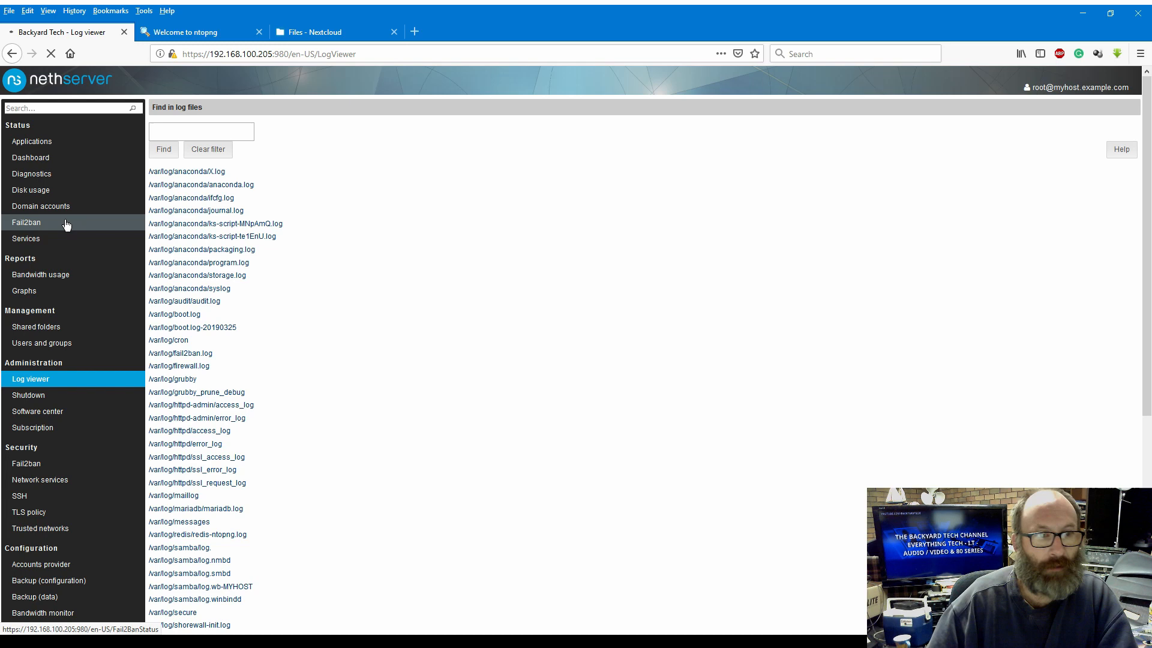
{"action": "left_click", "coordinate": [198, 31]}
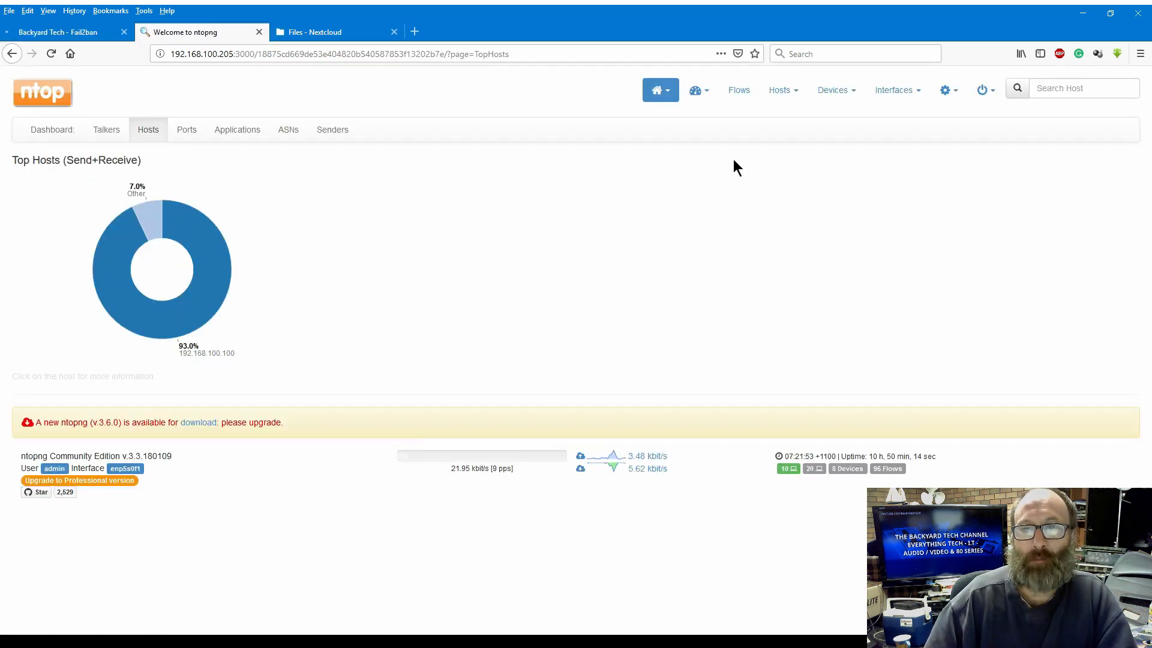
Step: Show ntopng's Active Flows table of 44 flows, then return to the Nextcloud tab
{"action": "left_click", "coordinate": [781, 90]}
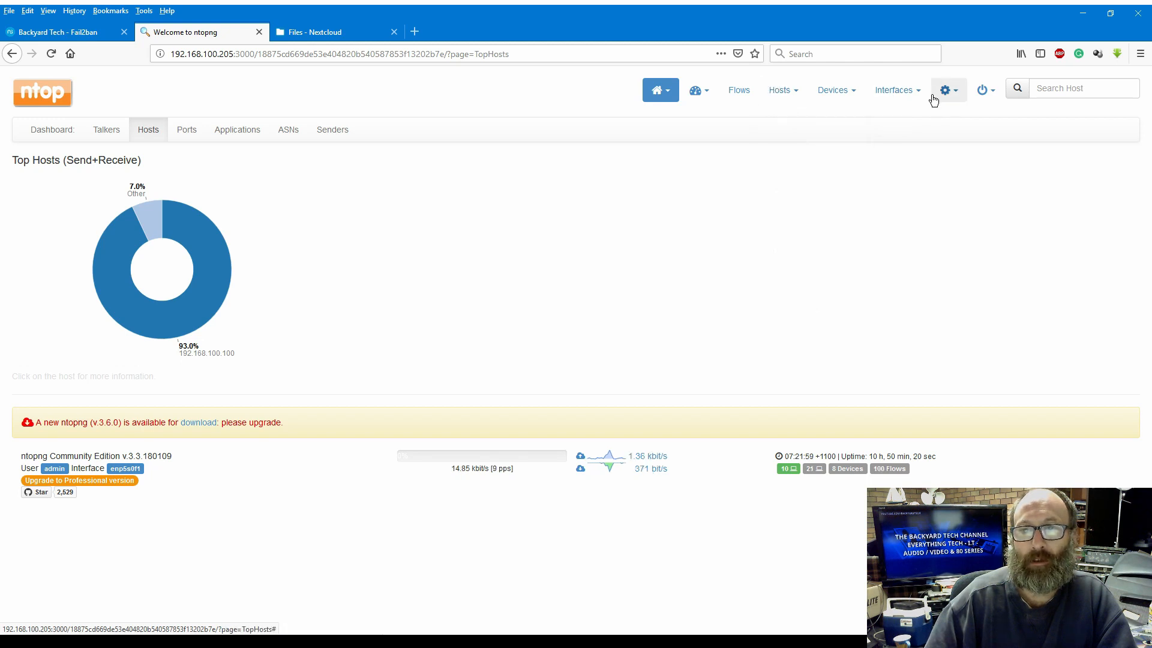
{"action": "left_click", "coordinate": [780, 90]}
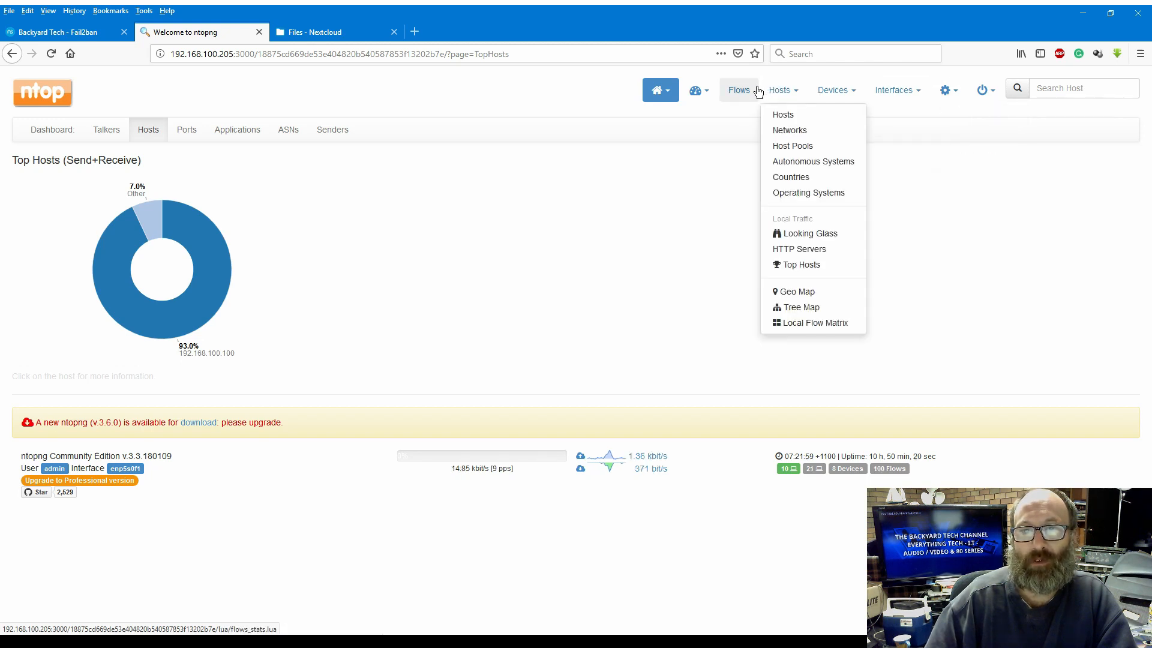
{"action": "left_click", "coordinate": [738, 90]}
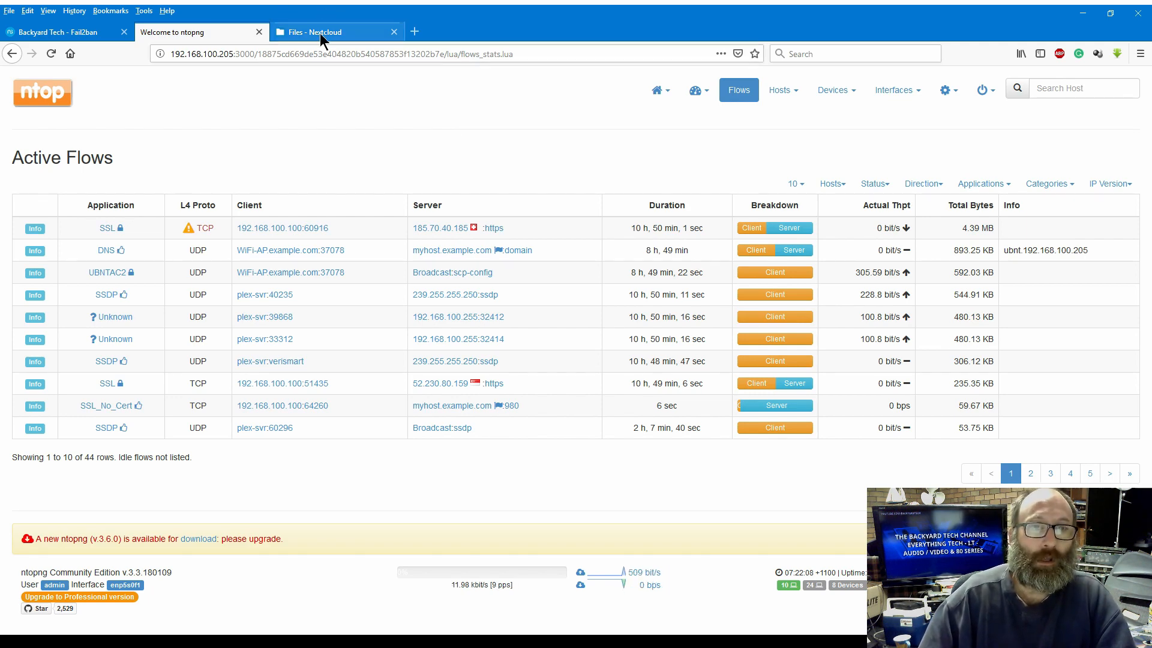
{"action": "left_click", "coordinate": [335, 31]}
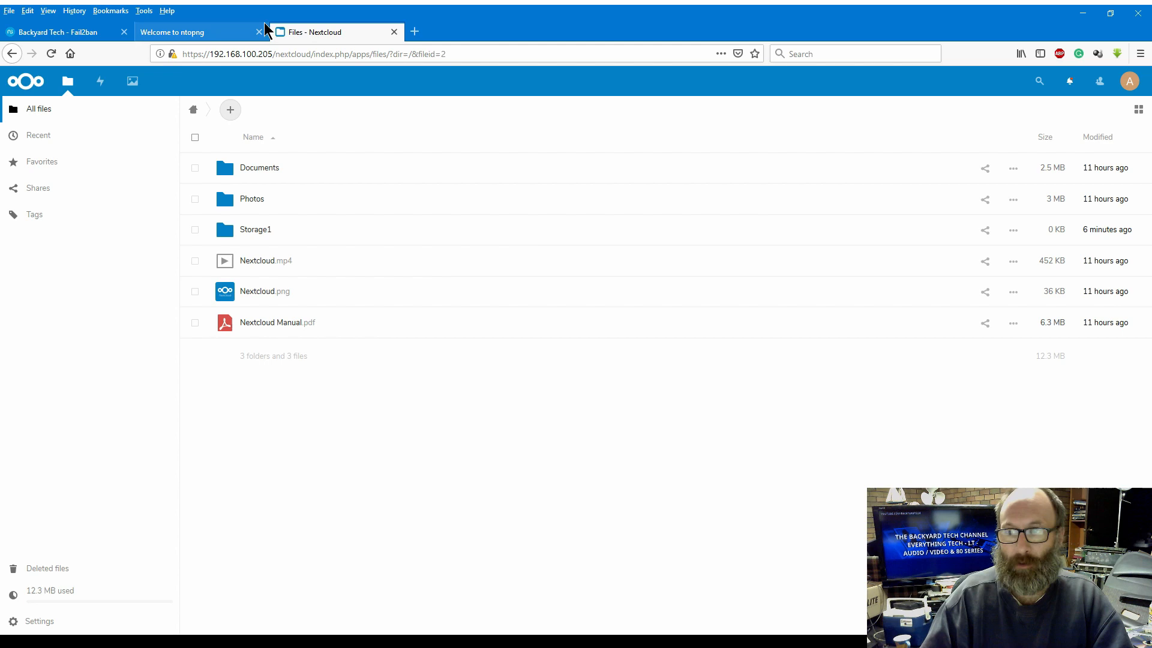
Step: Glance at the ntopng Active Flows view and return to the Fail2ban status page
{"action": "left_click", "coordinate": [194, 31]}
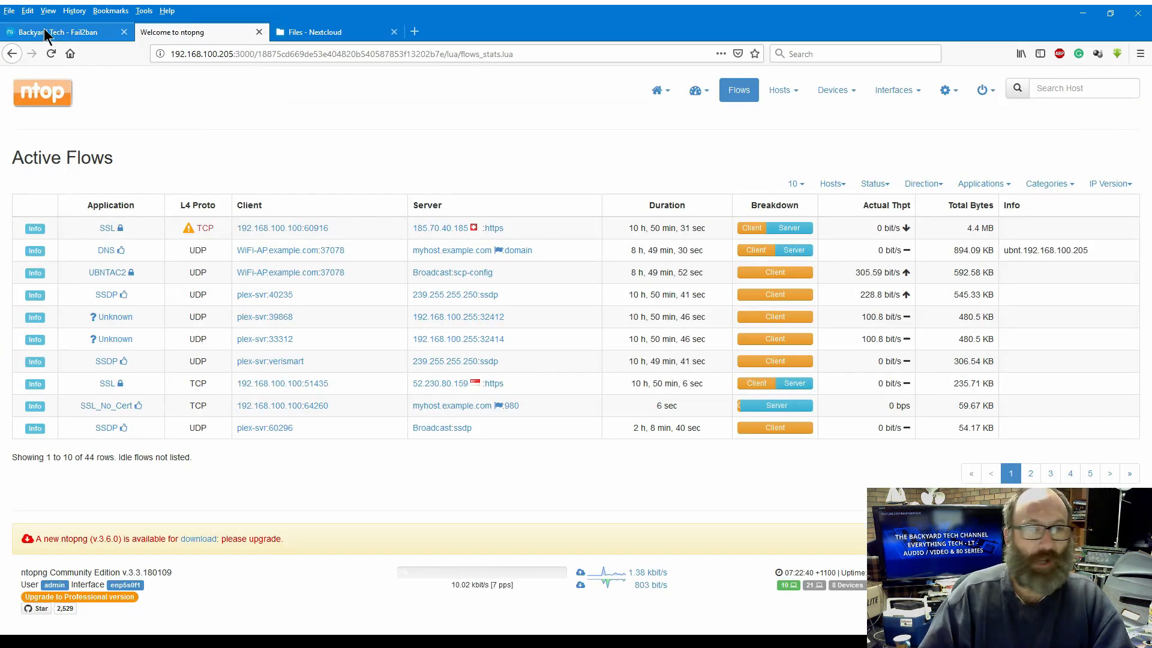
{"action": "left_click", "coordinate": [56, 32]}
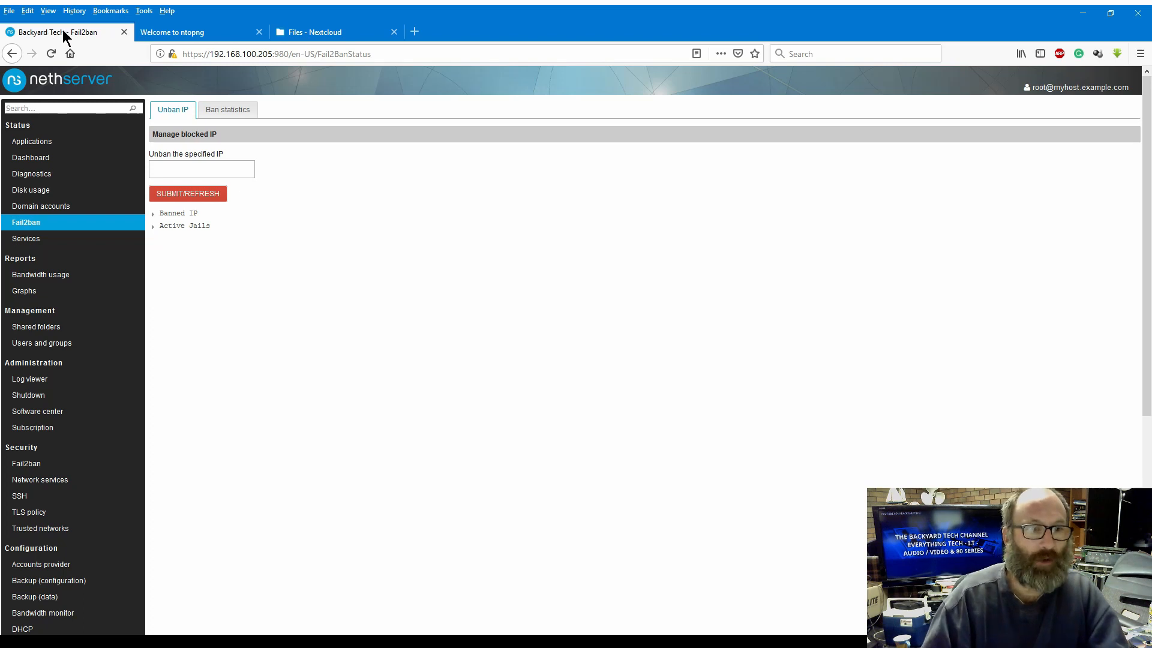
{"action": "left_click", "coordinate": [227, 109]}
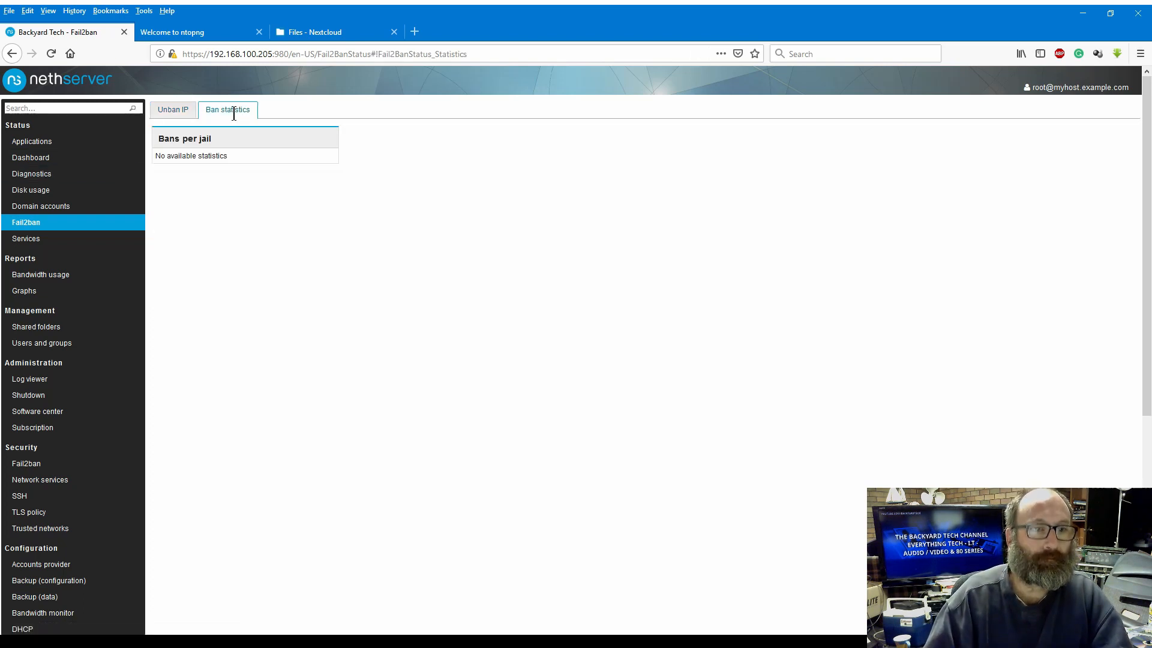
{"action": "left_click", "coordinate": [173, 110]}
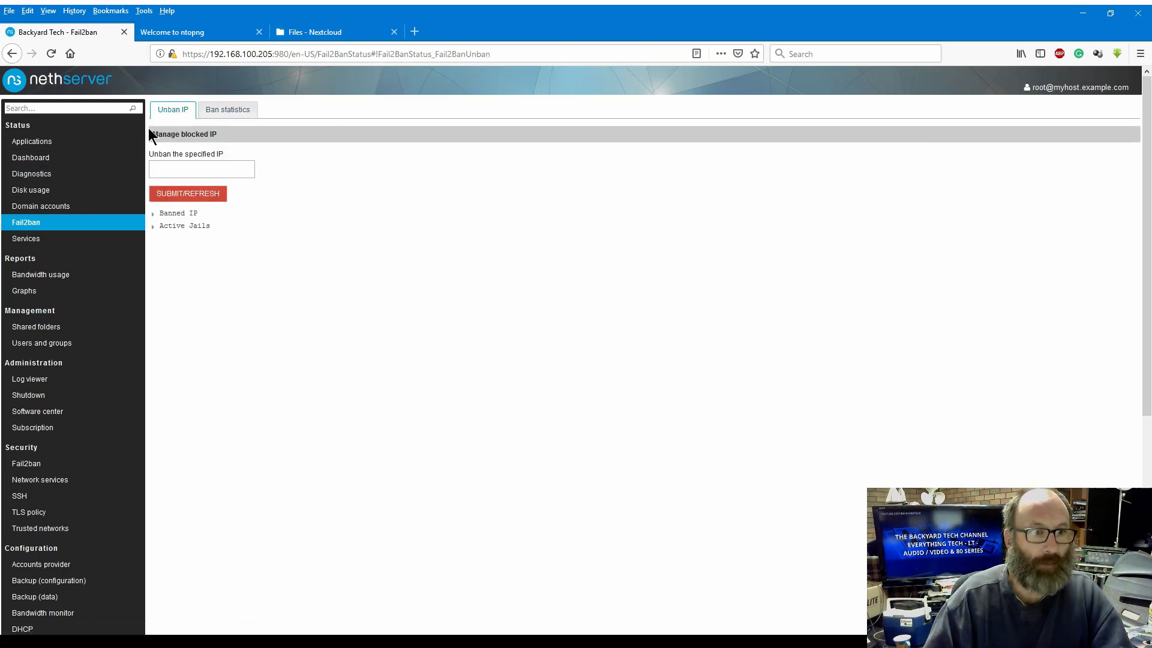
{"action": "scroll", "scroll_direction": "down", "scroll_amount": 3}
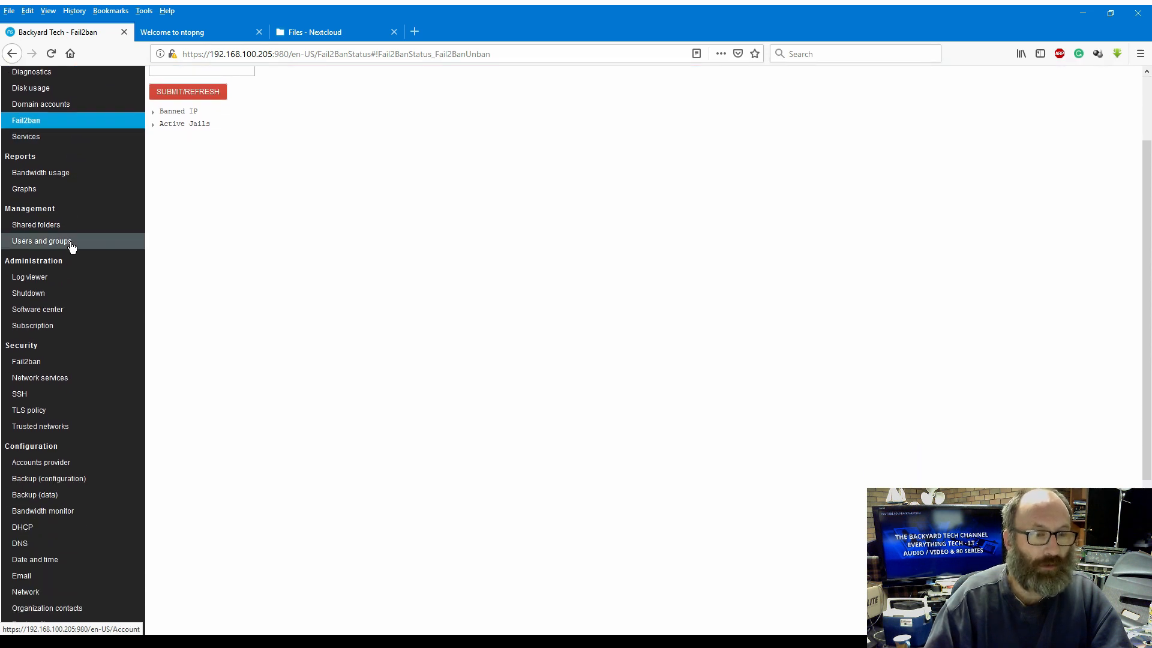
{"action": "mouse_move", "coordinate": [45, 228]}
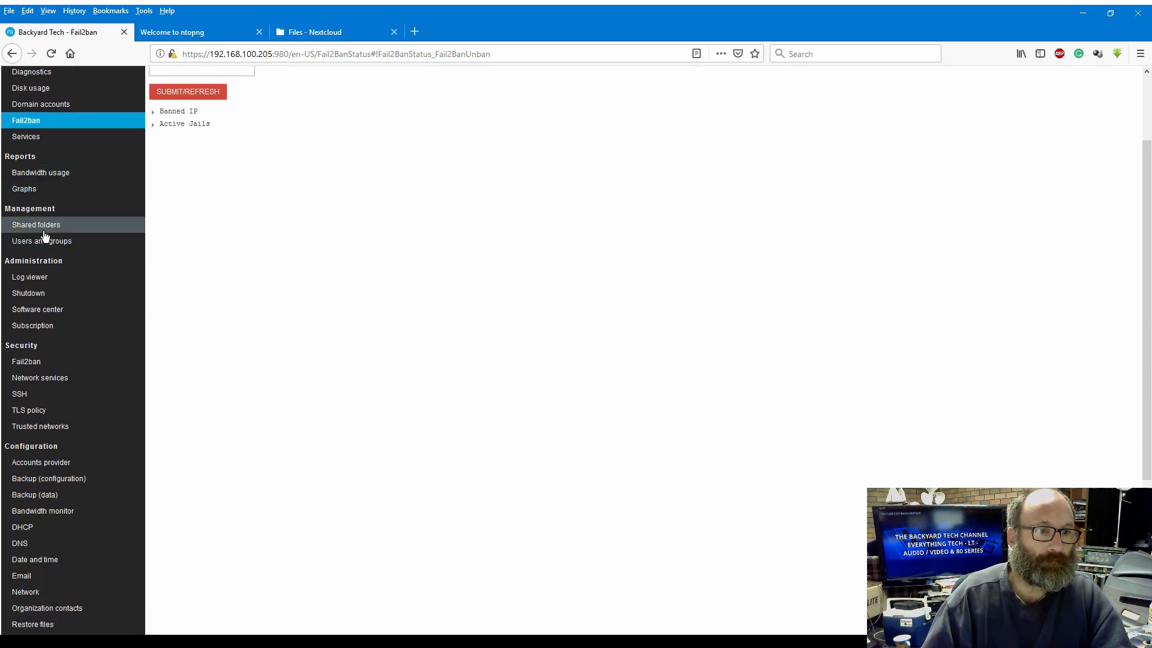
{"action": "left_click", "coordinate": [36, 225]}
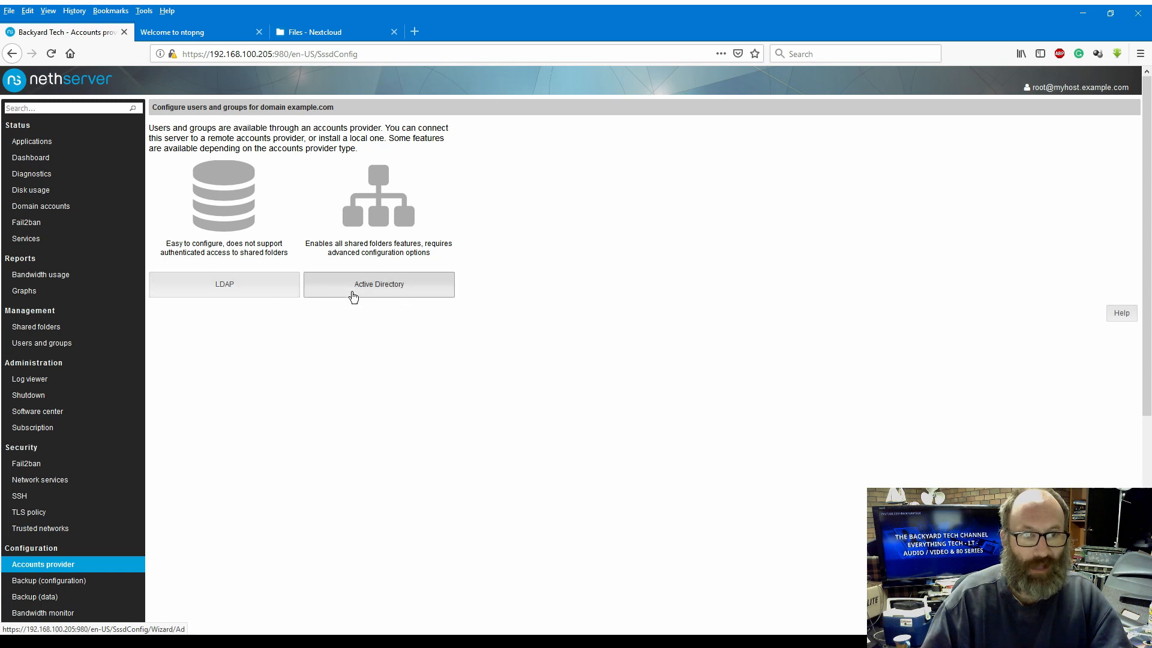
{"action": "mouse_move", "coordinate": [225, 284]}
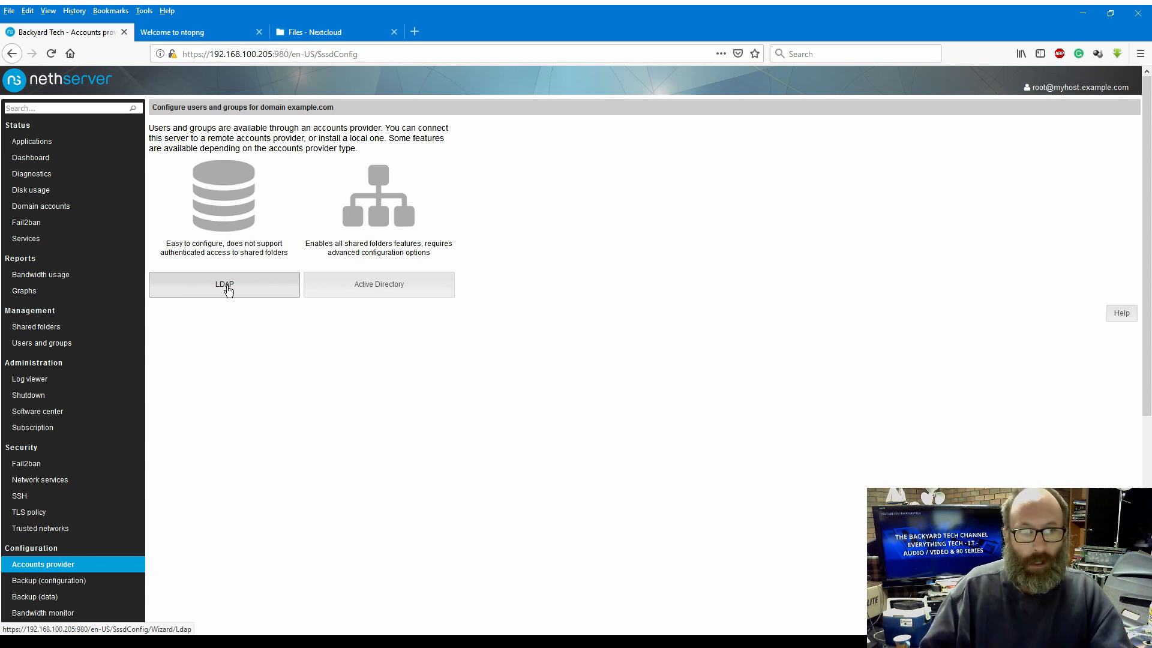
{"action": "mouse_move", "coordinate": [395, 287]}
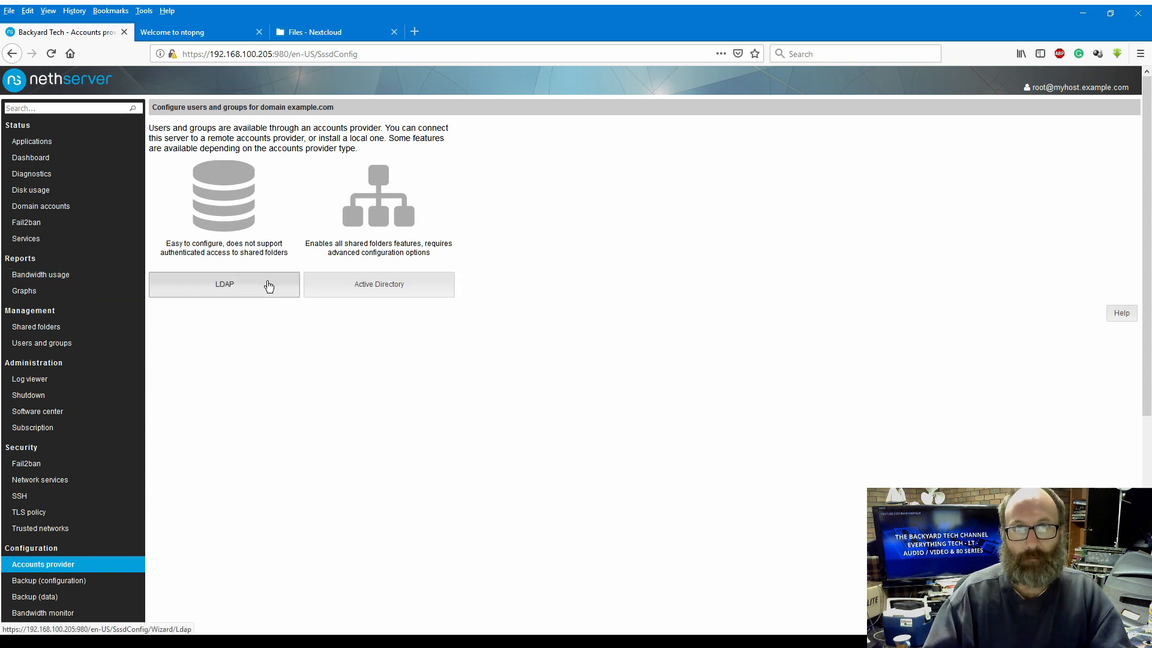
{"action": "mouse_move", "coordinate": [266, 293]}
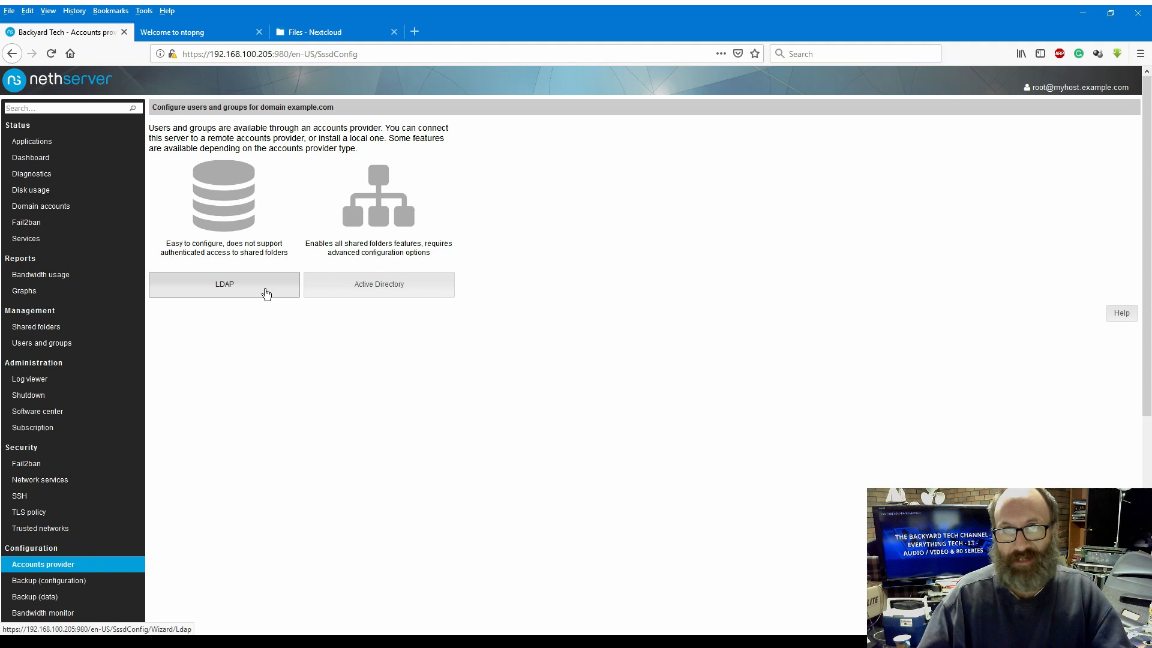
{"action": "mouse_move", "coordinate": [342, 285]}
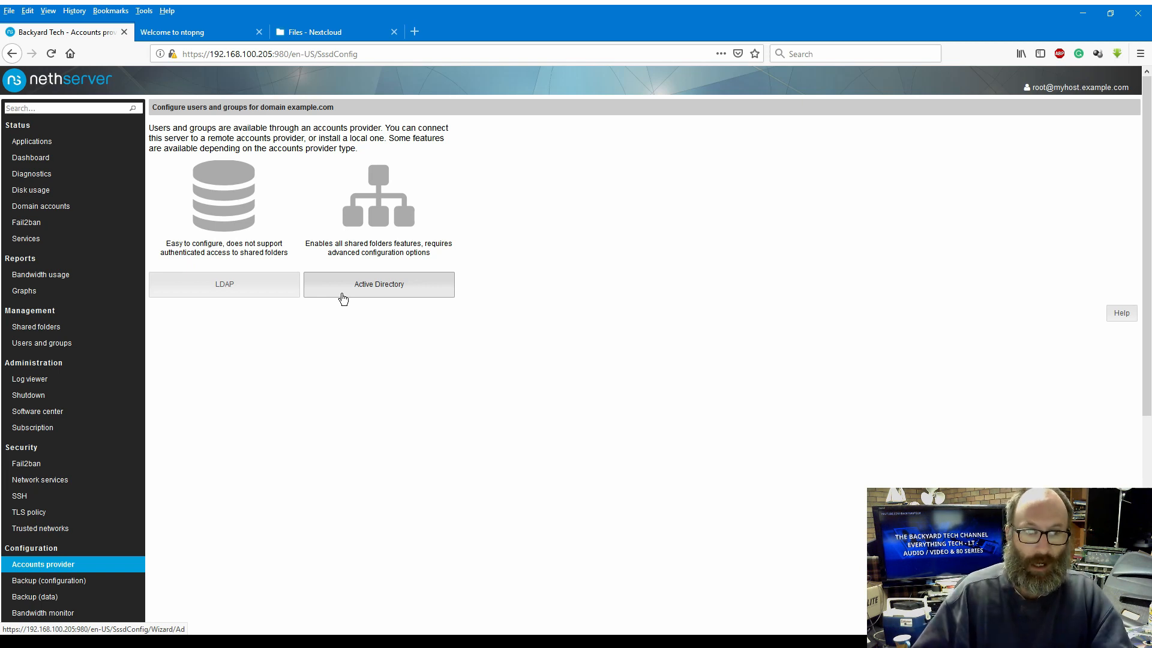
{"action": "mouse_move", "coordinate": [225, 294]}
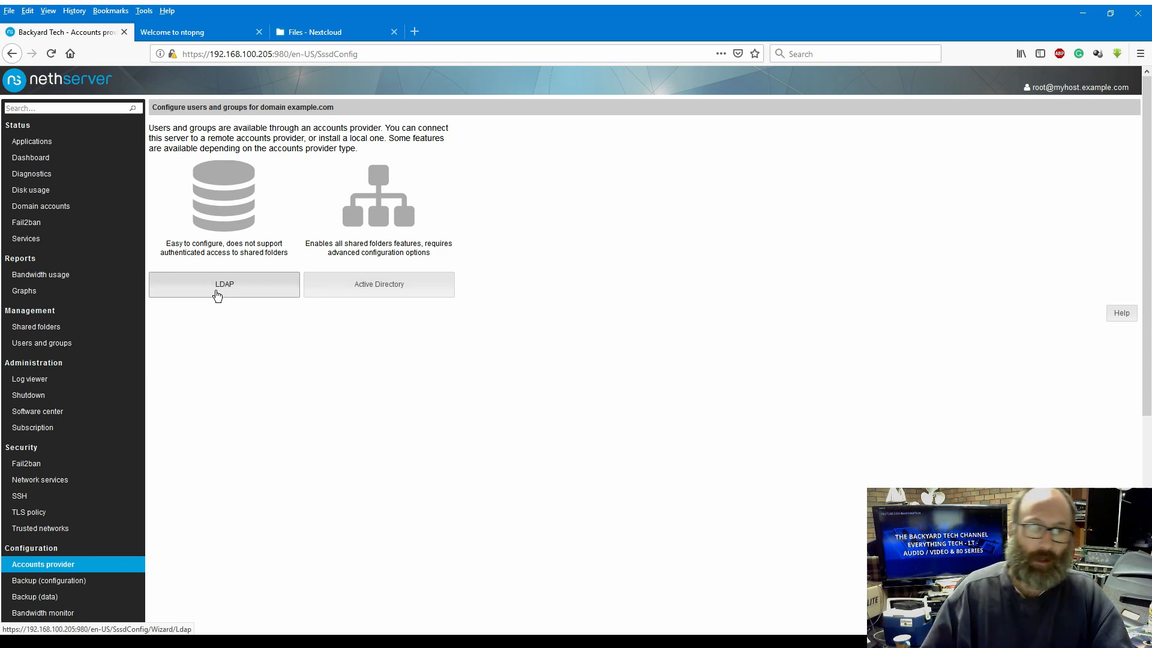
{"action": "mouse_move", "coordinate": [288, 292]}
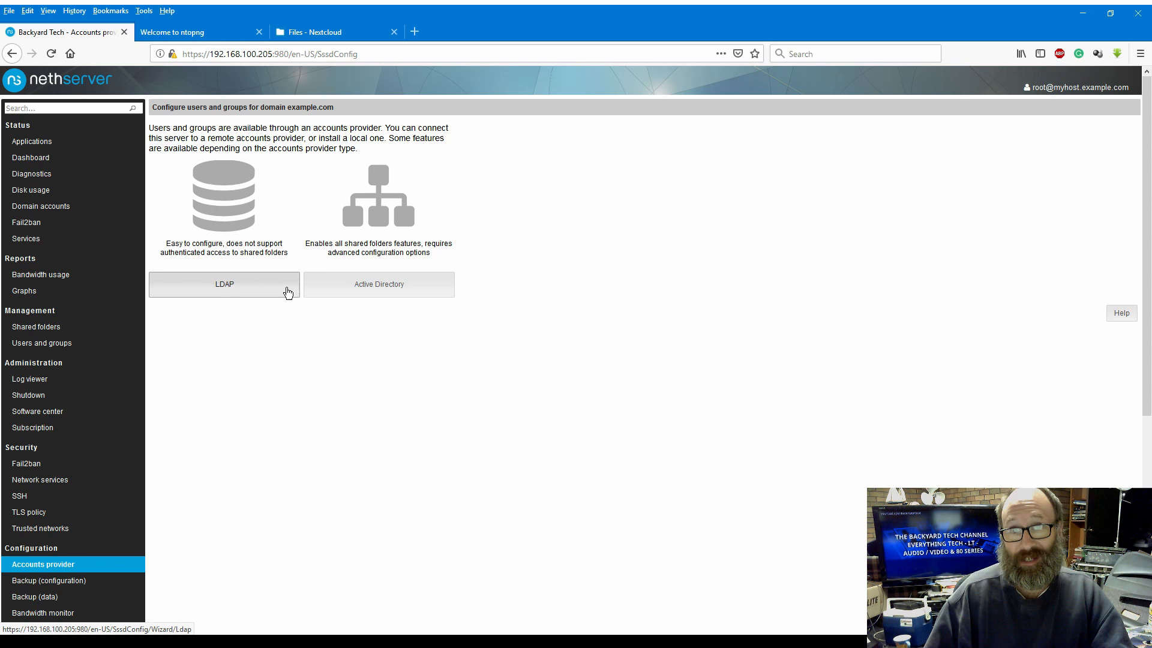
{"action": "mouse_move", "coordinate": [270, 367]}
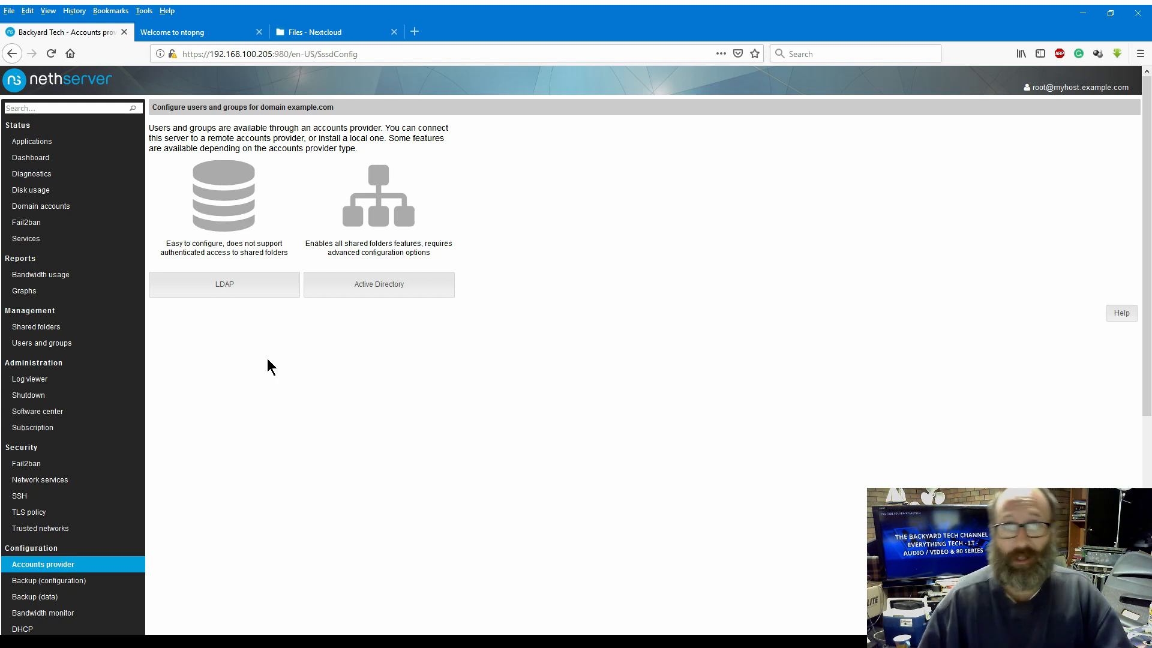
Step: Scroll the Configuration sidebar and open the Server name settings
{"action": "scroll", "scroll_direction": "down", "scroll_amount": 3}
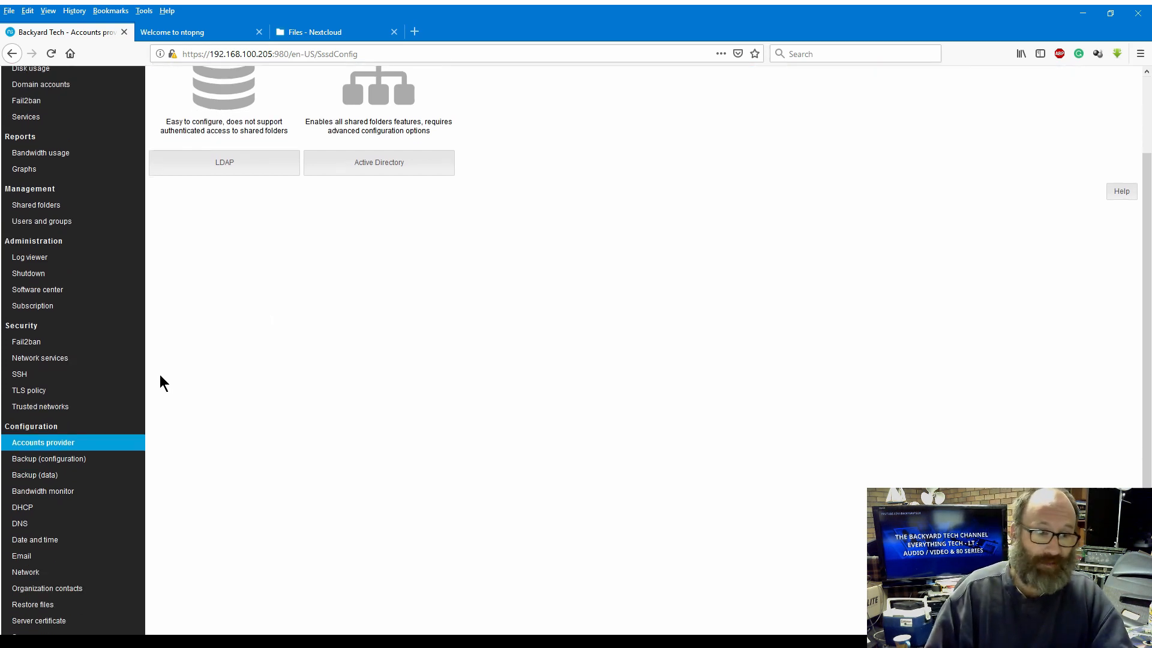
{"action": "scroll", "scroll_direction": "down", "scroll_amount": 3}
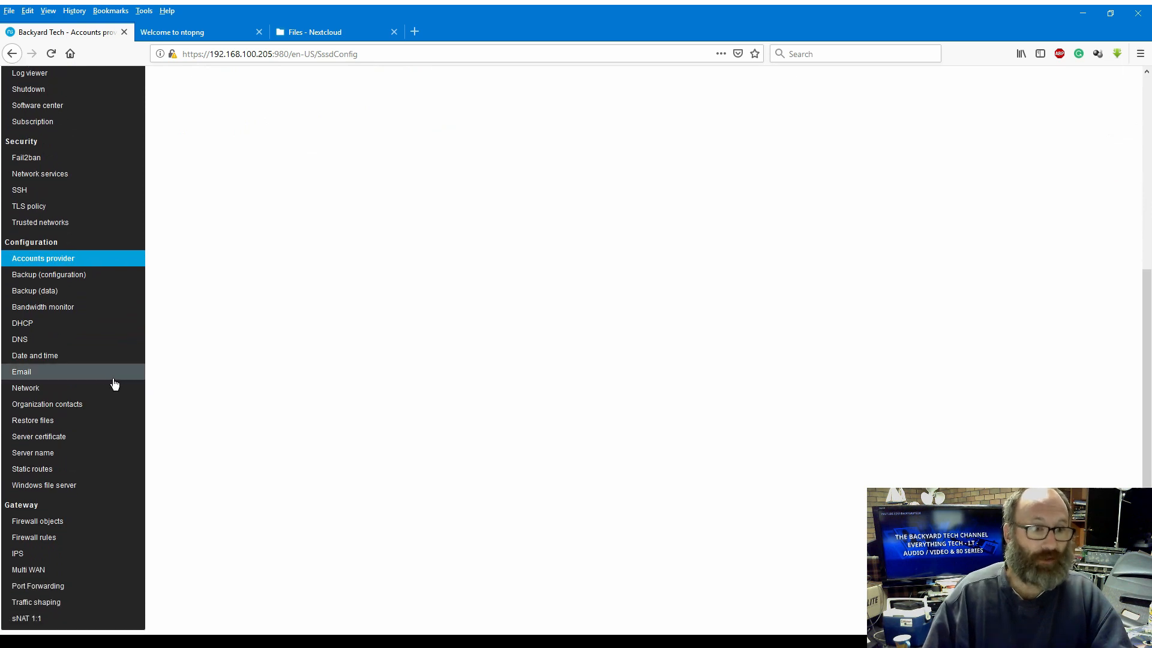
{"action": "mouse_move", "coordinate": [84, 453]}
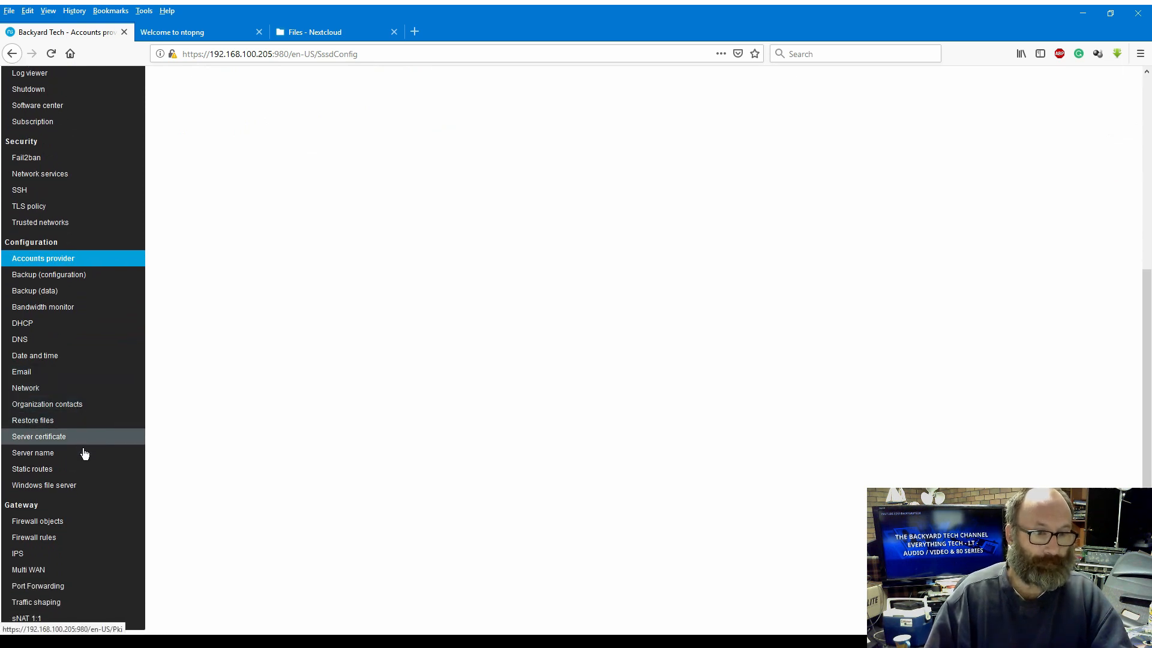
{"action": "left_click", "coordinate": [33, 452]}
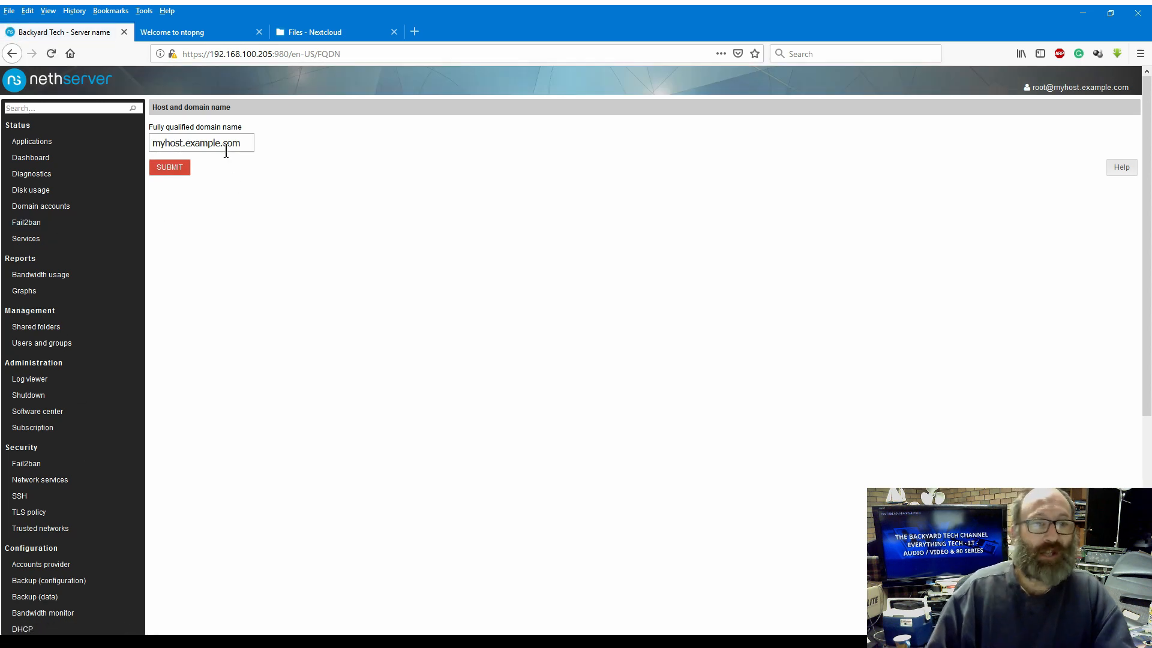
{"action": "mouse_move", "coordinate": [904, 381]}
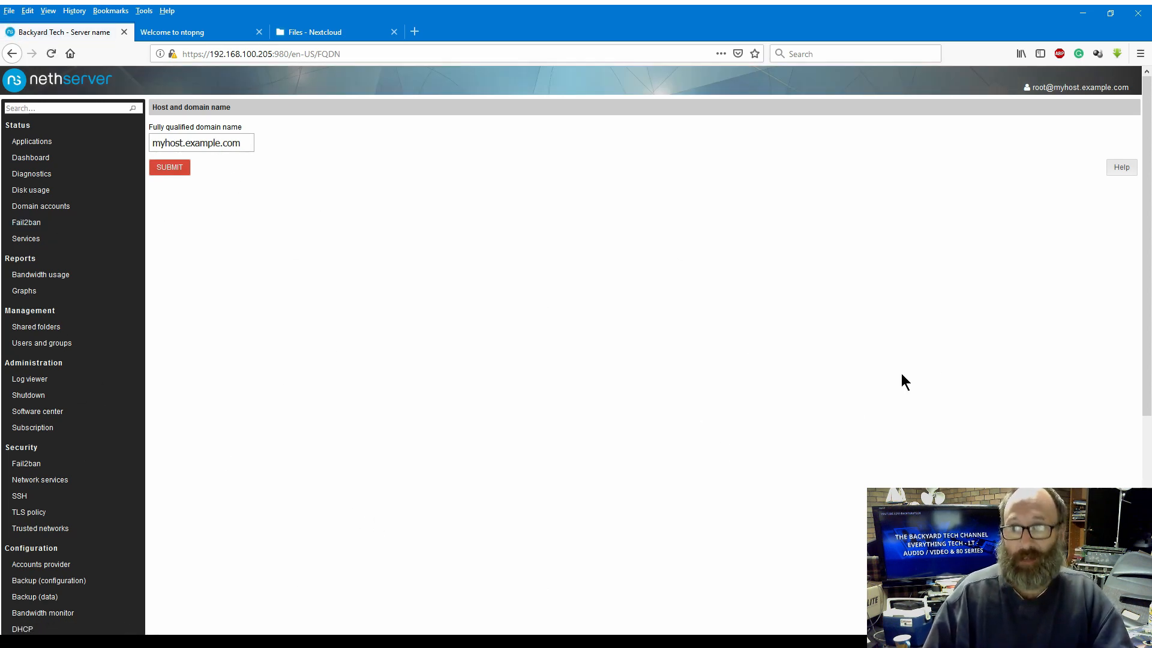
{"action": "mouse_move", "coordinate": [790, 239]}
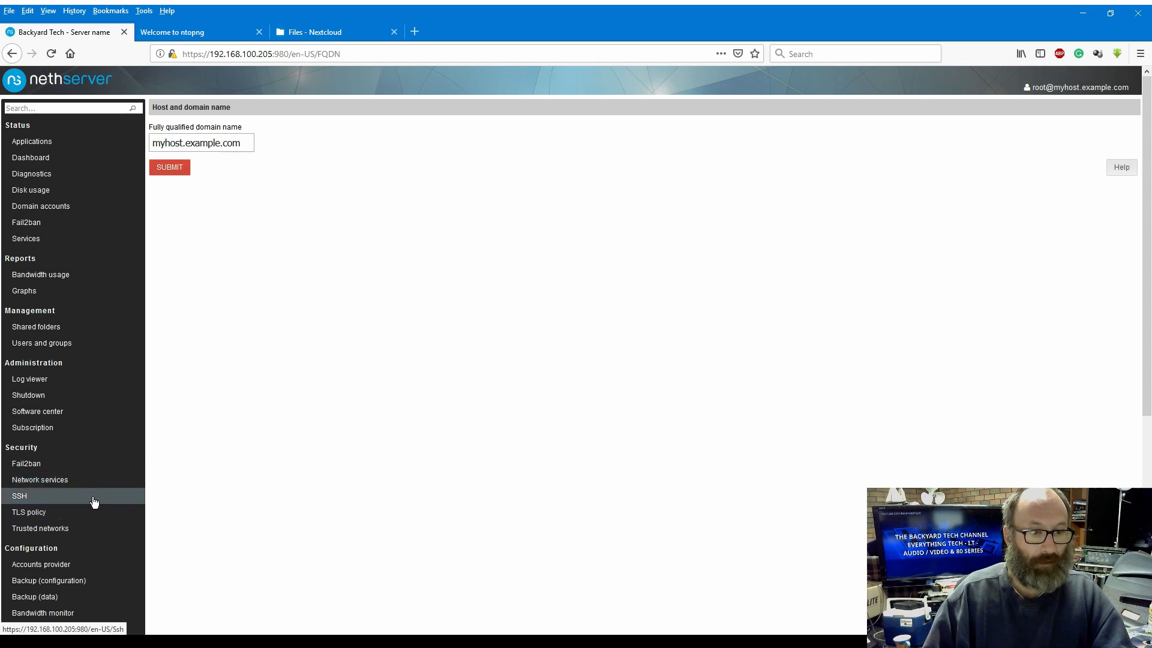
{"action": "mouse_move", "coordinate": [96, 550]}
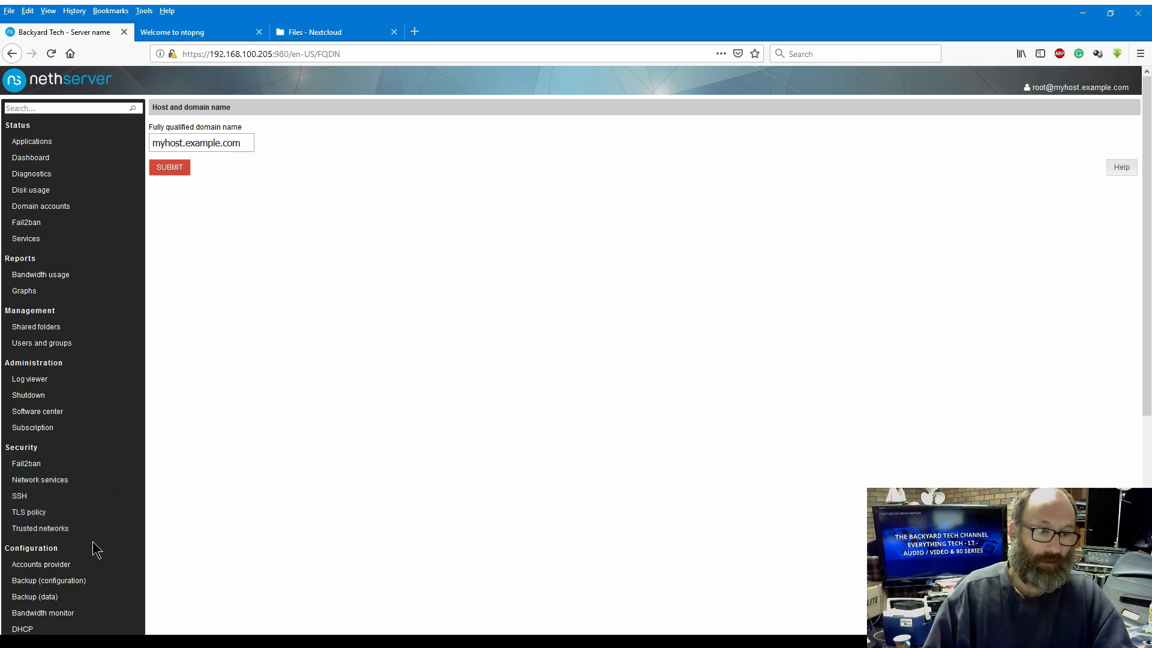
Step: Review the FQDN myhost.example.com and browse the Security, Configuration and Gateway sidebar sections
{"action": "scroll", "scroll_direction": "down", "scroll_amount": 3}
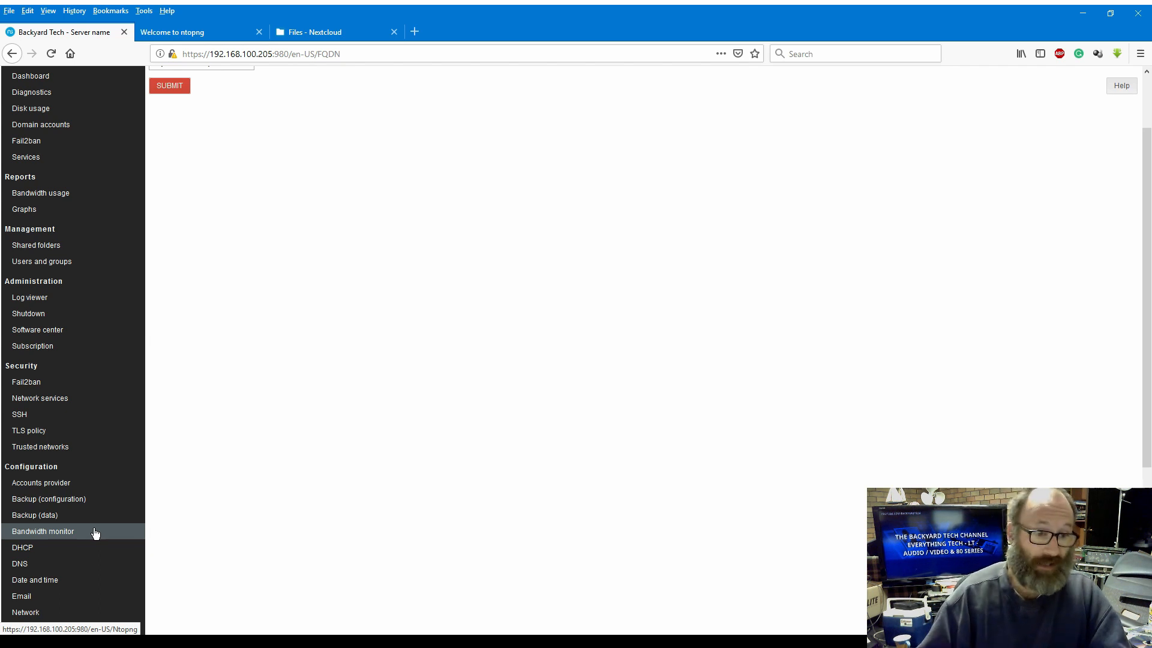
{"action": "scroll", "scroll_direction": "up", "scroll_amount": 3}
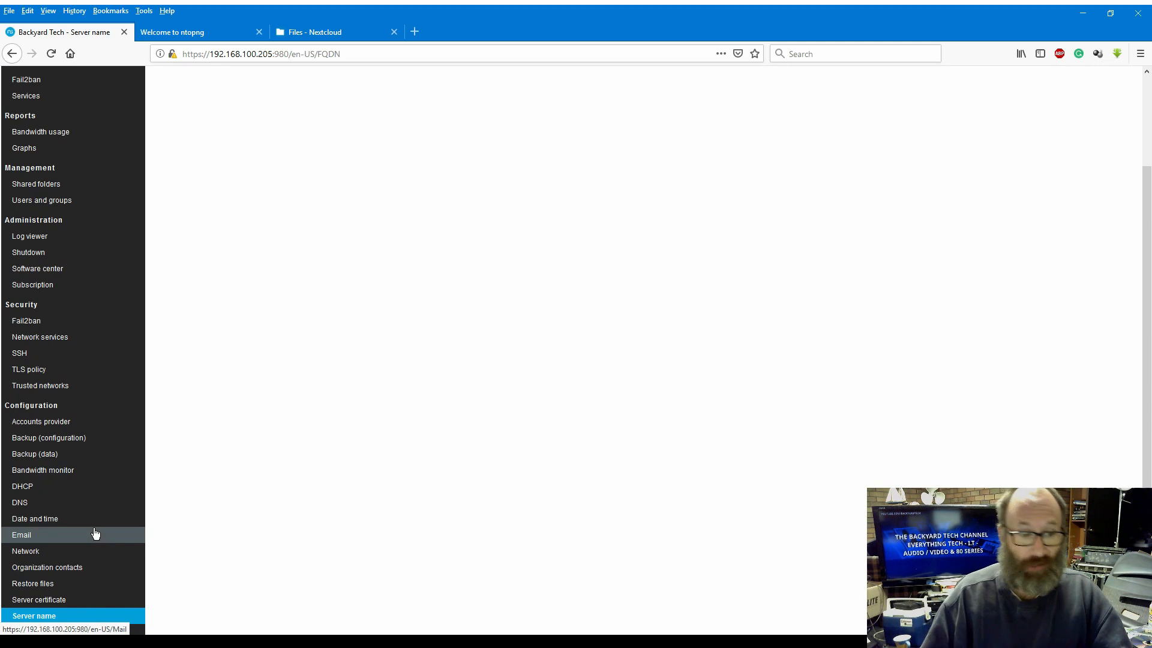
{"action": "scroll", "scroll_direction": "down", "scroll_amount": 3}
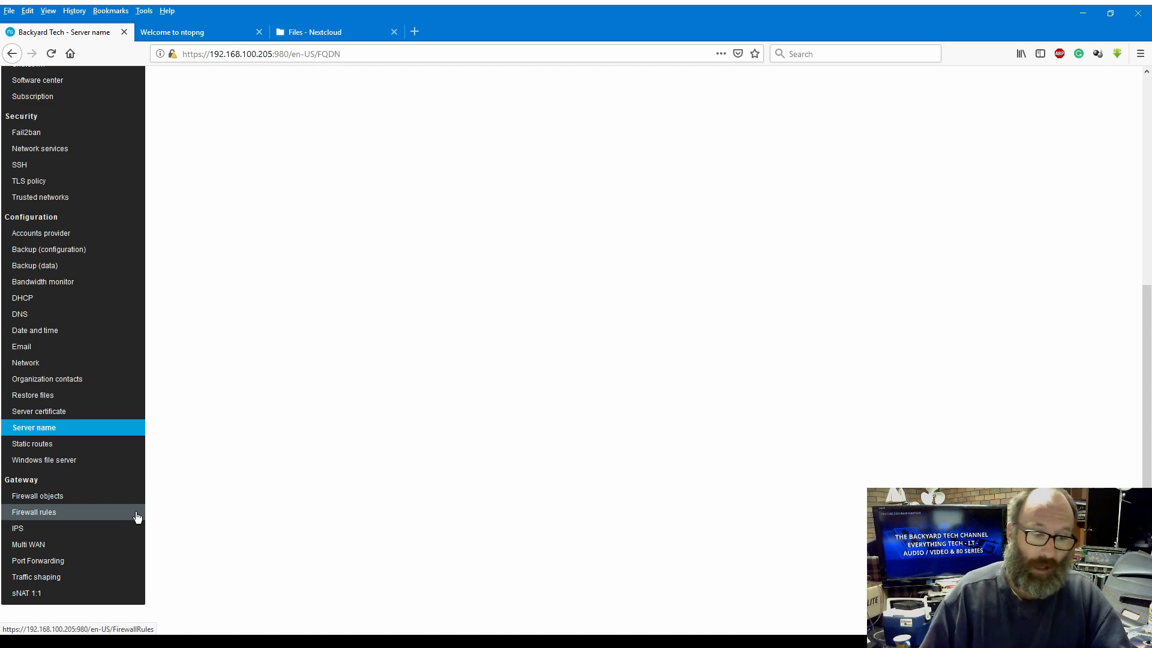
{"action": "left_click", "coordinate": [33, 427]}
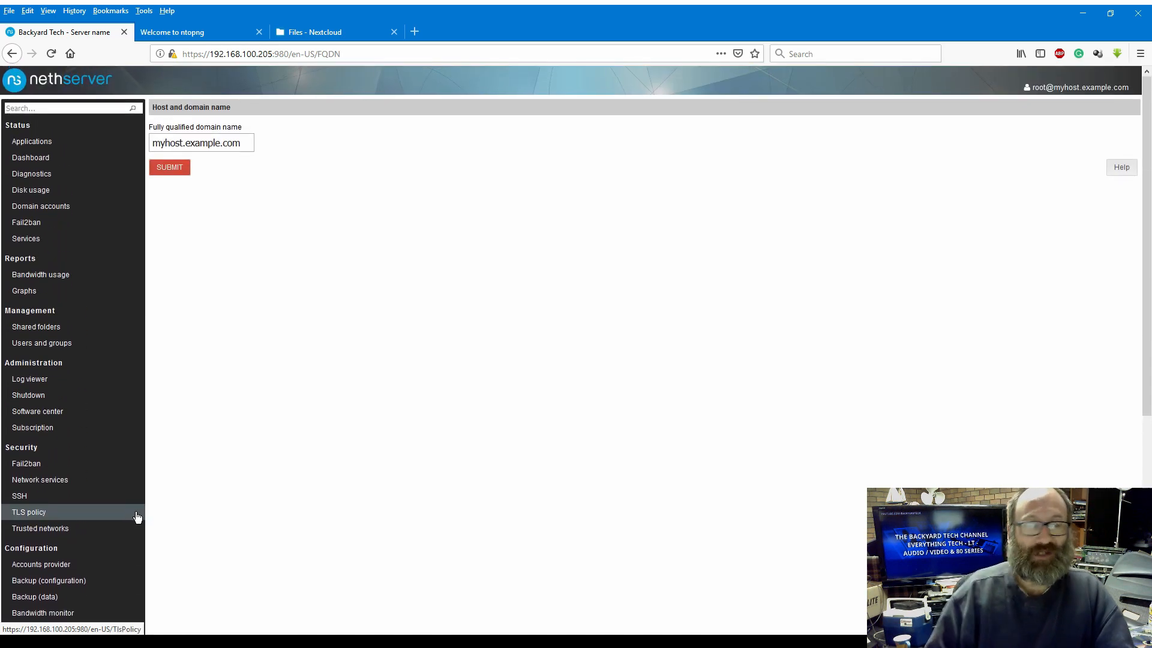
{"action": "mouse_move", "coordinate": [107, 227]}
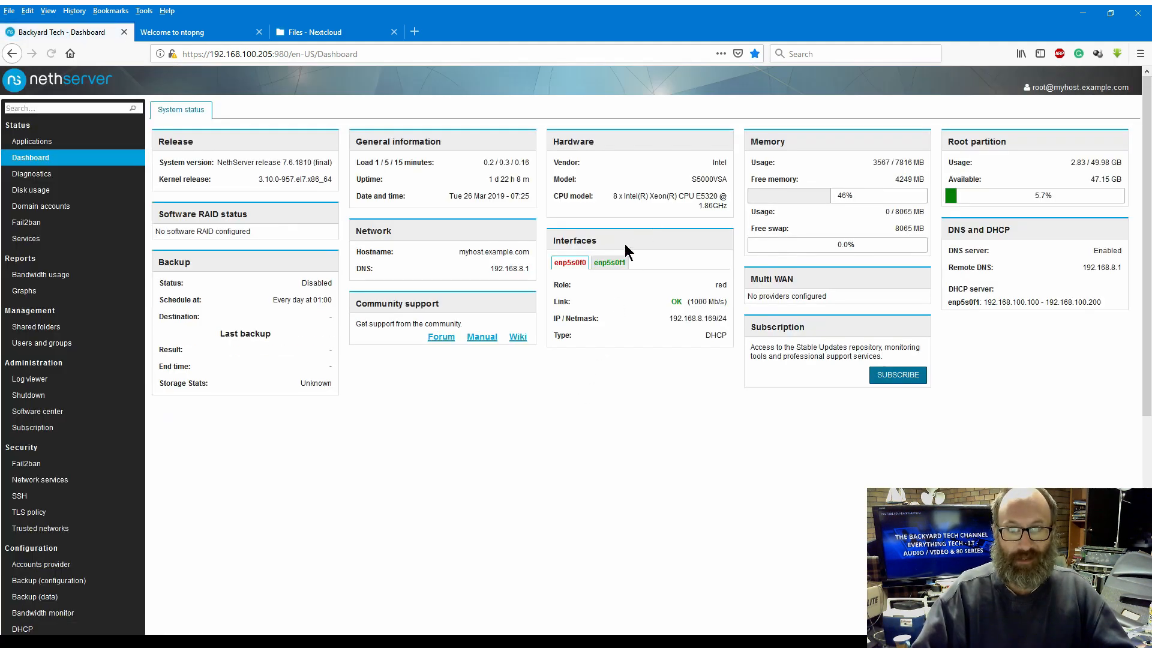
Step: Show the enp5s0f1 interface: green role, static 192.168.100.205/24
{"action": "left_click", "coordinate": [608, 263]}
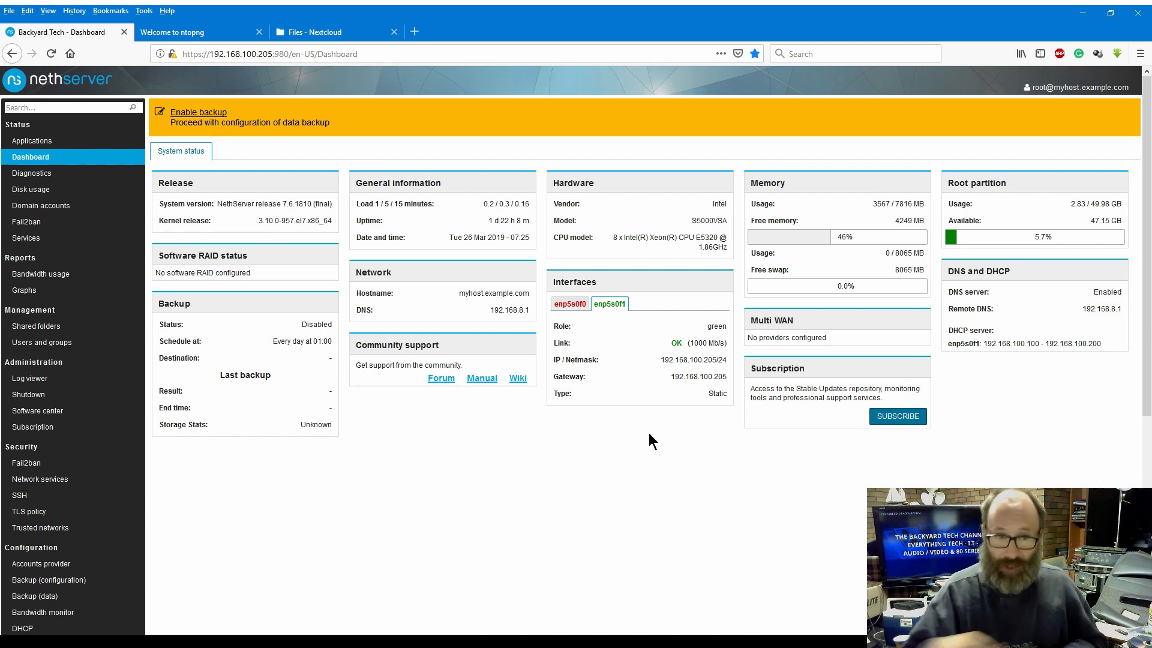
{"action": "mouse_move", "coordinate": [198, 111]}
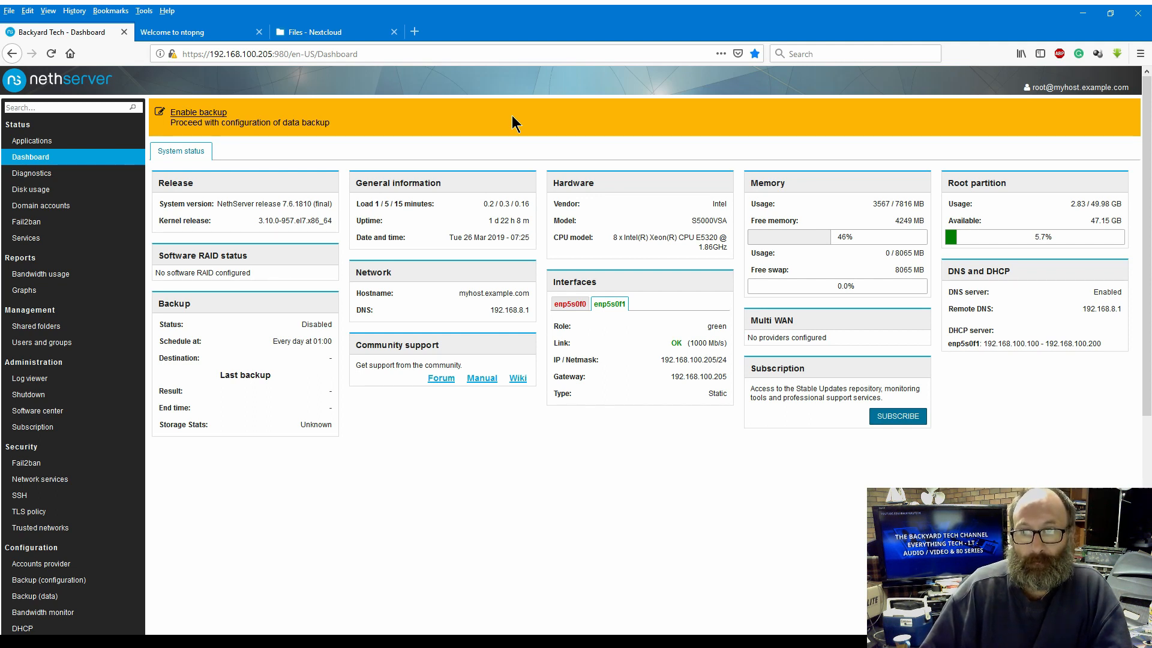
{"action": "mouse_move", "coordinate": [853, 240]}
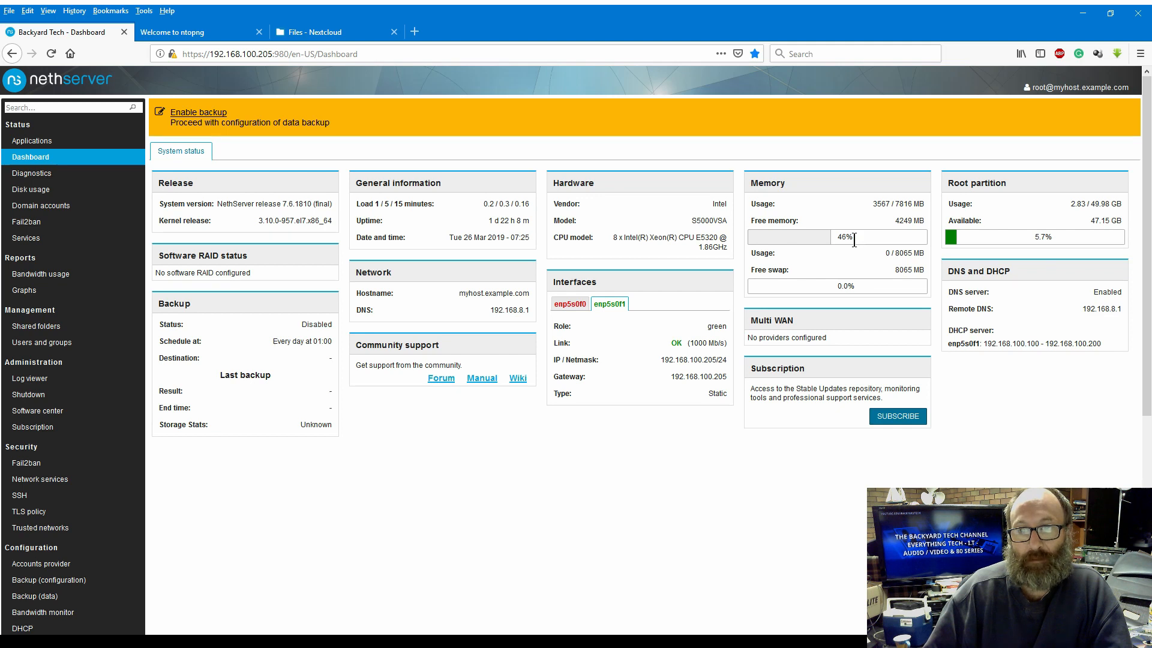
{"action": "mouse_move", "coordinate": [881, 273]}
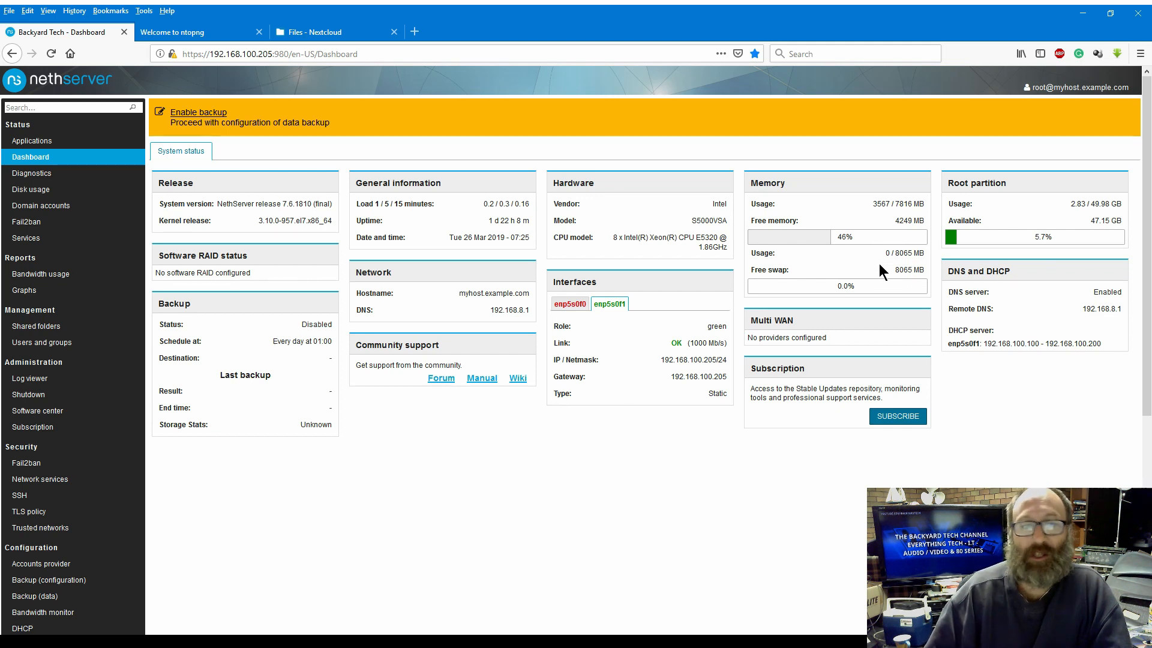
{"action": "mouse_move", "coordinate": [792, 299]}
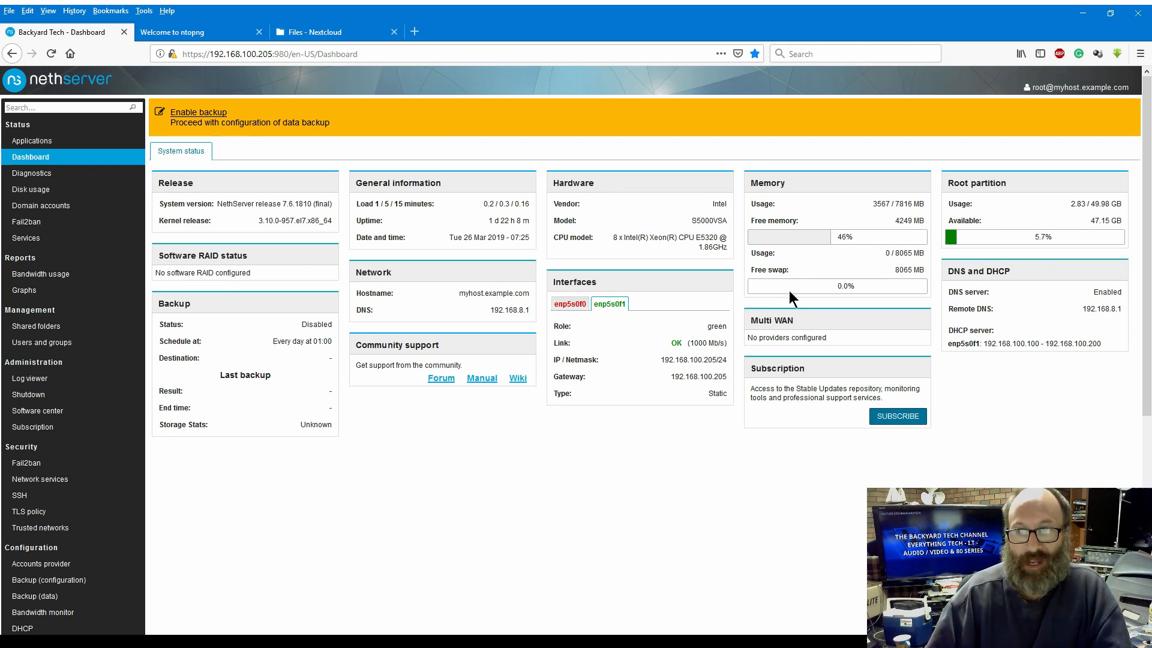
{"action": "mouse_move", "coordinate": [1024, 481]}
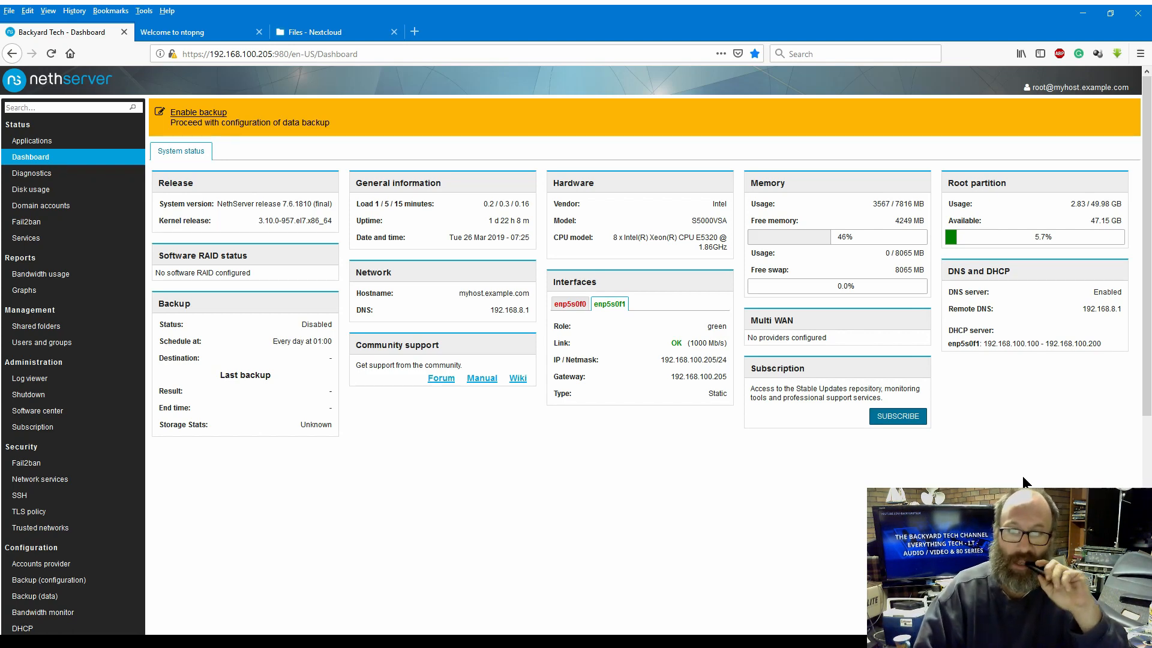
{"action": "mouse_move", "coordinate": [408, 490]}
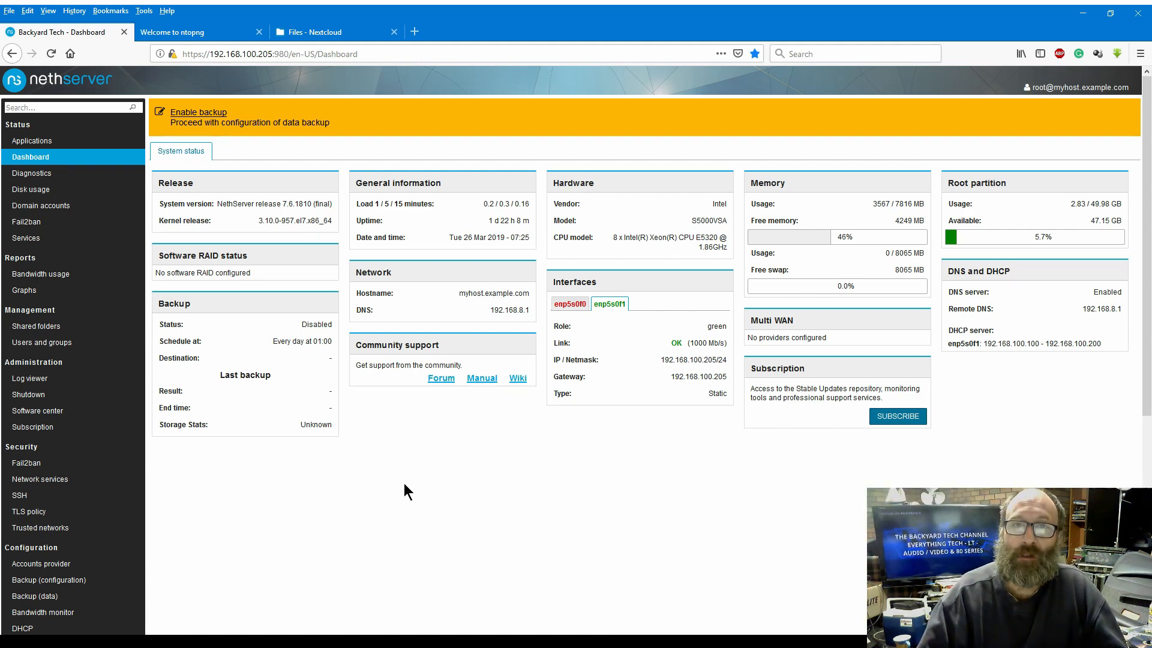
{"action": "mouse_move", "coordinate": [565, 455]}
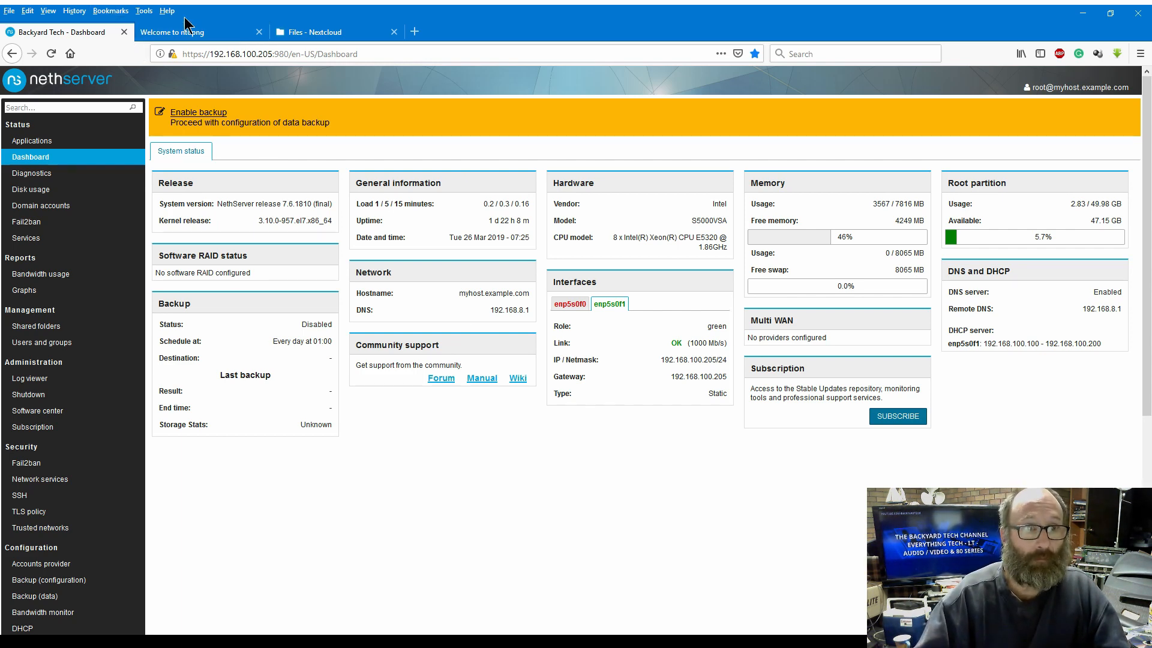
{"action": "left_click", "coordinate": [331, 31]}
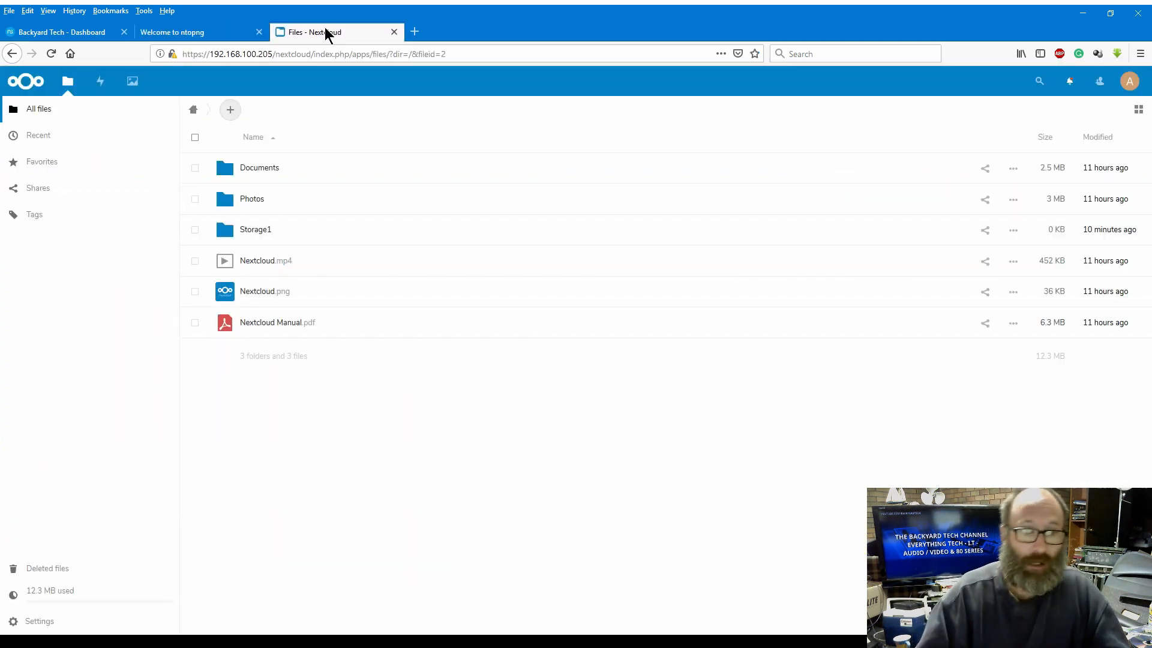
{"action": "mouse_move", "coordinate": [986, 169]}
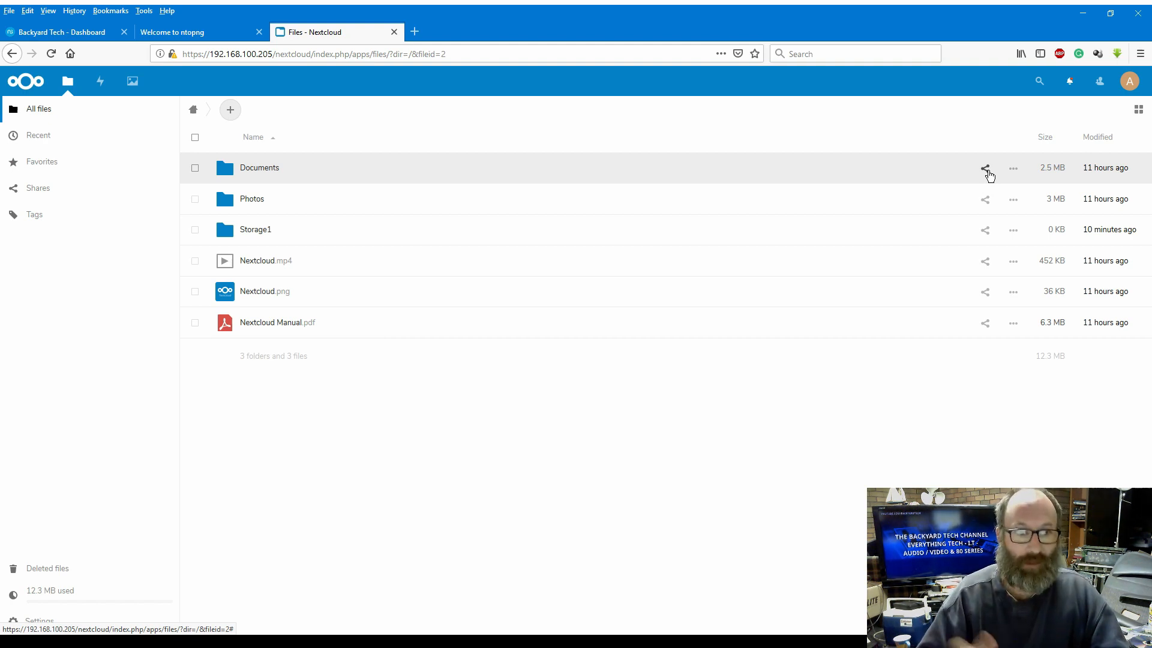
{"action": "mouse_move", "coordinate": [993, 234]}
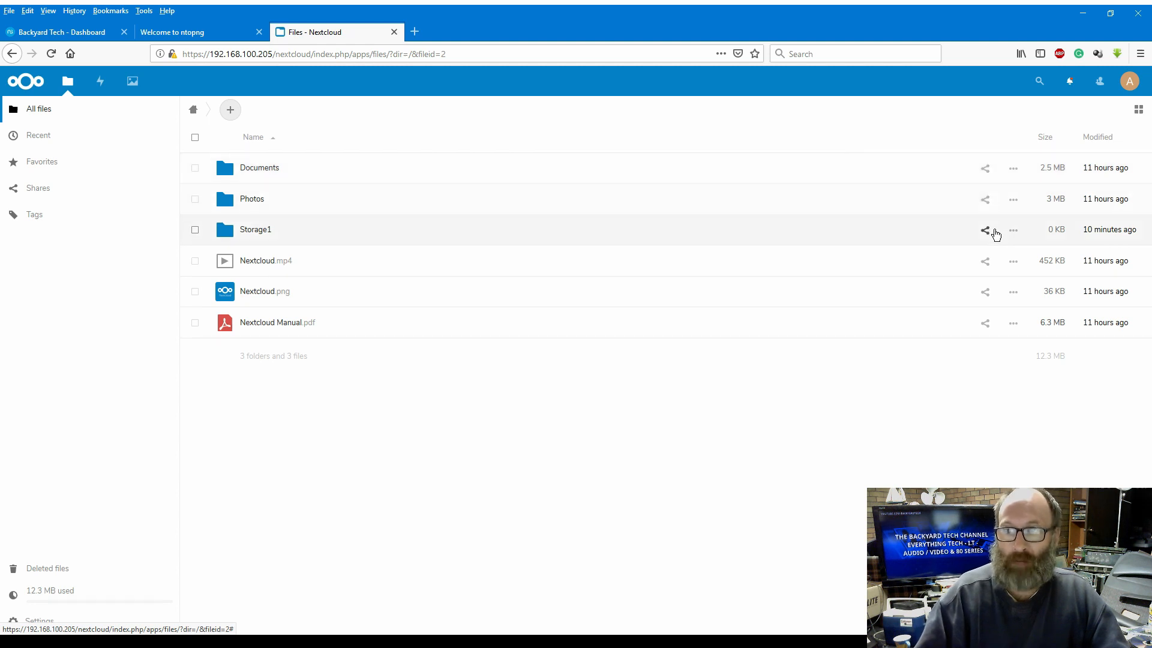
{"action": "left_click", "coordinate": [1012, 229]}
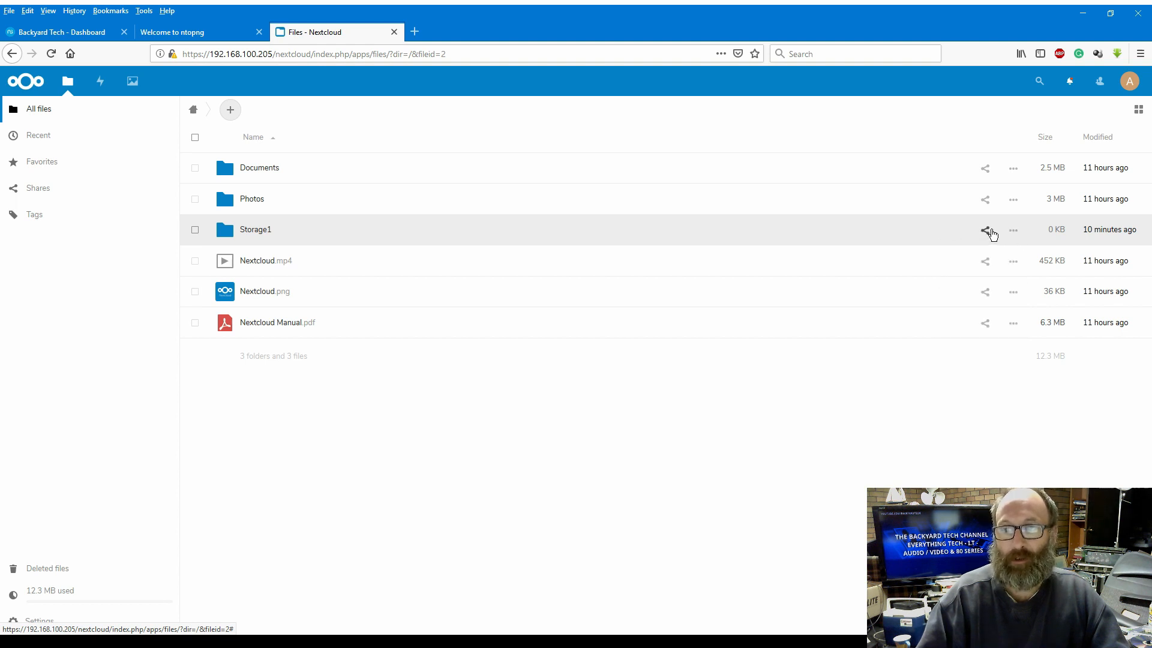
{"action": "left_click", "coordinate": [985, 229]}
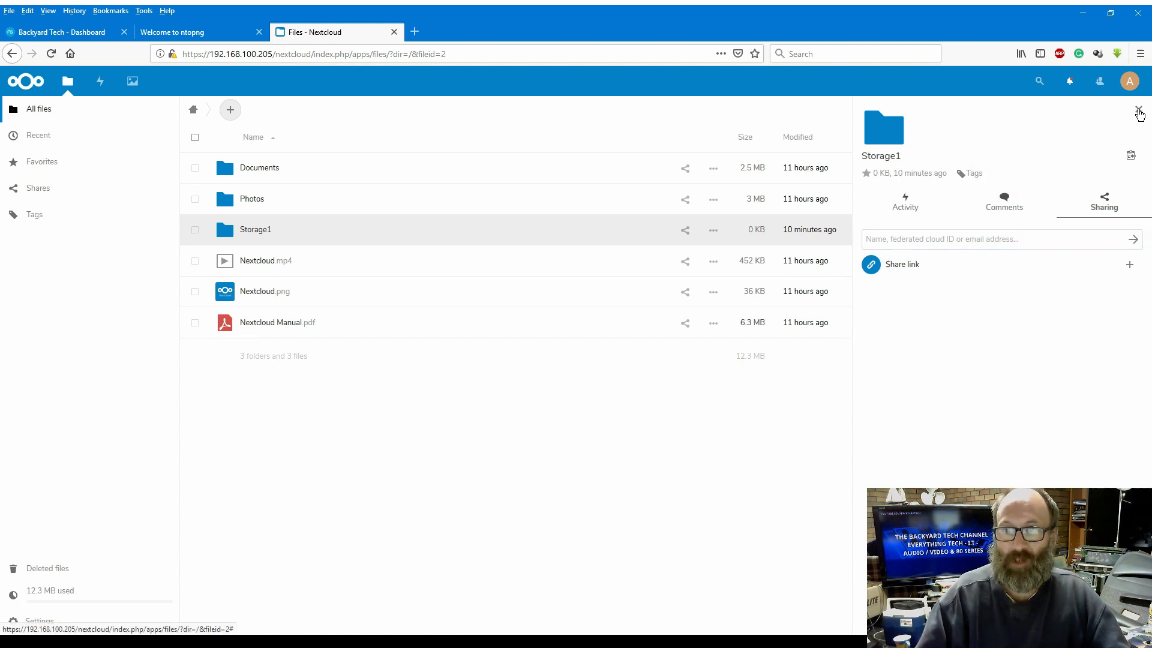
{"action": "left_click", "coordinate": [1141, 110]}
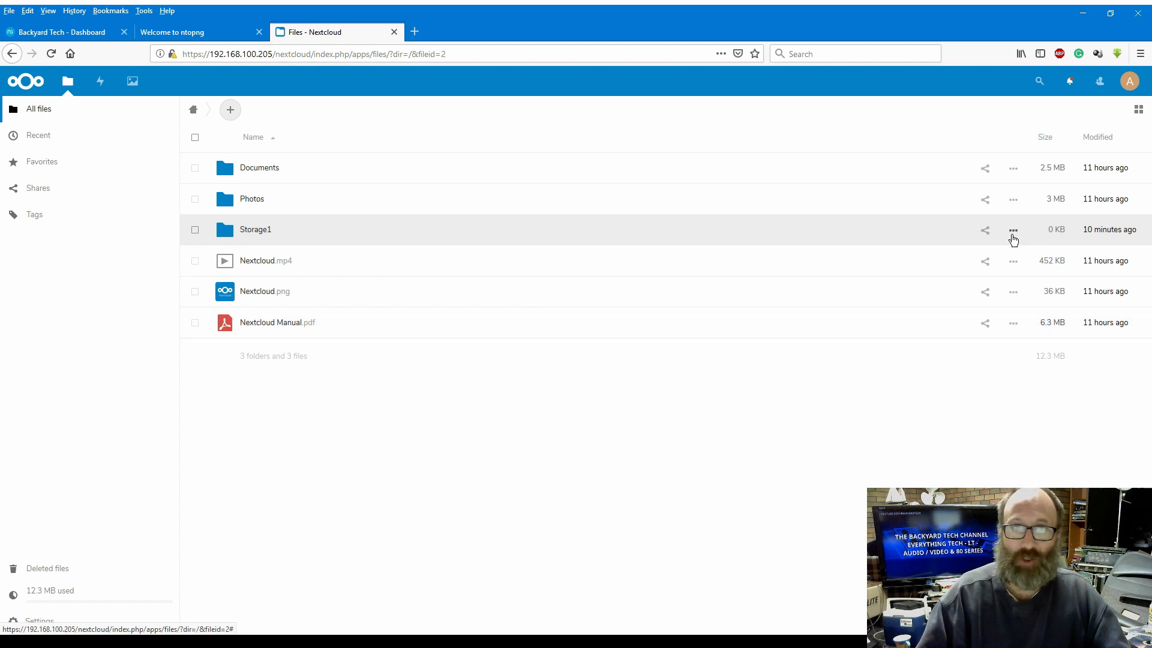
{"action": "mouse_move", "coordinate": [984, 248]}
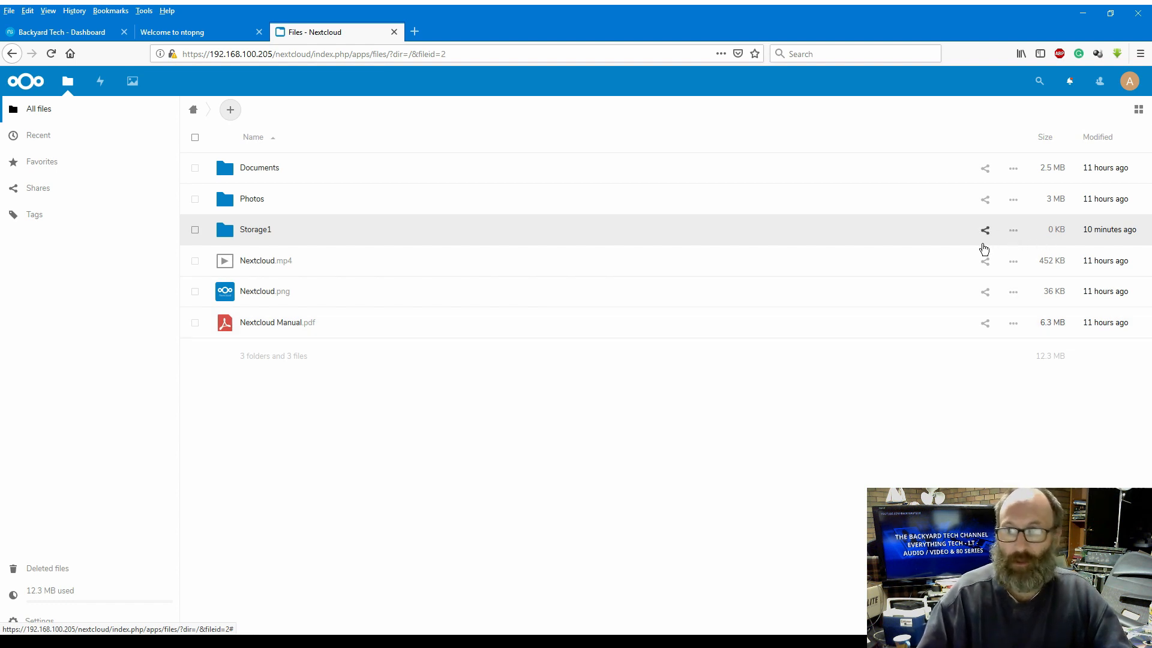
{"action": "mouse_move", "coordinate": [688, 408]}
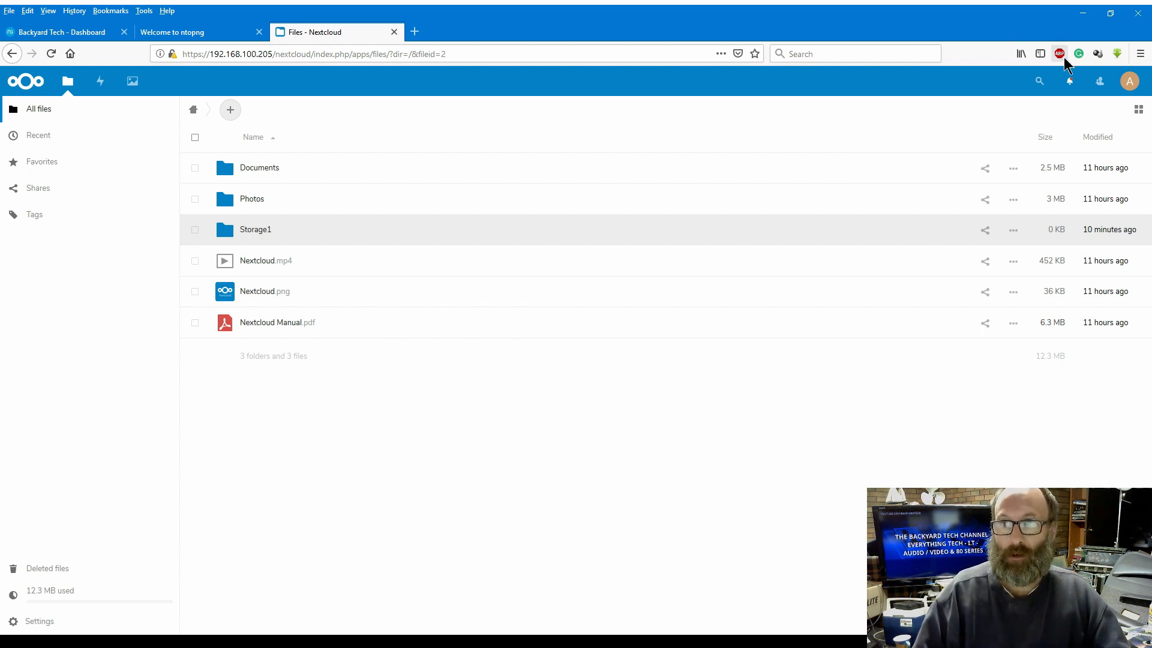
{"action": "mouse_move", "coordinate": [194, 116]}
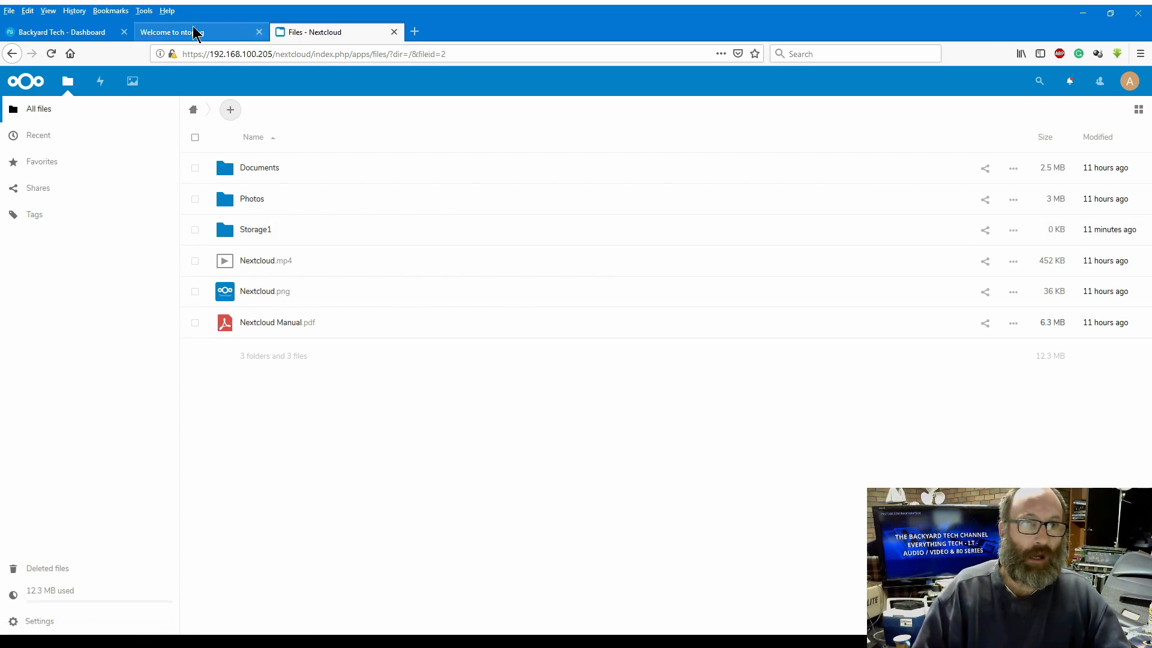
{"action": "mouse_move", "coordinate": [299, 267]}
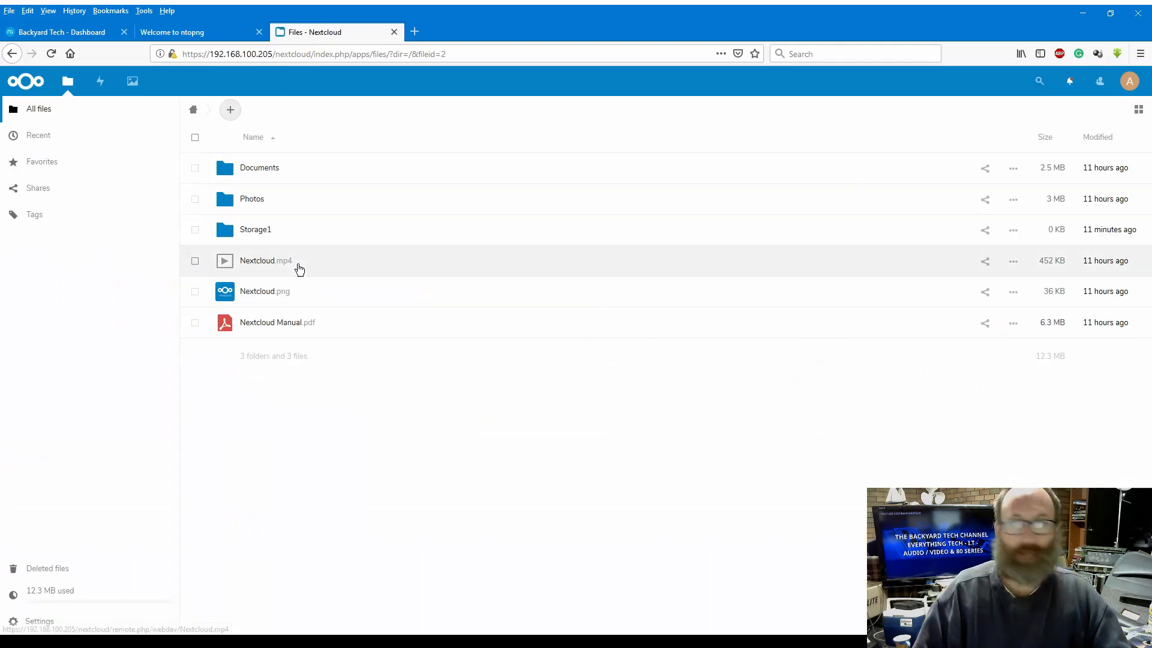
{"action": "mouse_move", "coordinate": [298, 322]}
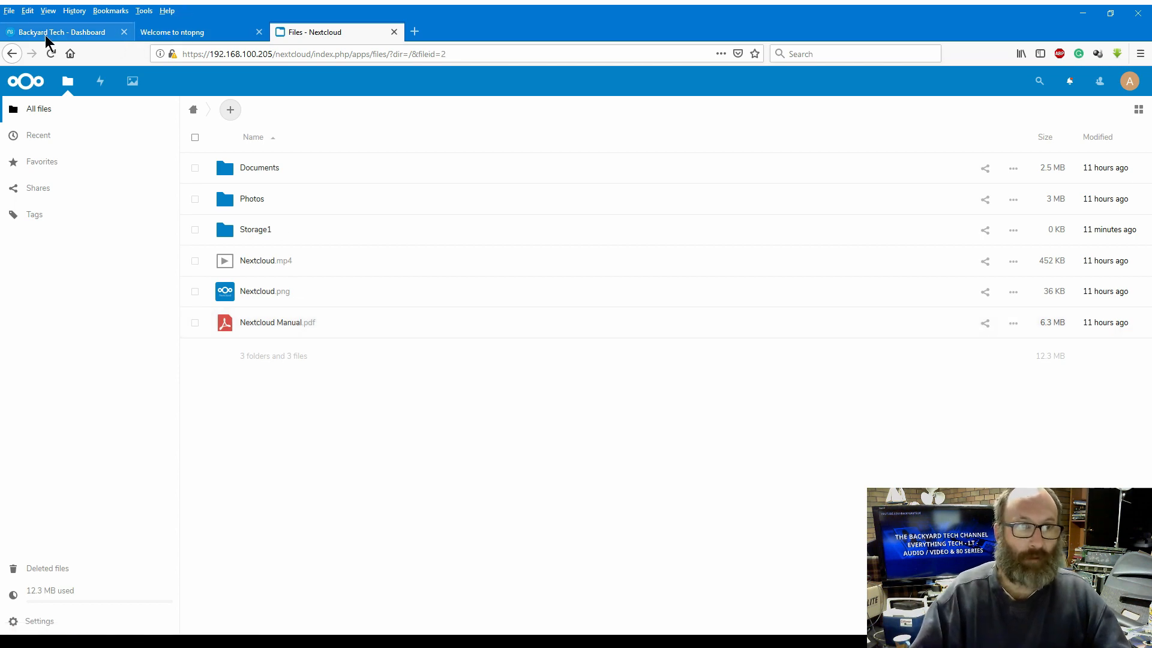
{"action": "left_click", "coordinate": [62, 31]}
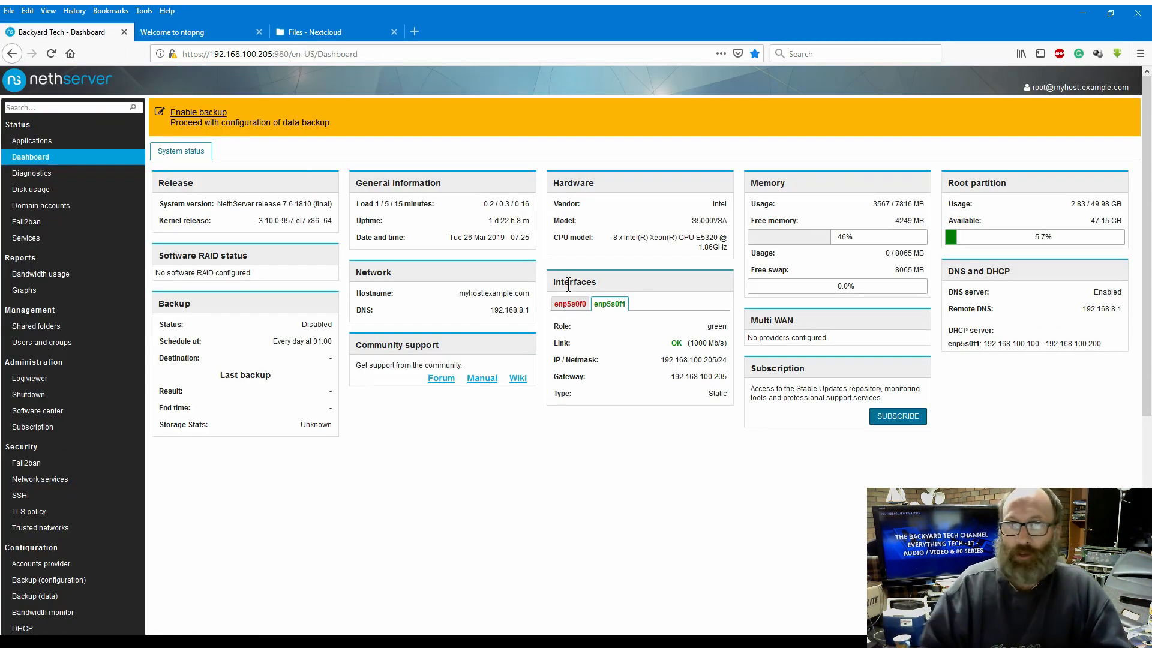